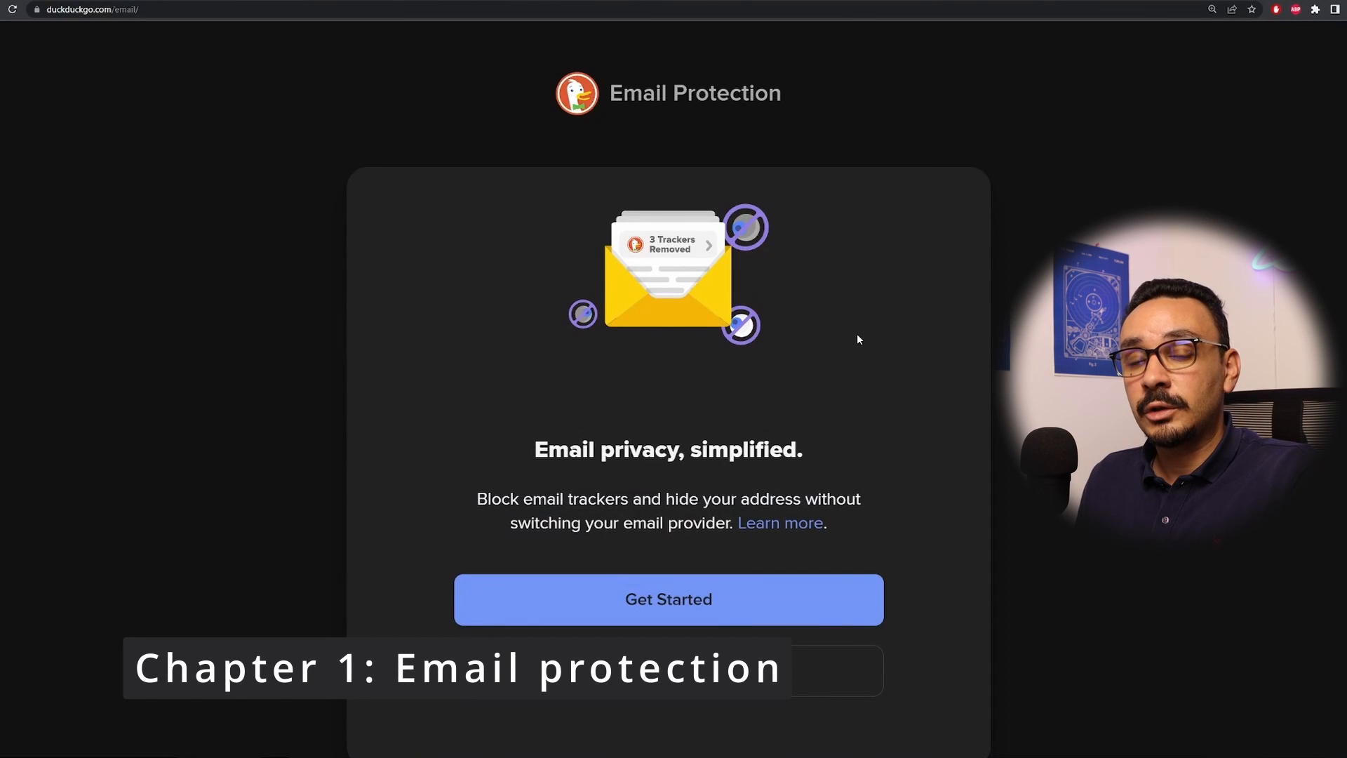
mouse_move(950, 529)
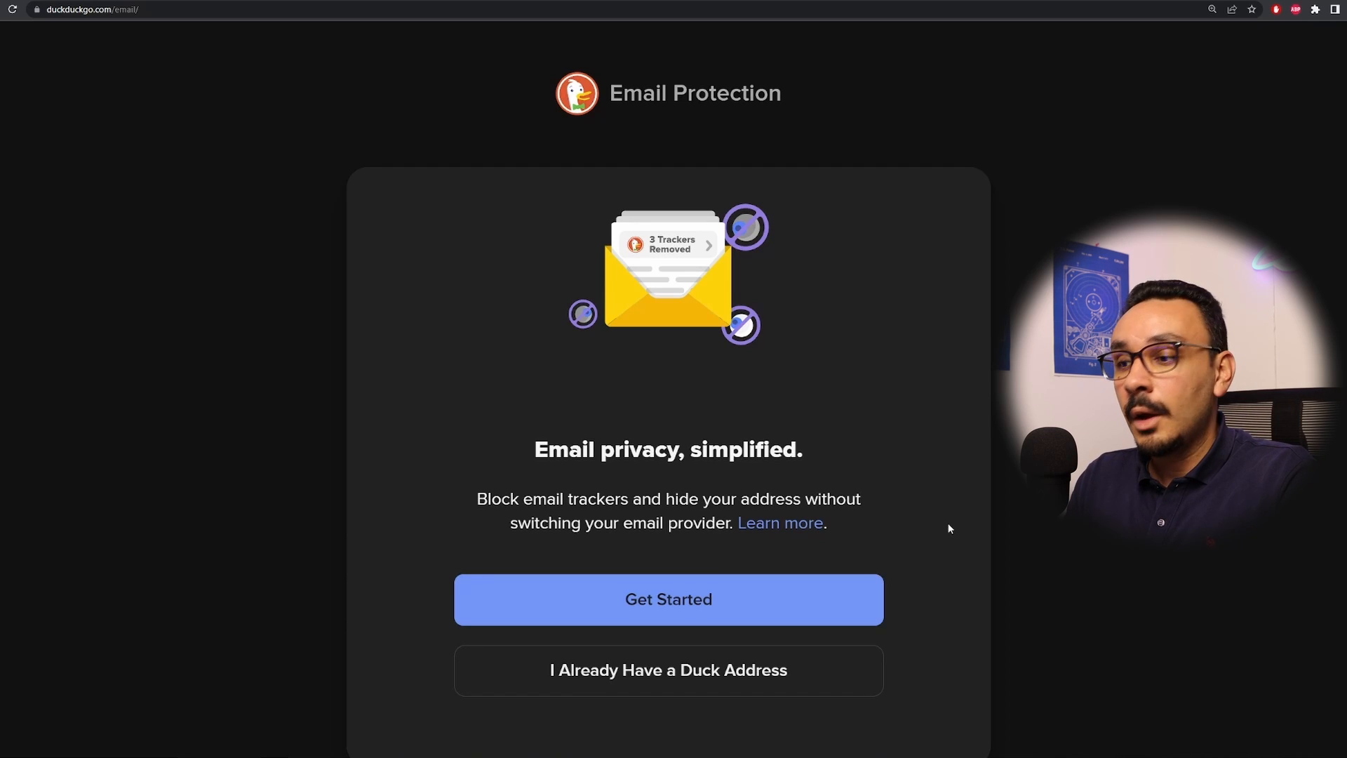
Start the Email Protection setup to reach the welcome step
left_click(668, 600)
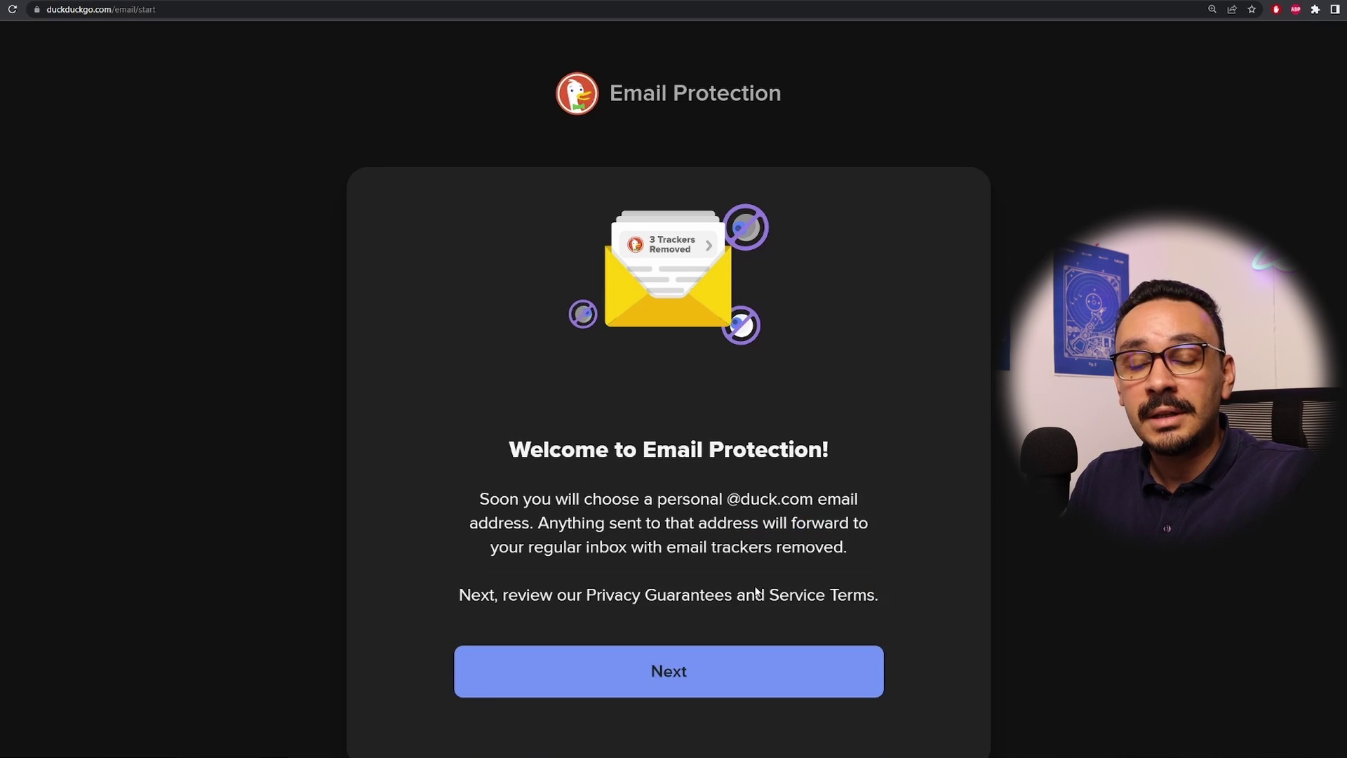
scroll("down", 3)
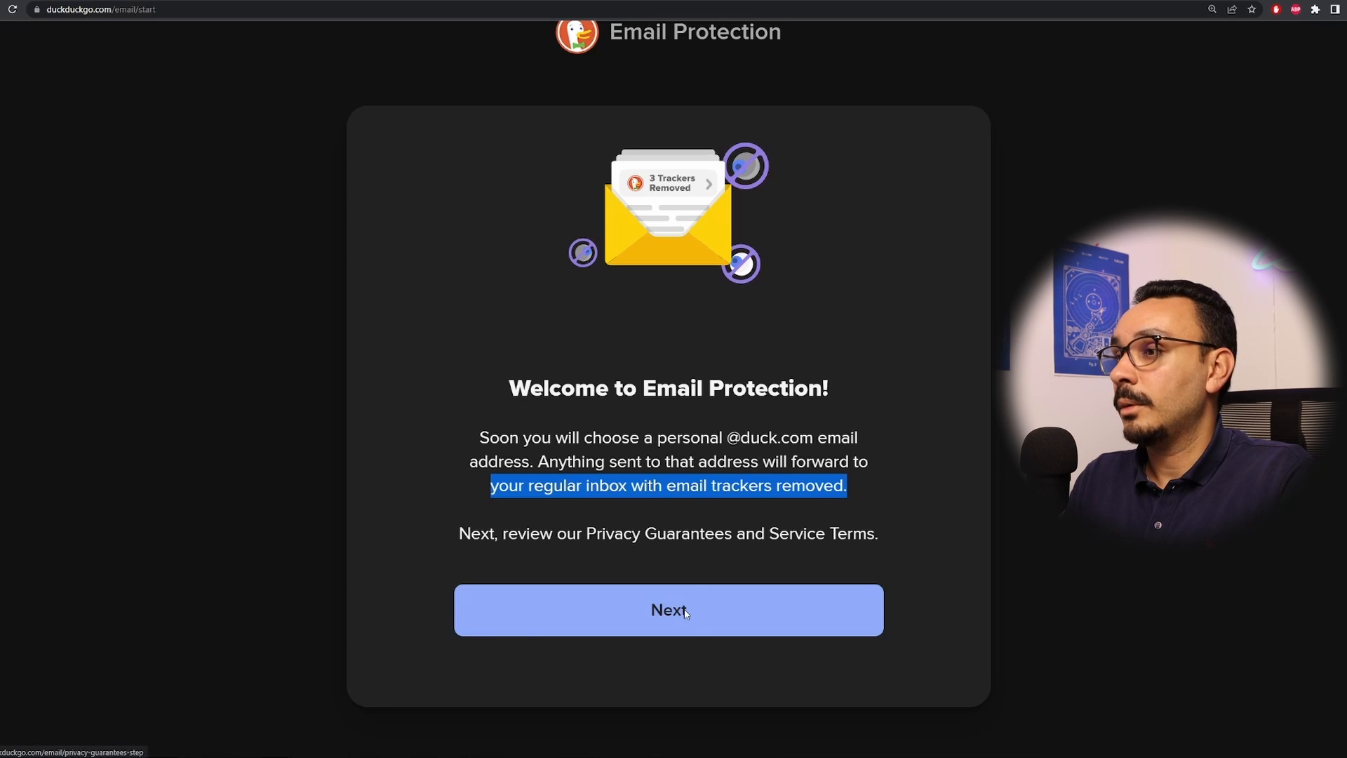
Continue past the welcome and privacy terms to the Choose your Duck Address step
left_click(668, 611)
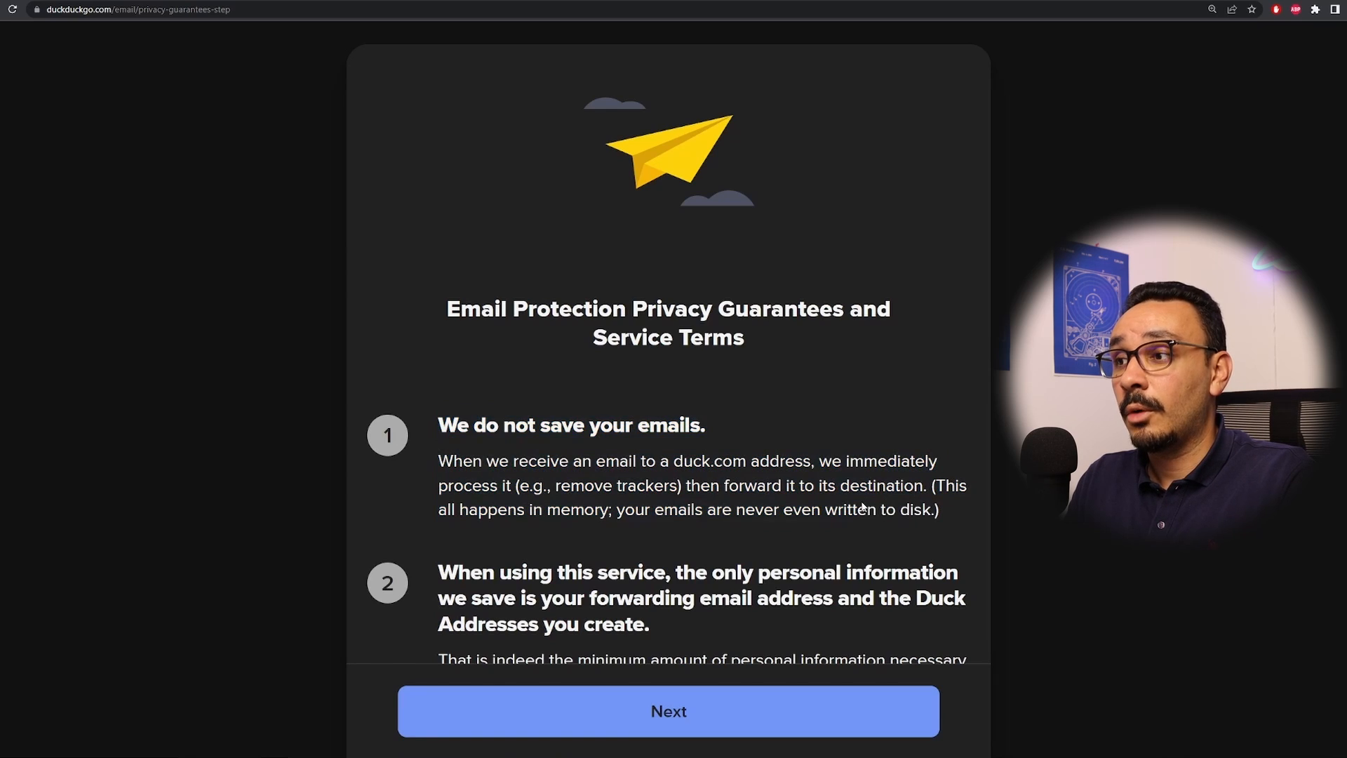
scroll("down", 3)
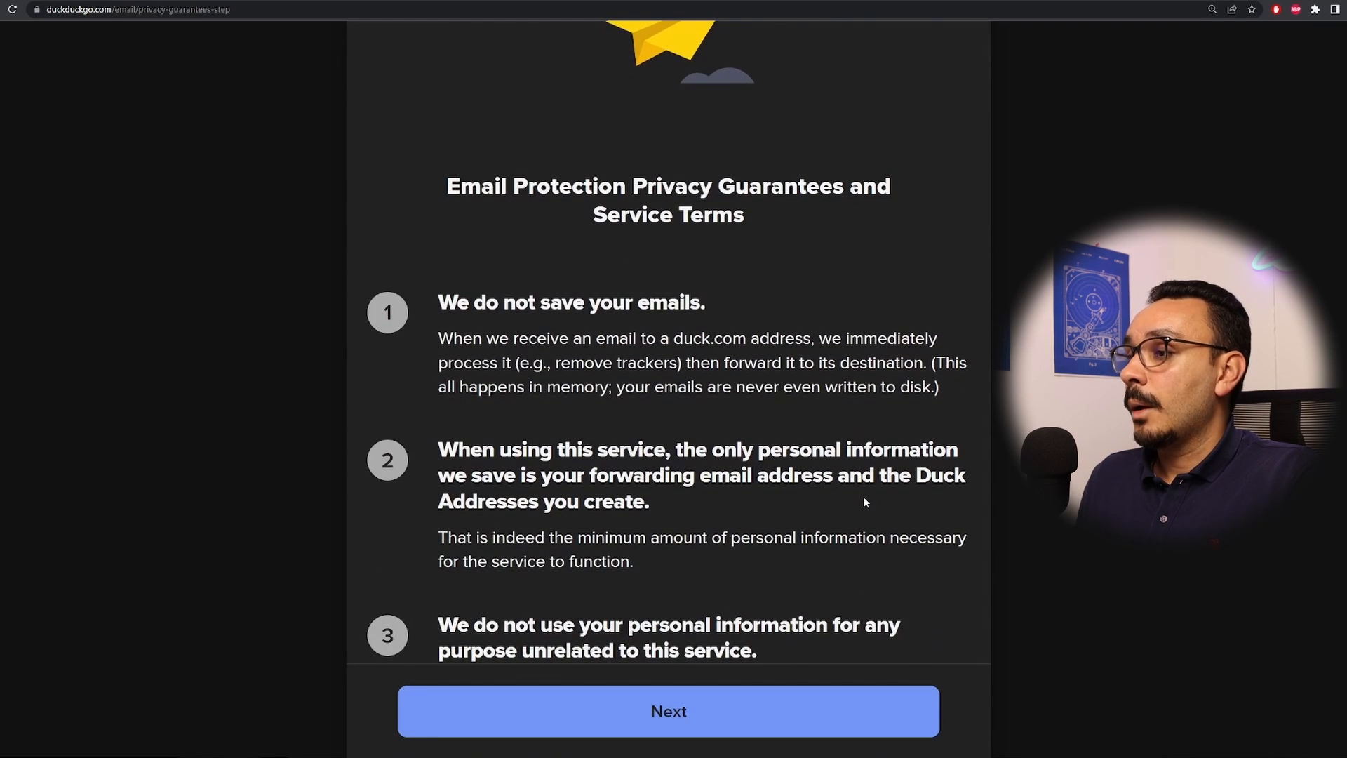
left_click(668, 710)
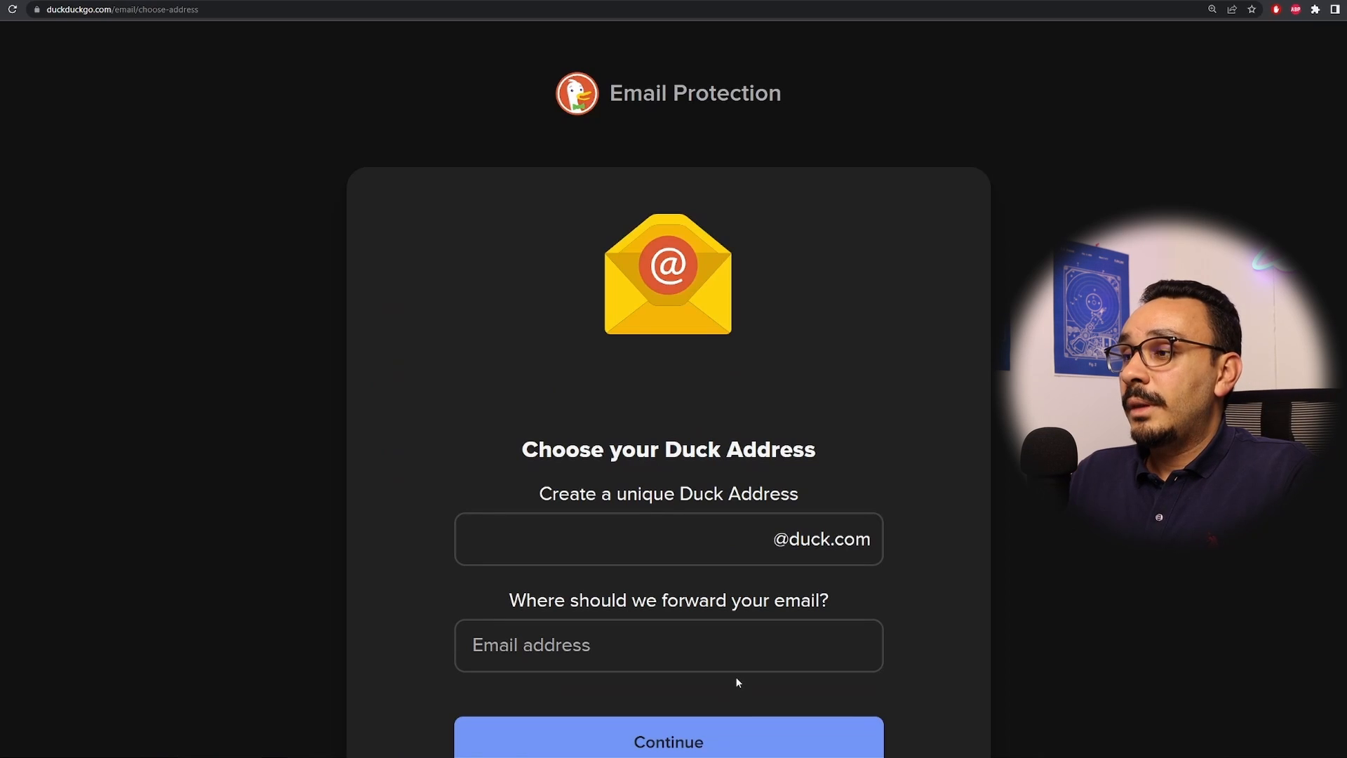
Submit the duck.com address and forwarding inbox for review and confirm both are correct
left_click(668, 741)
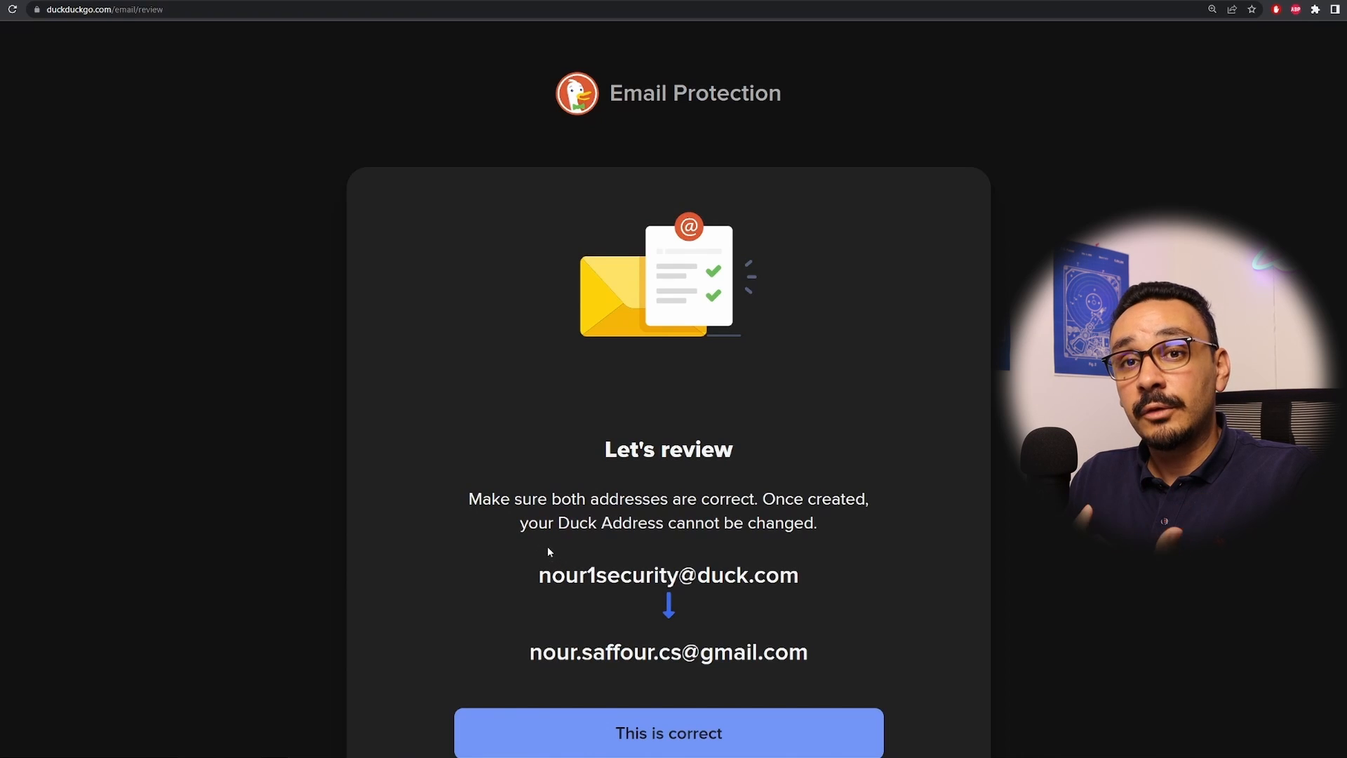
double_click(668, 575)
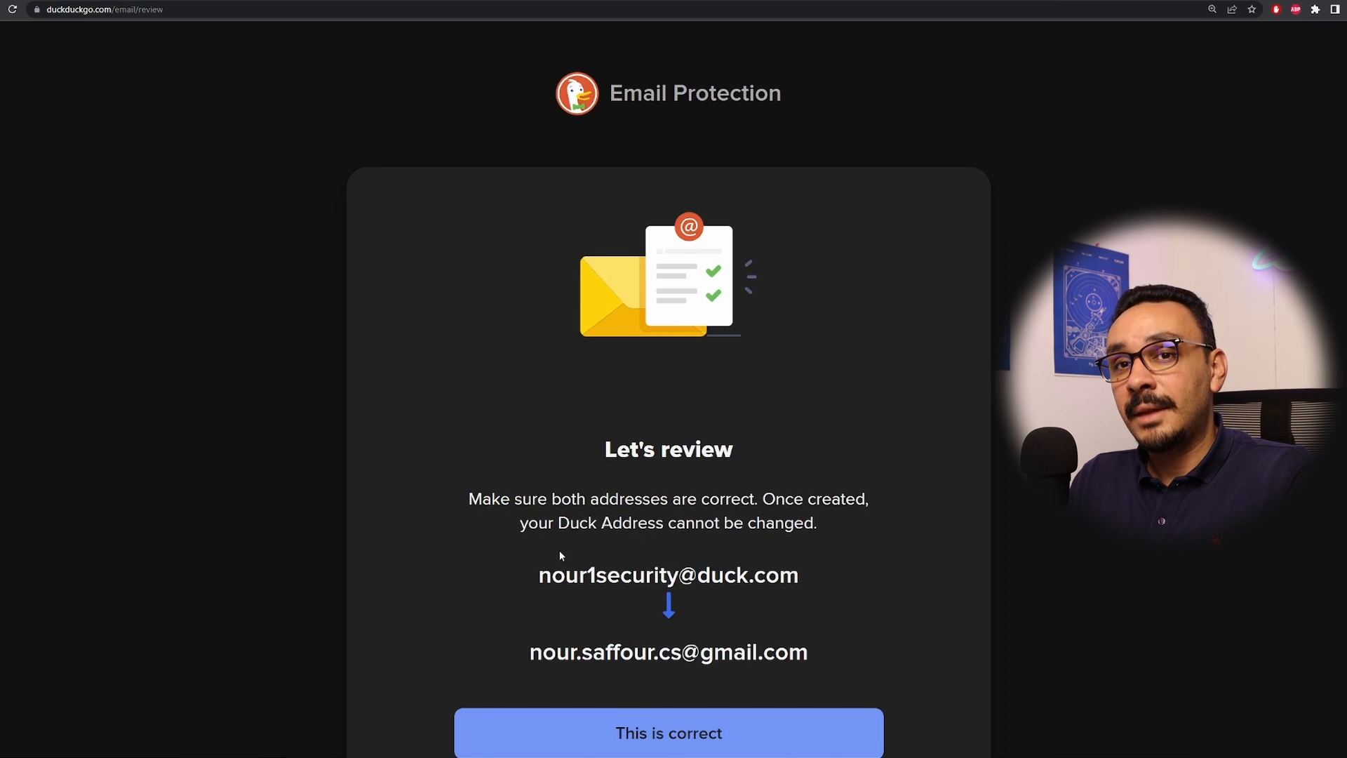
mouse_move(543, 588)
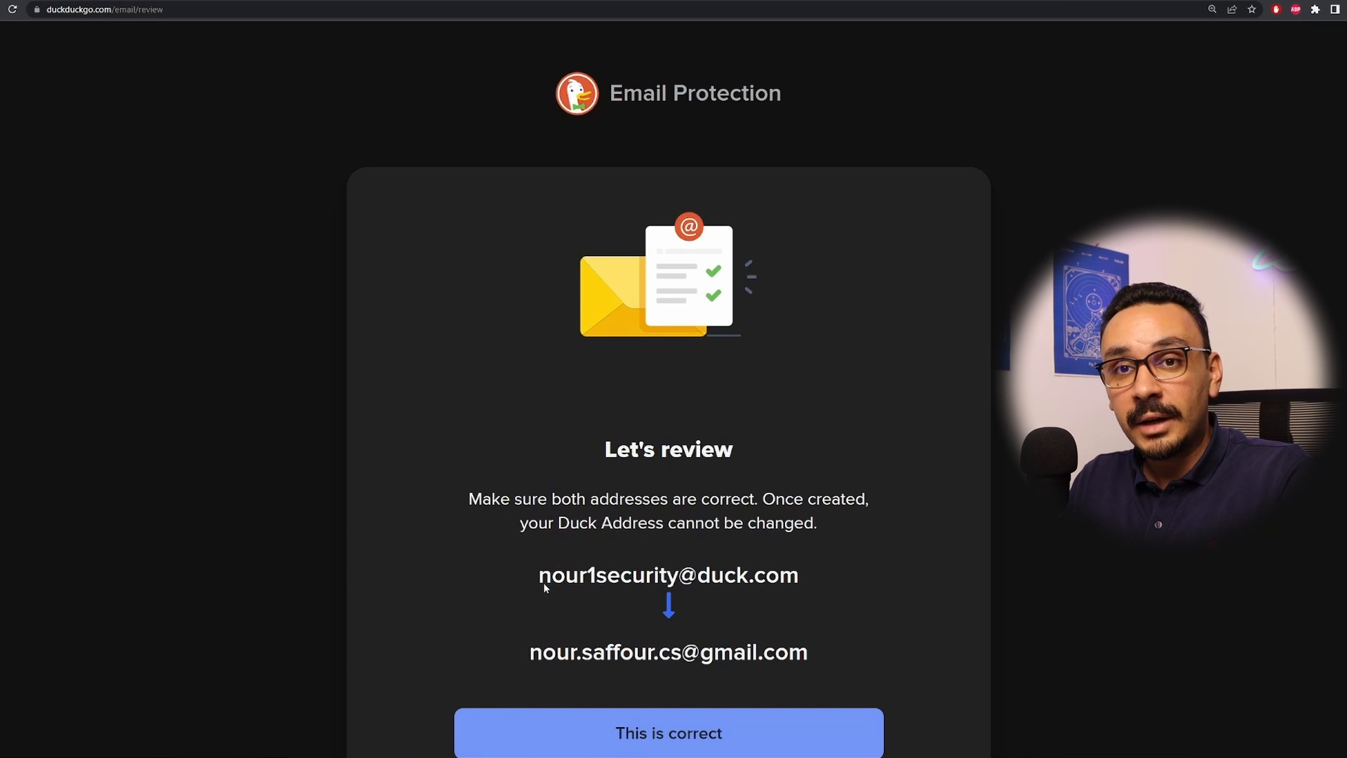
double_click(668, 575)
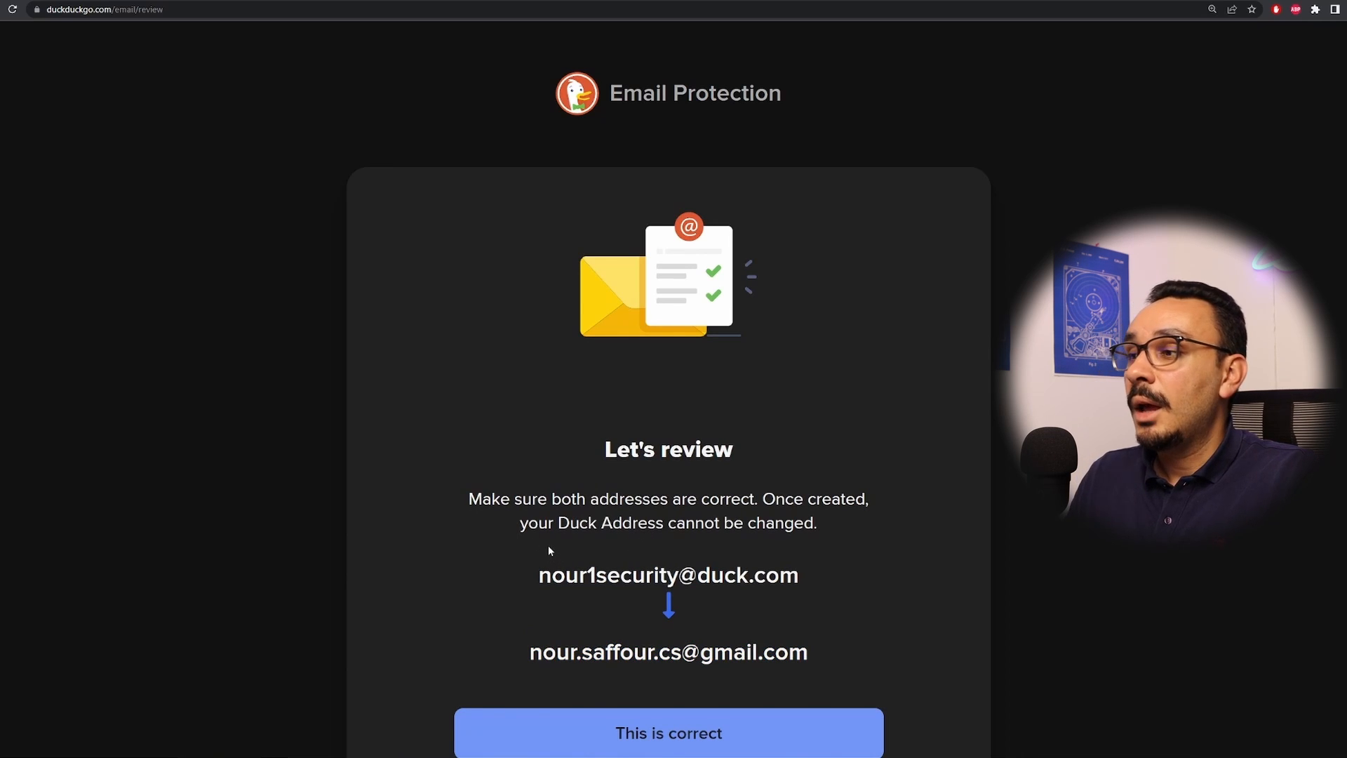
double_click(668, 576)
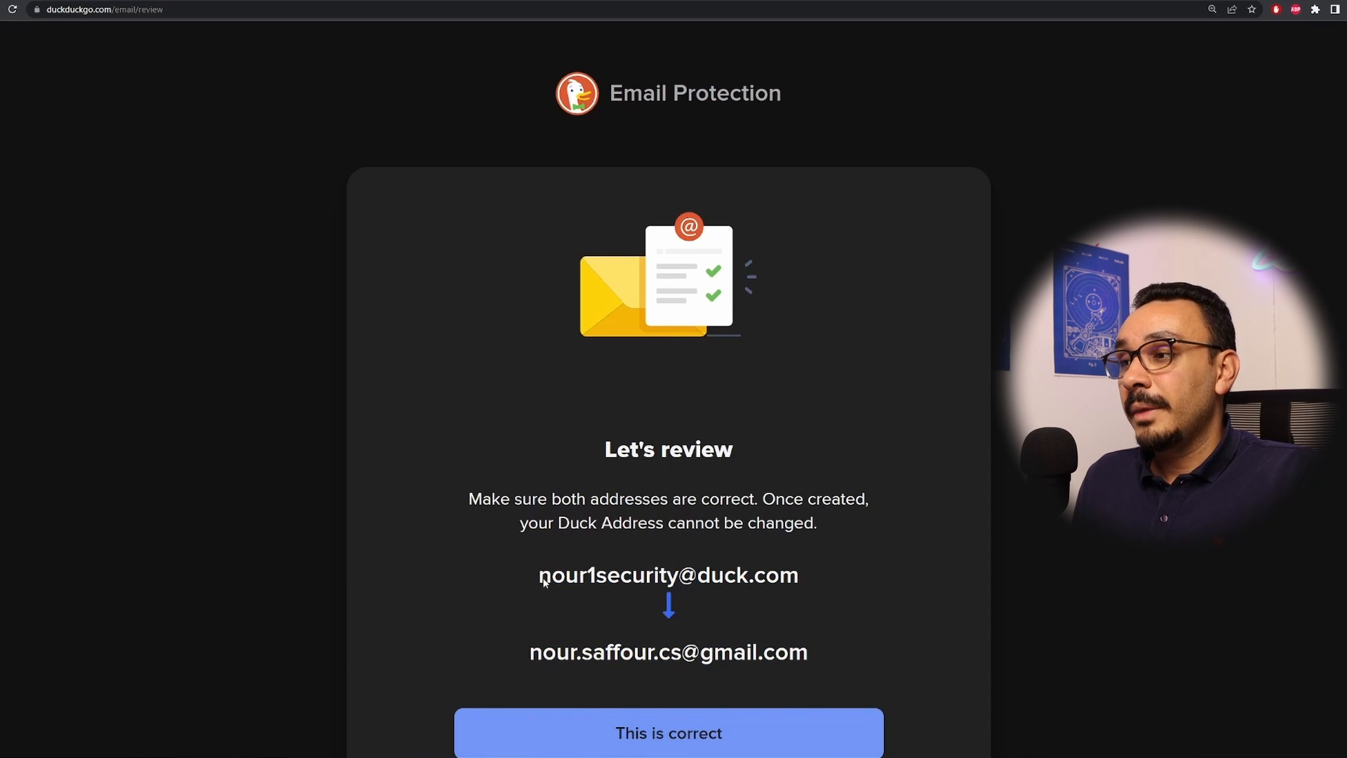
left_click(667, 732)
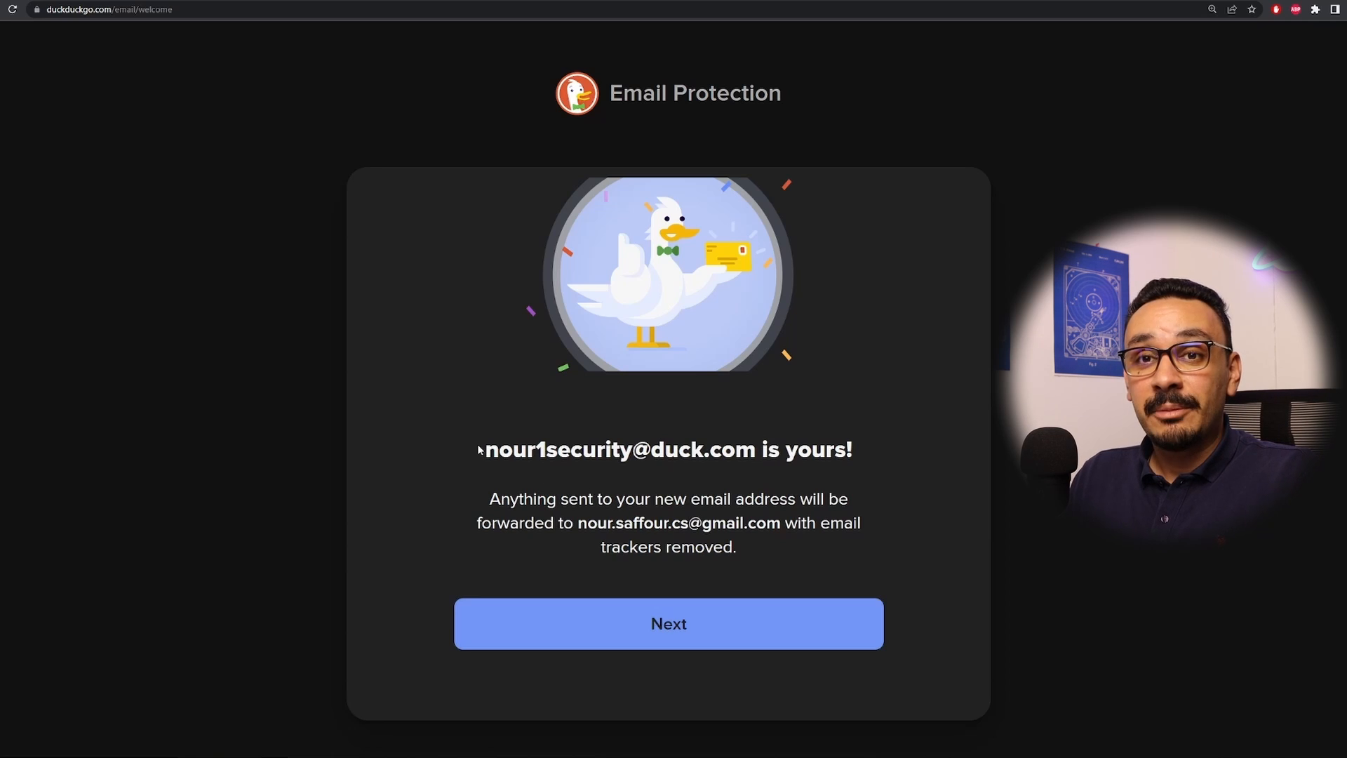
Finish setup into Autofill settings and note the generated private duck.com address
left_click(668, 623)
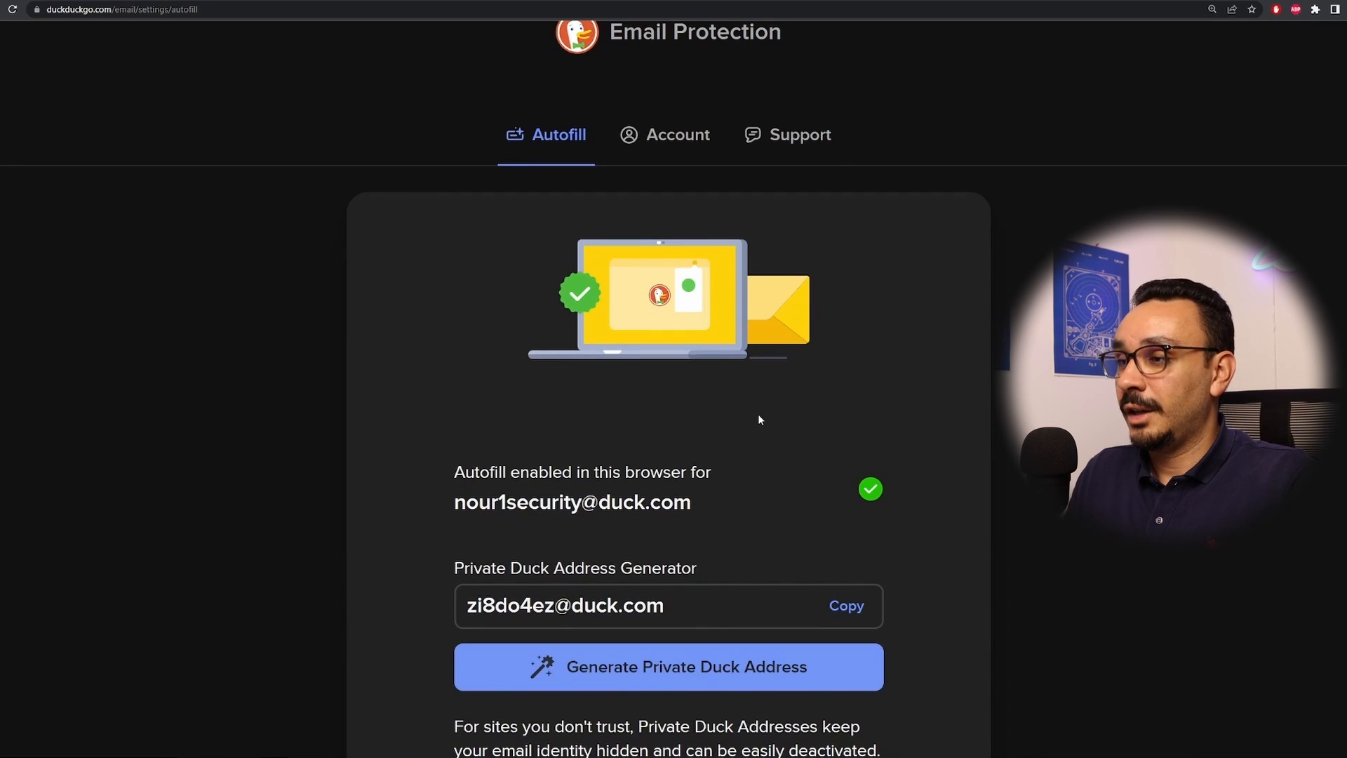
scroll("down", 3)
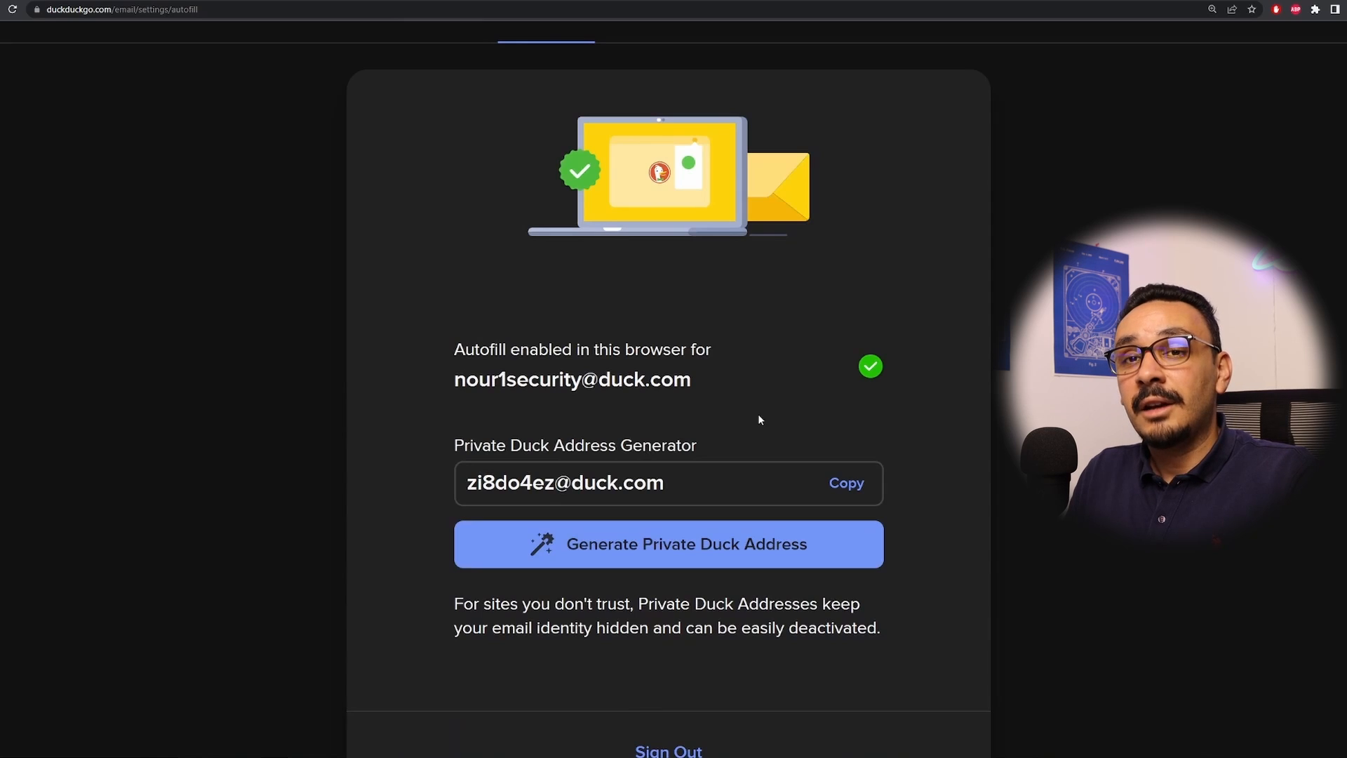
scroll("up", 3)
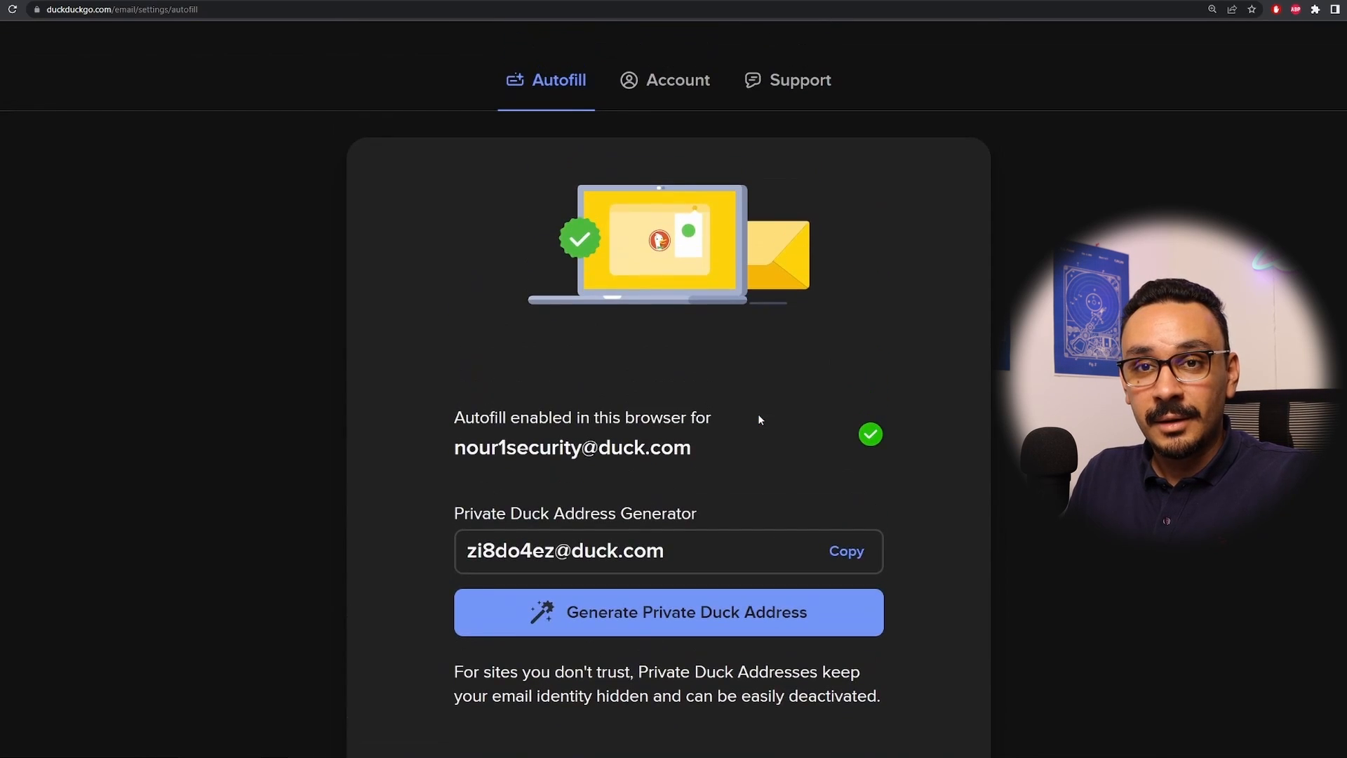
left_click(845, 550)
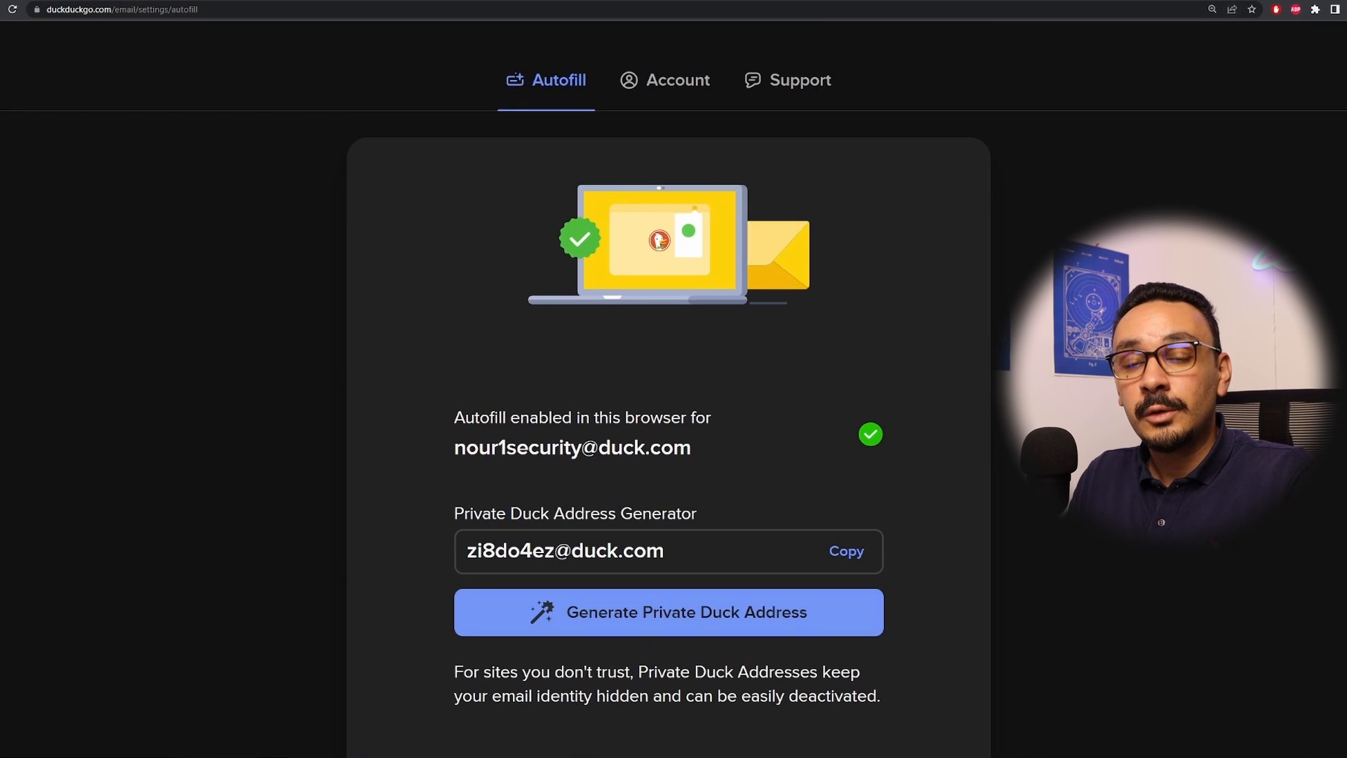
mouse_move(791, 338)
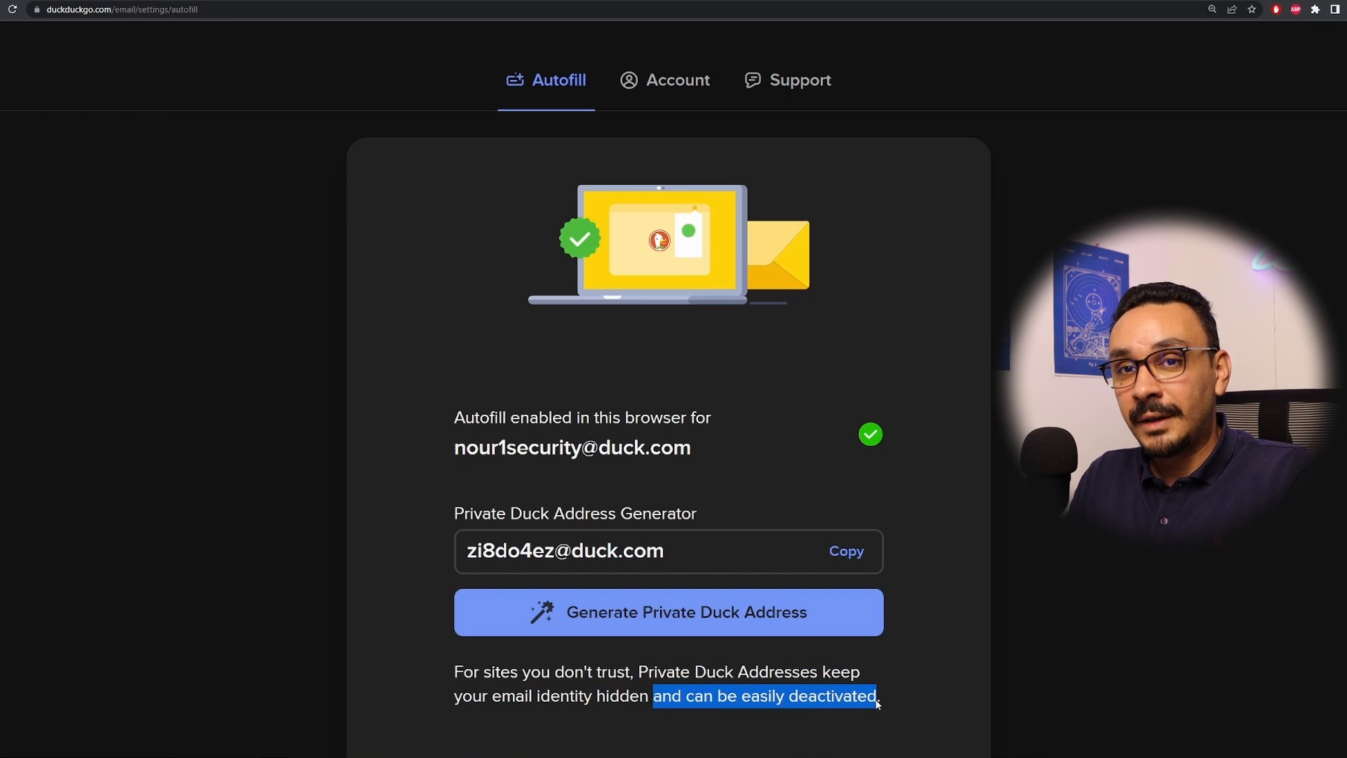
mouse_move(627, 558)
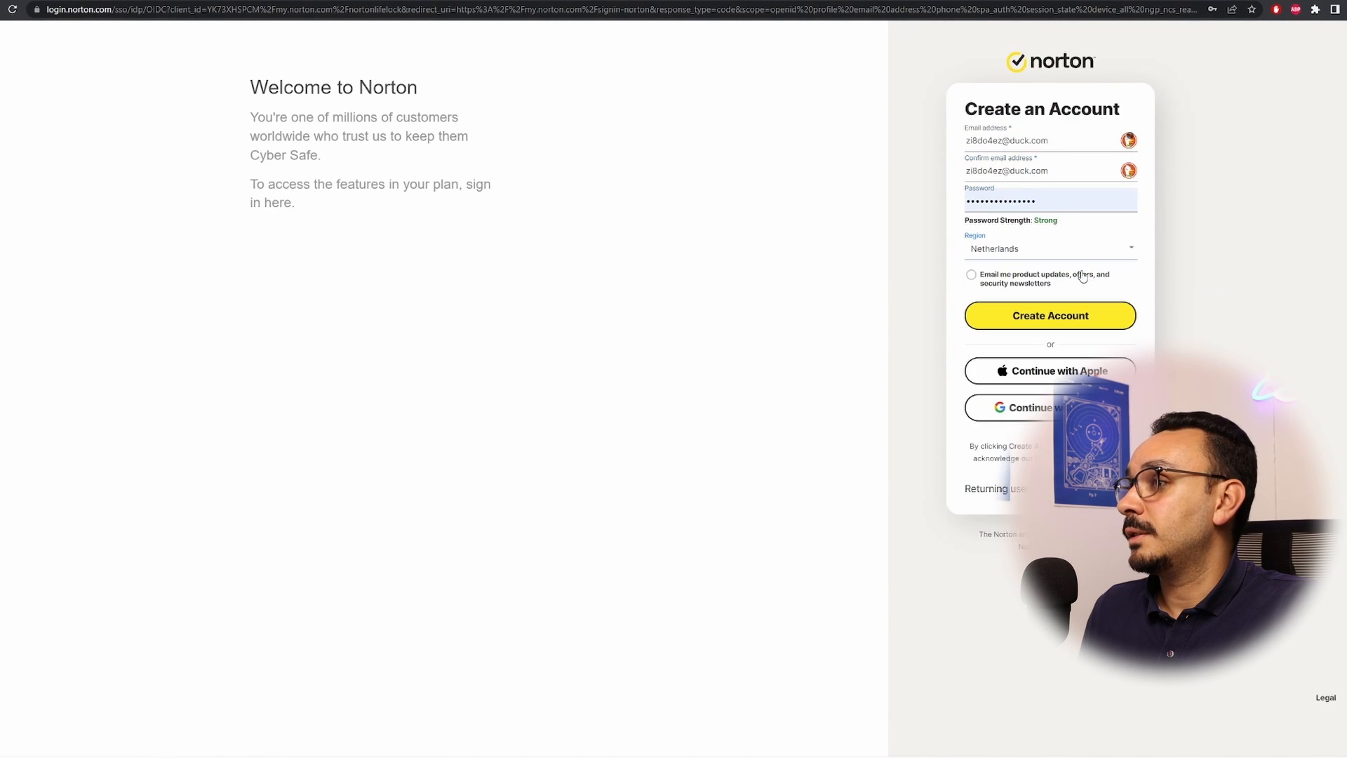
Return to the inbox and open the forwarded Norton confirmation email
left_click(1050, 315)
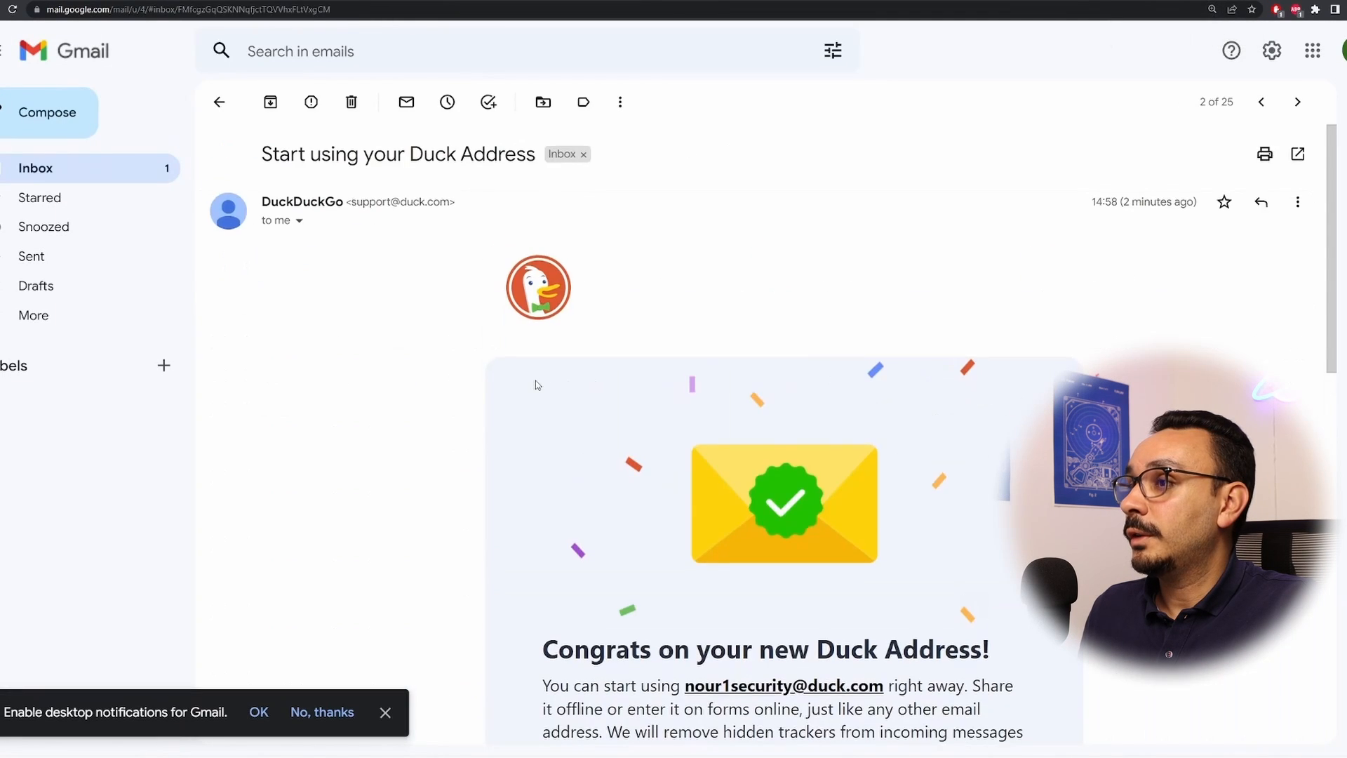
scroll("down", 3)
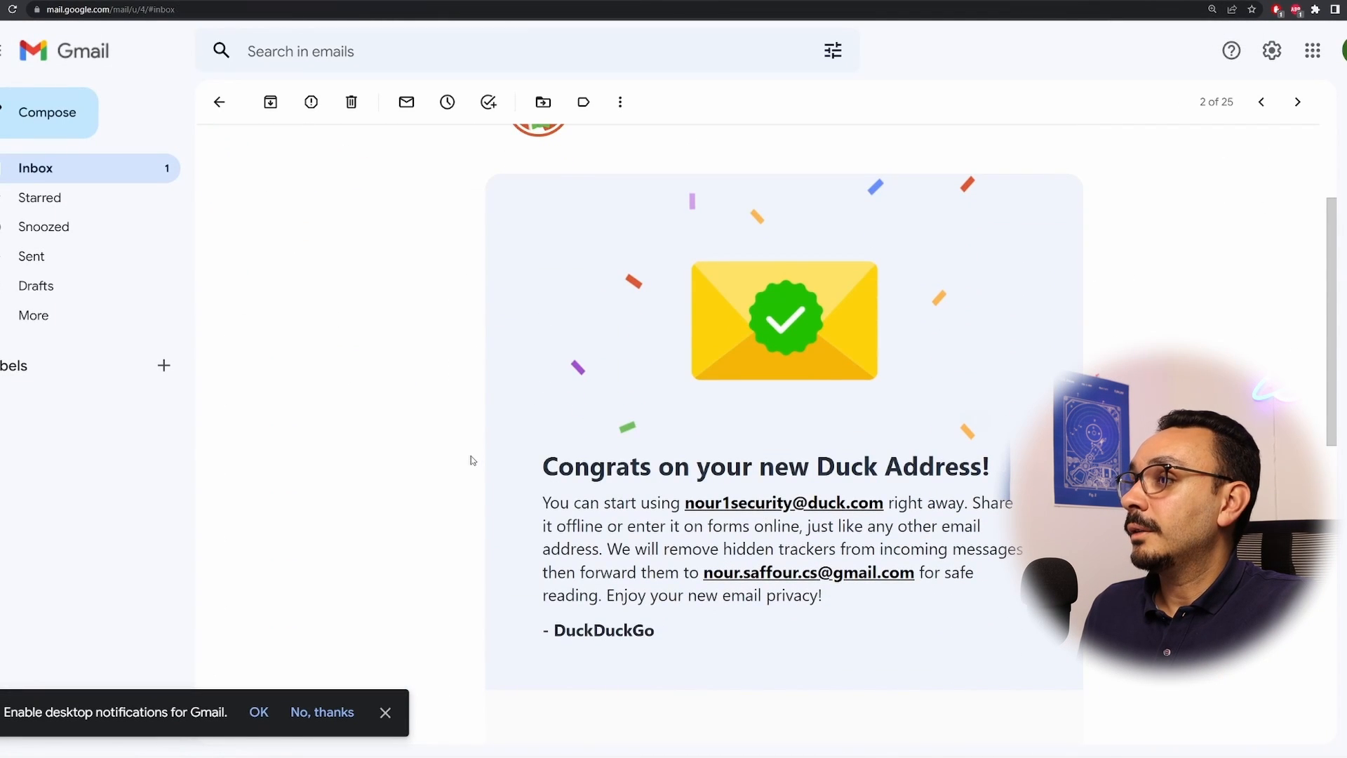
left_click(219, 101)
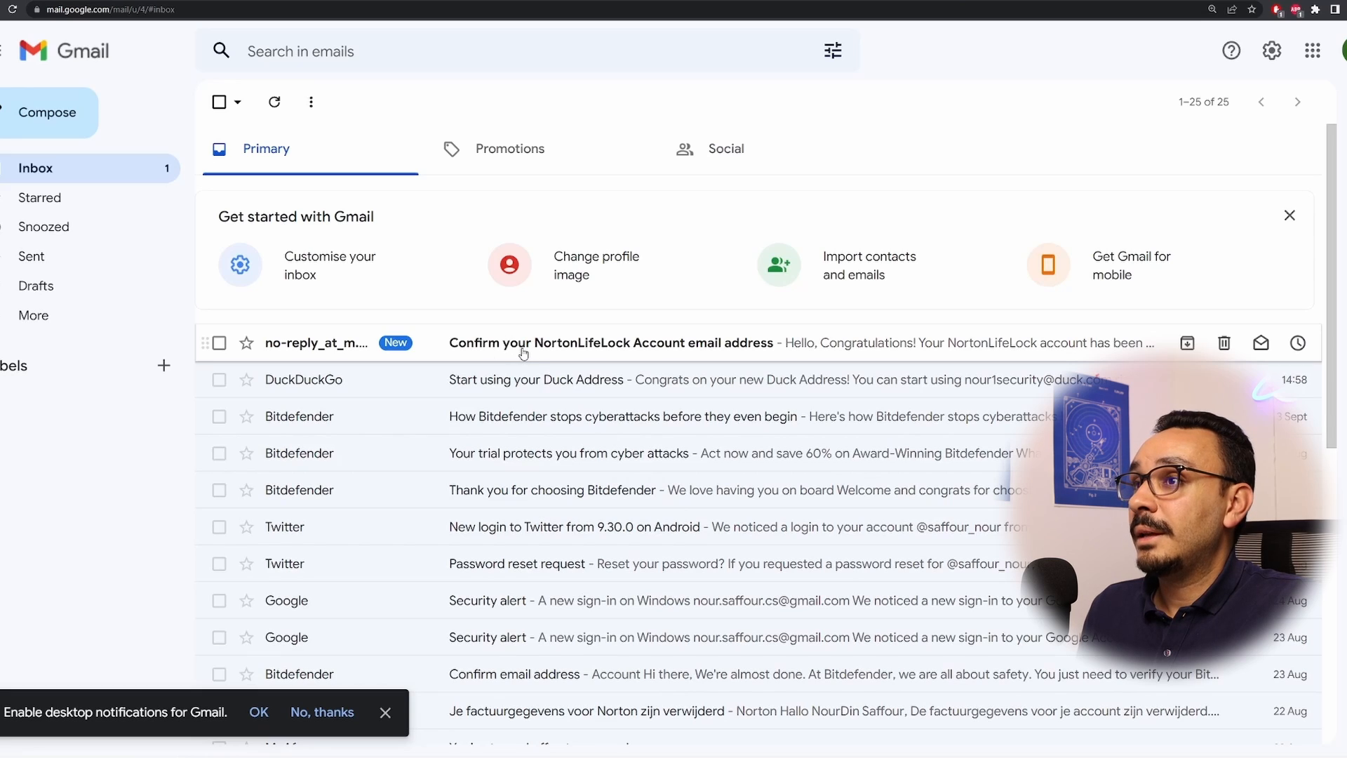
left_click(610, 343)
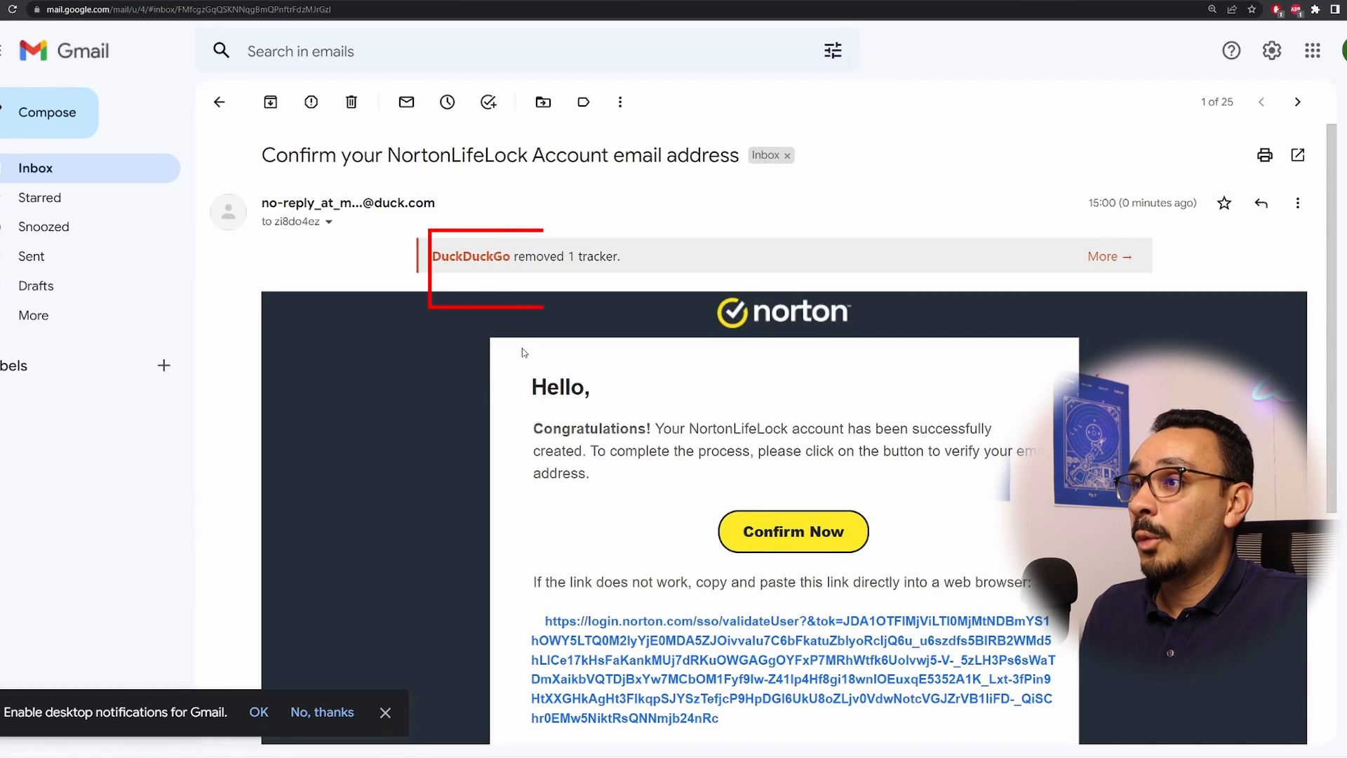
scroll("down", 3)
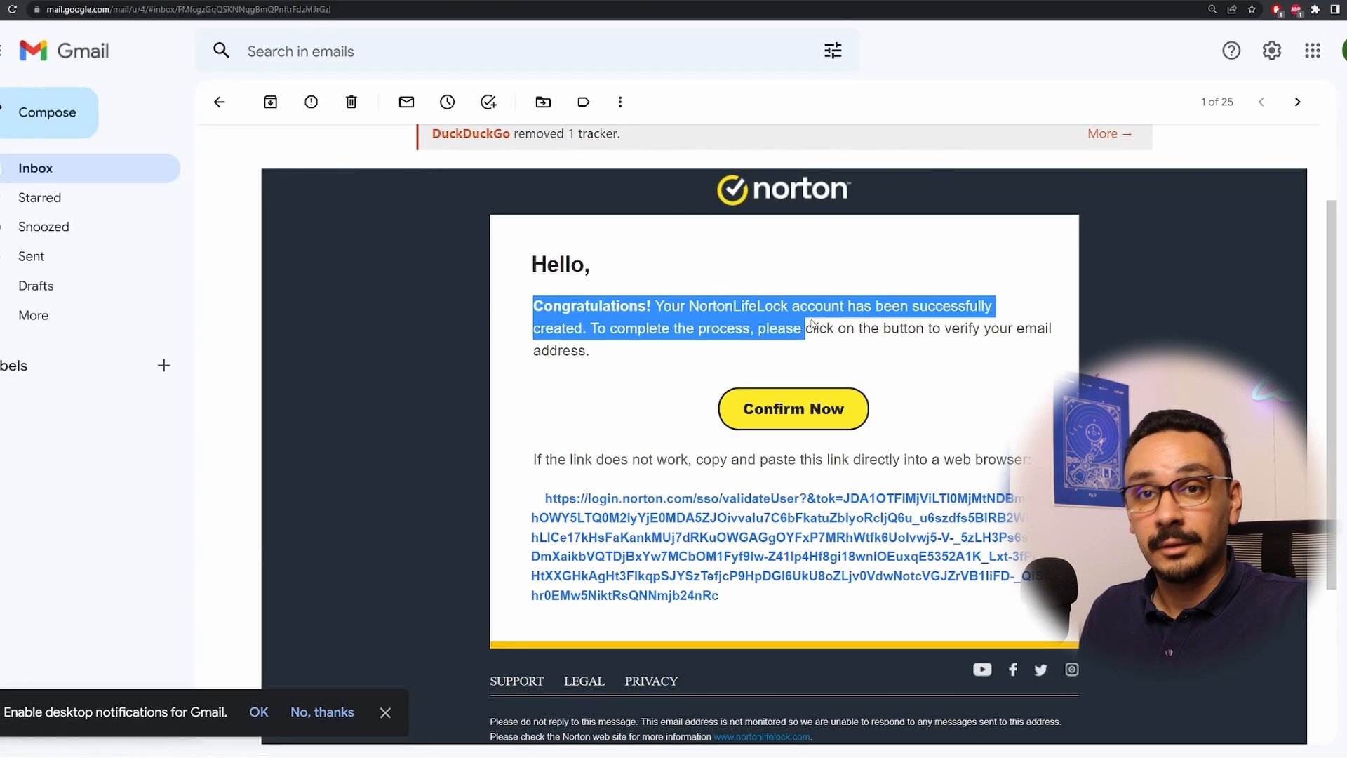
Expand the Norton email's header to show full sender and duck.com recipient details
left_click(611, 350)
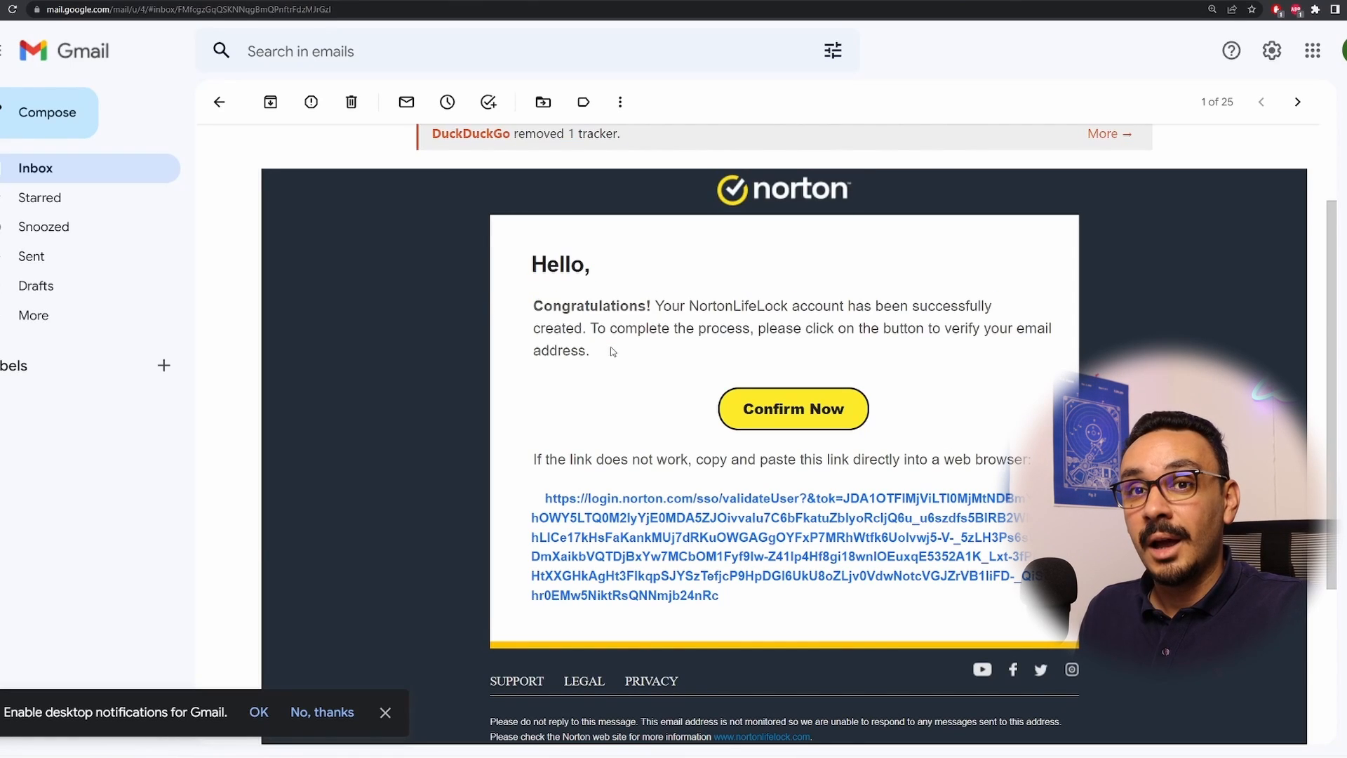
scroll("down", 3)
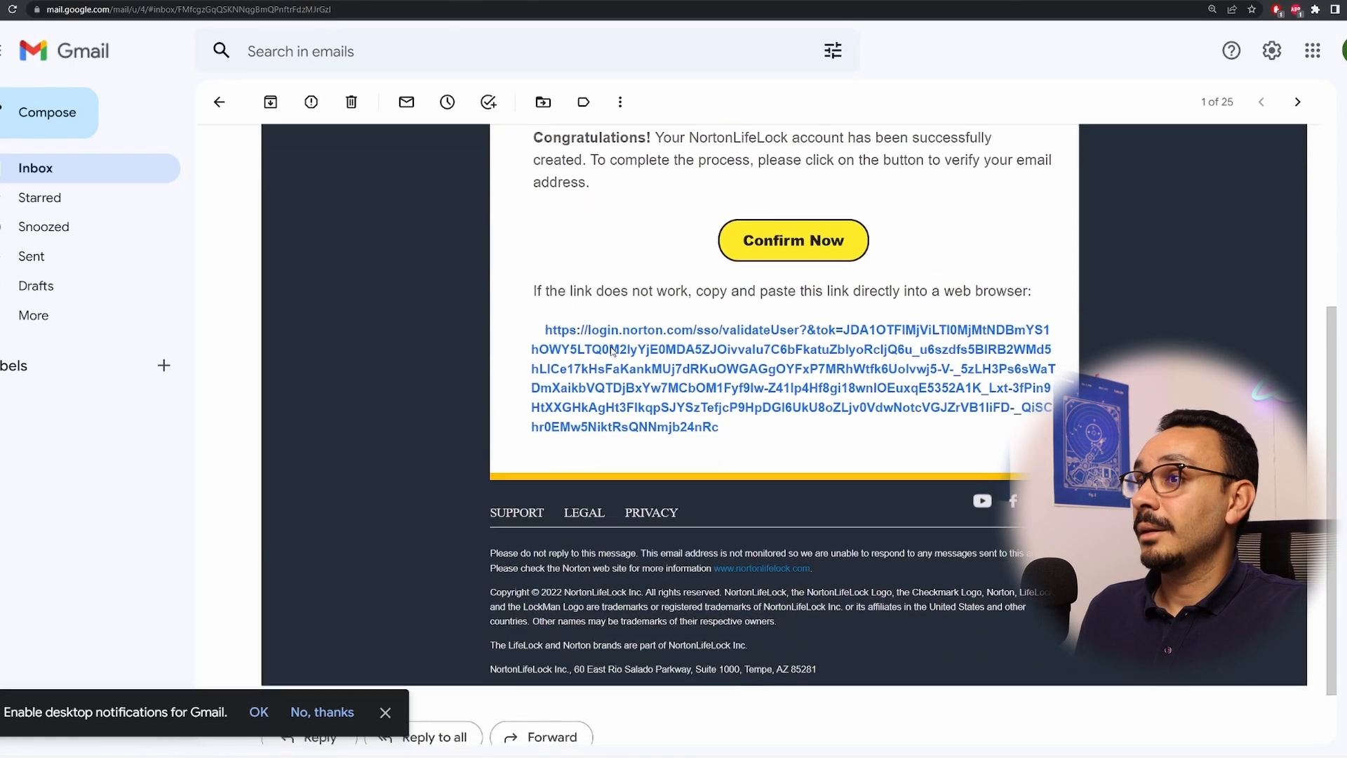
scroll("up", 3)
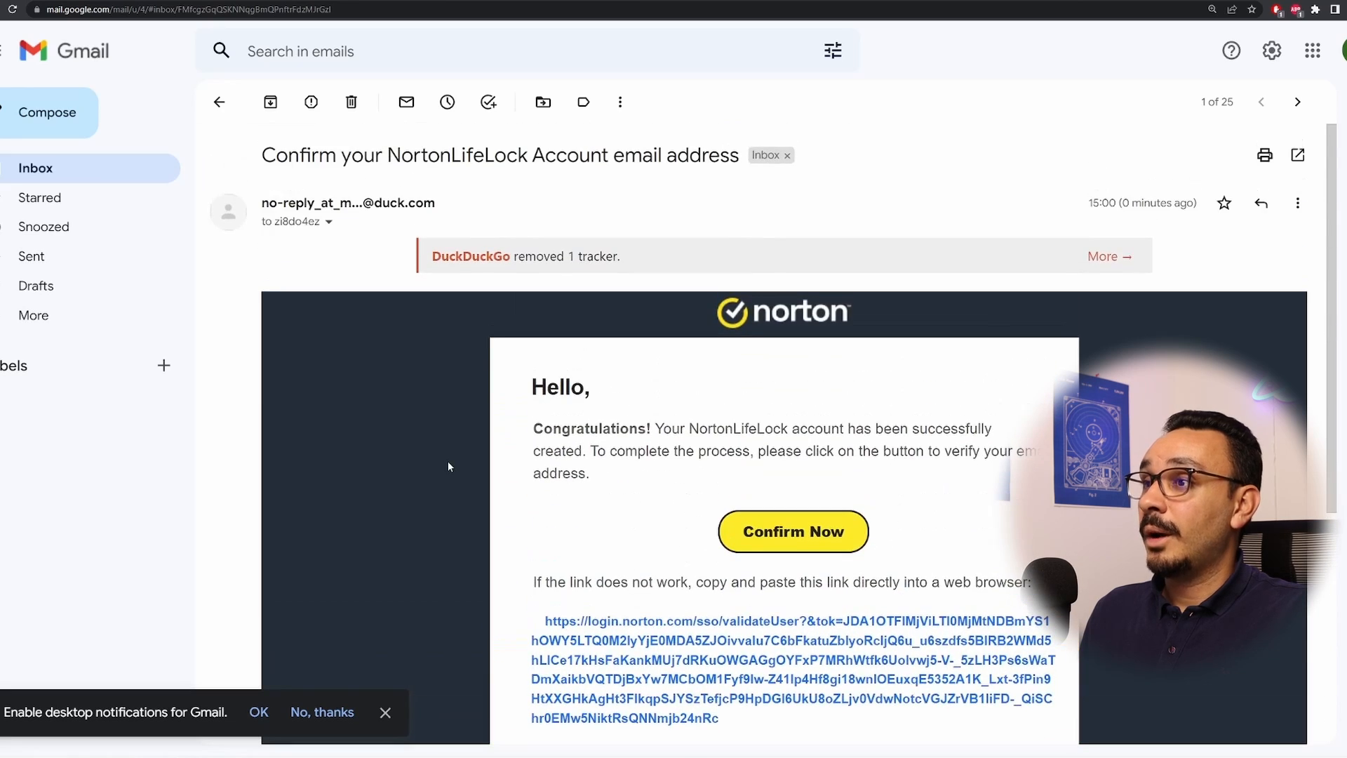
left_click(327, 220)
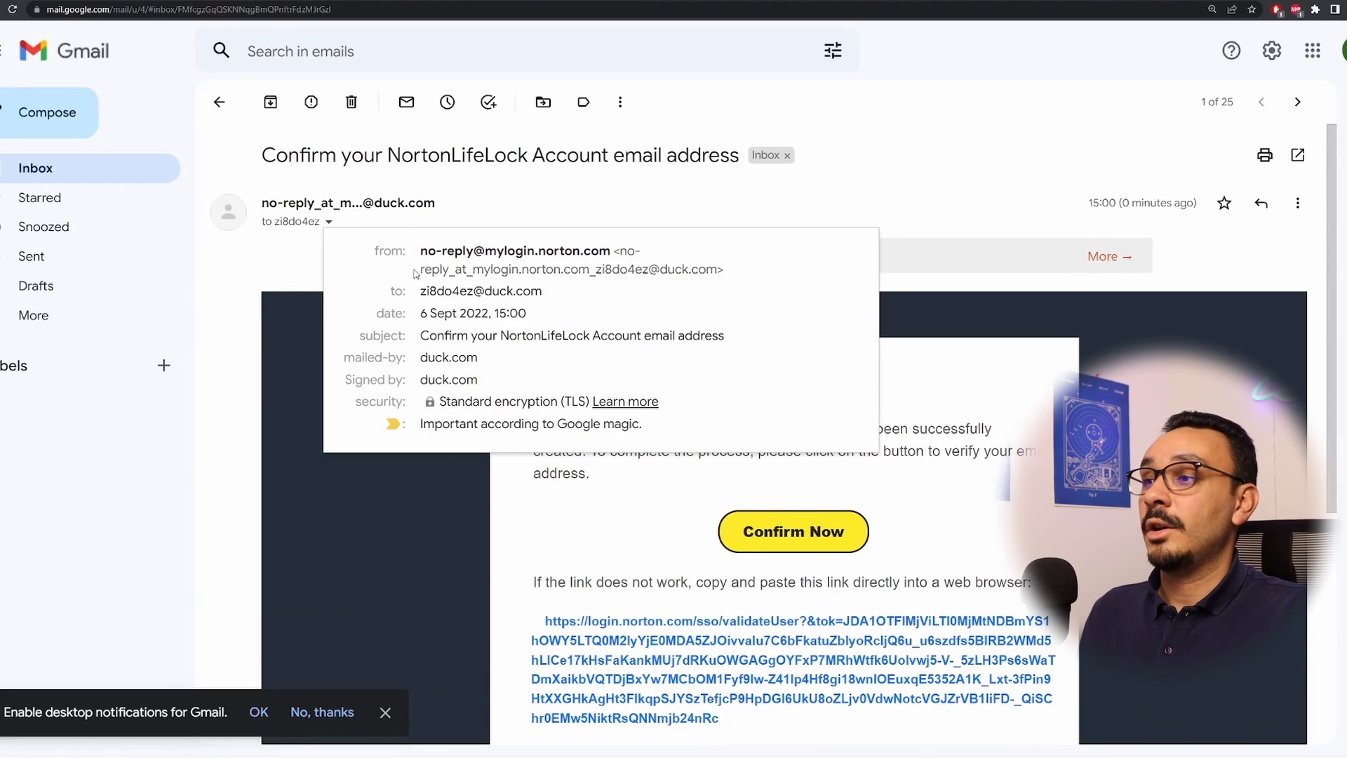
mouse_move(448, 505)
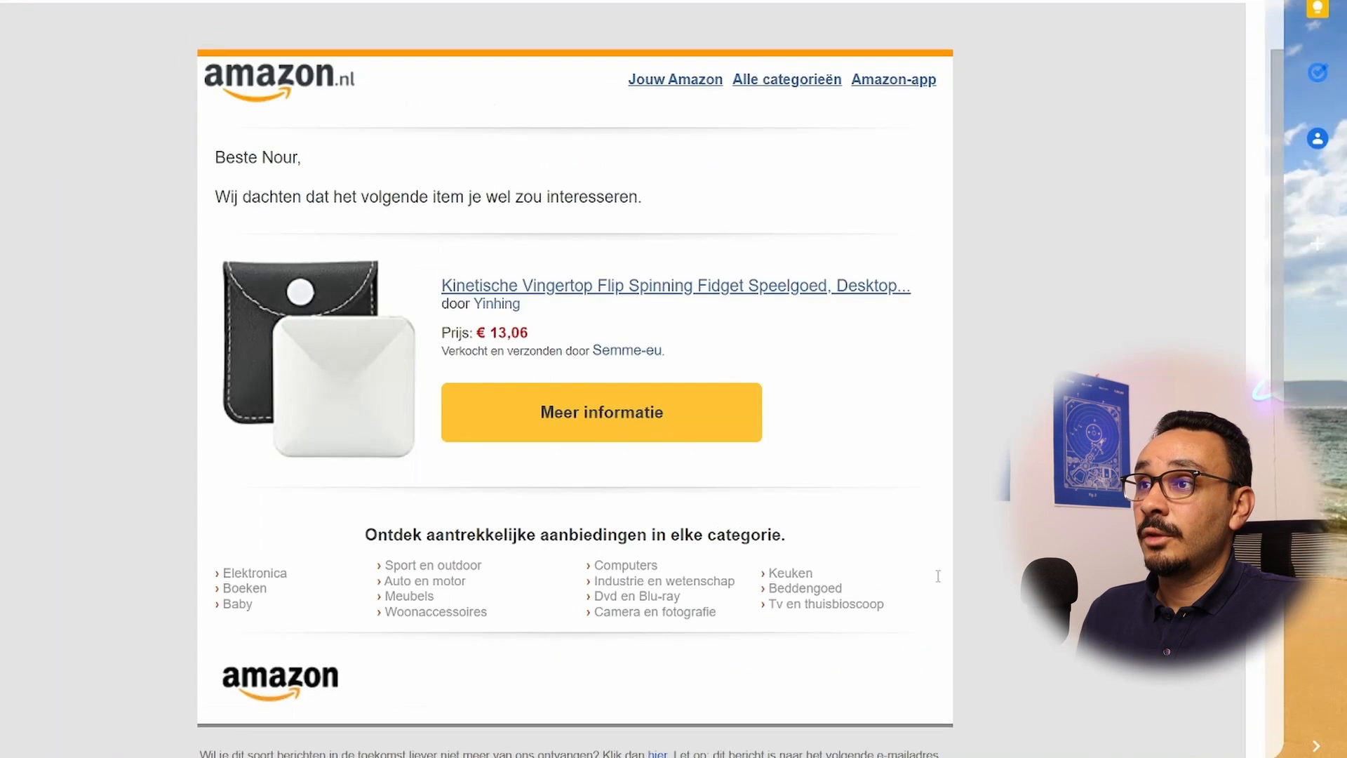
View the forwarded Amazon.nl product email with its one-tracker-removed notice
scroll("up", 3)
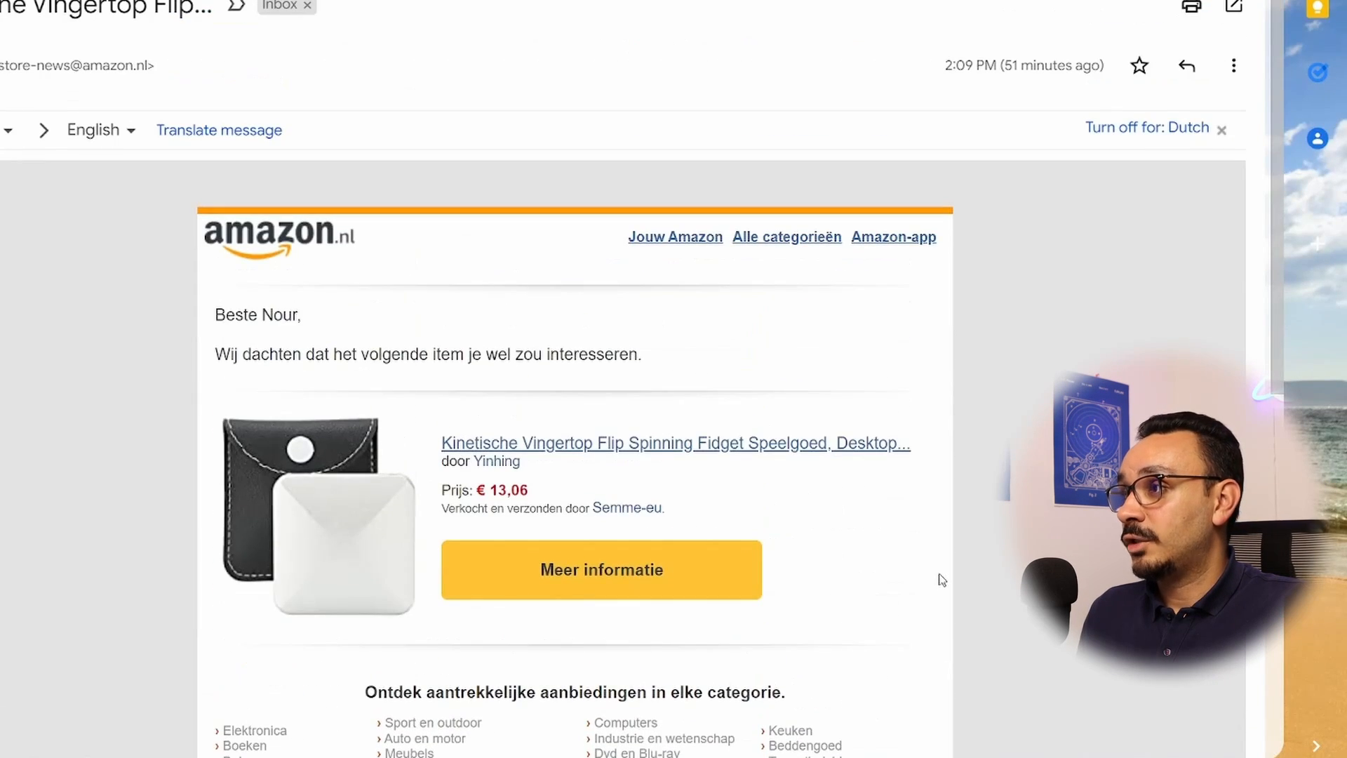
scroll("down", 3)
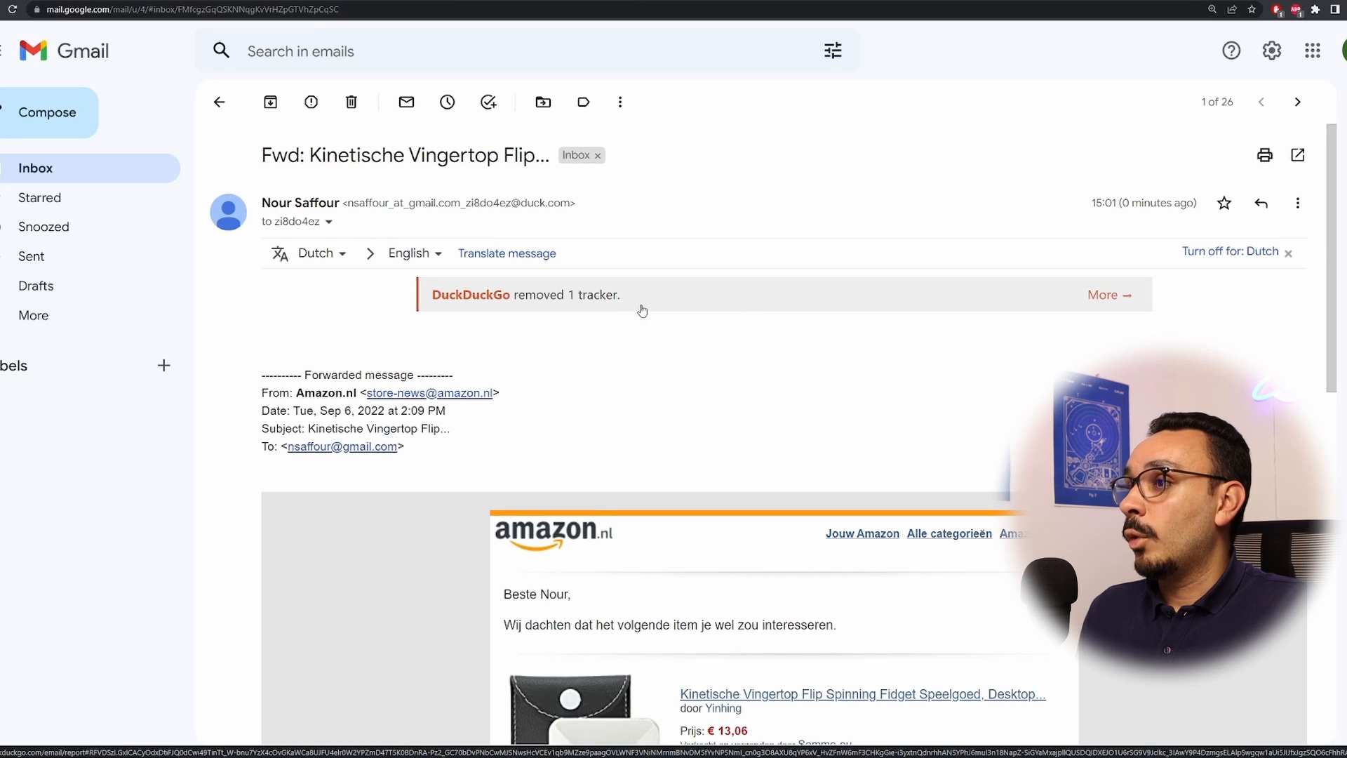
Review the Email Protection tracker report for the Amazon email
left_click(1109, 295)
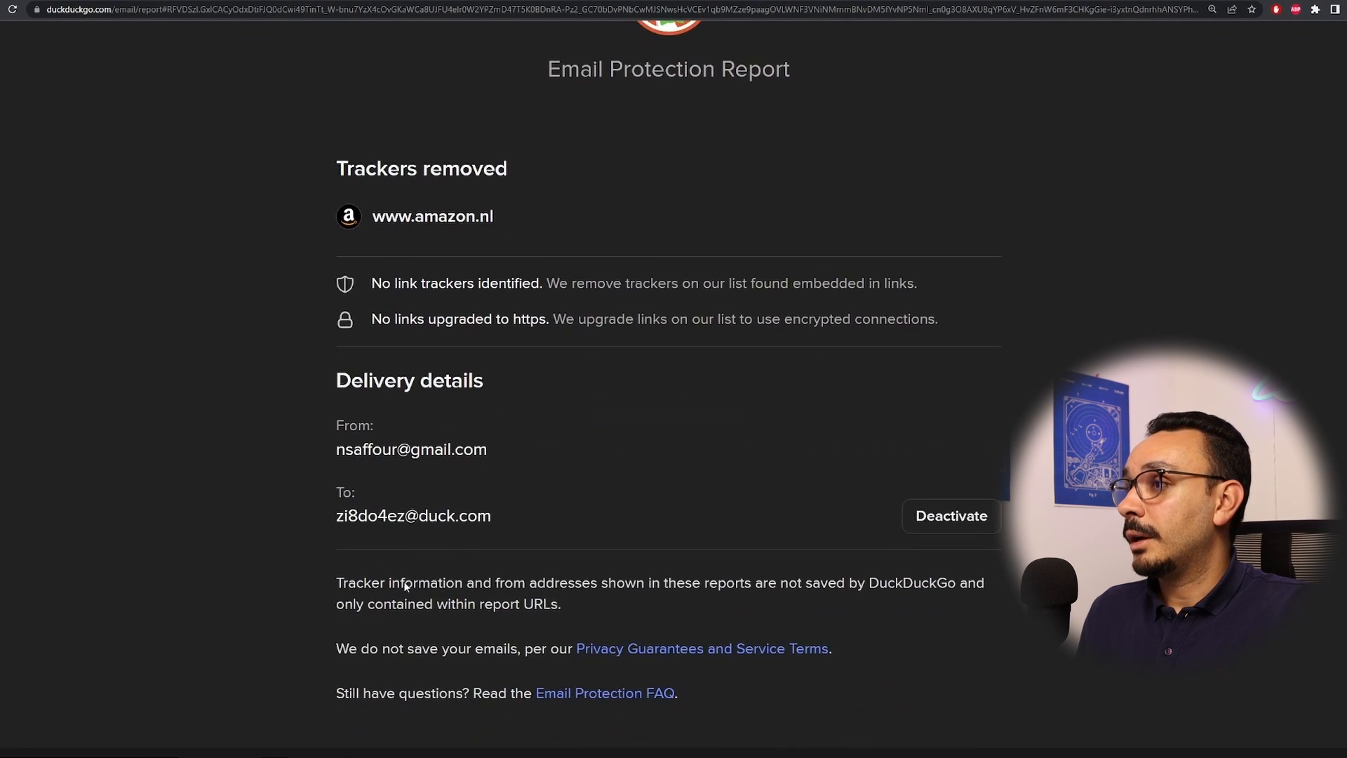
scroll("down", 3)
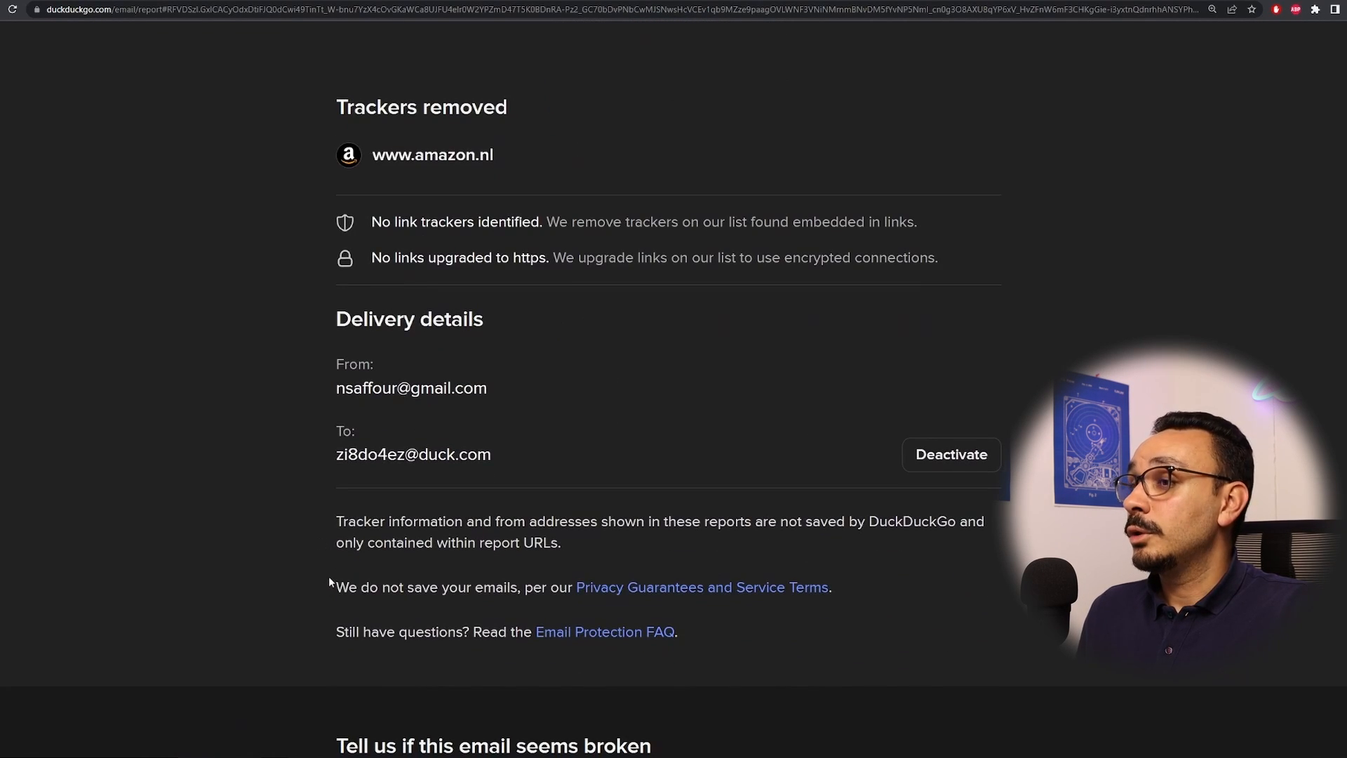
scroll("down", 3)
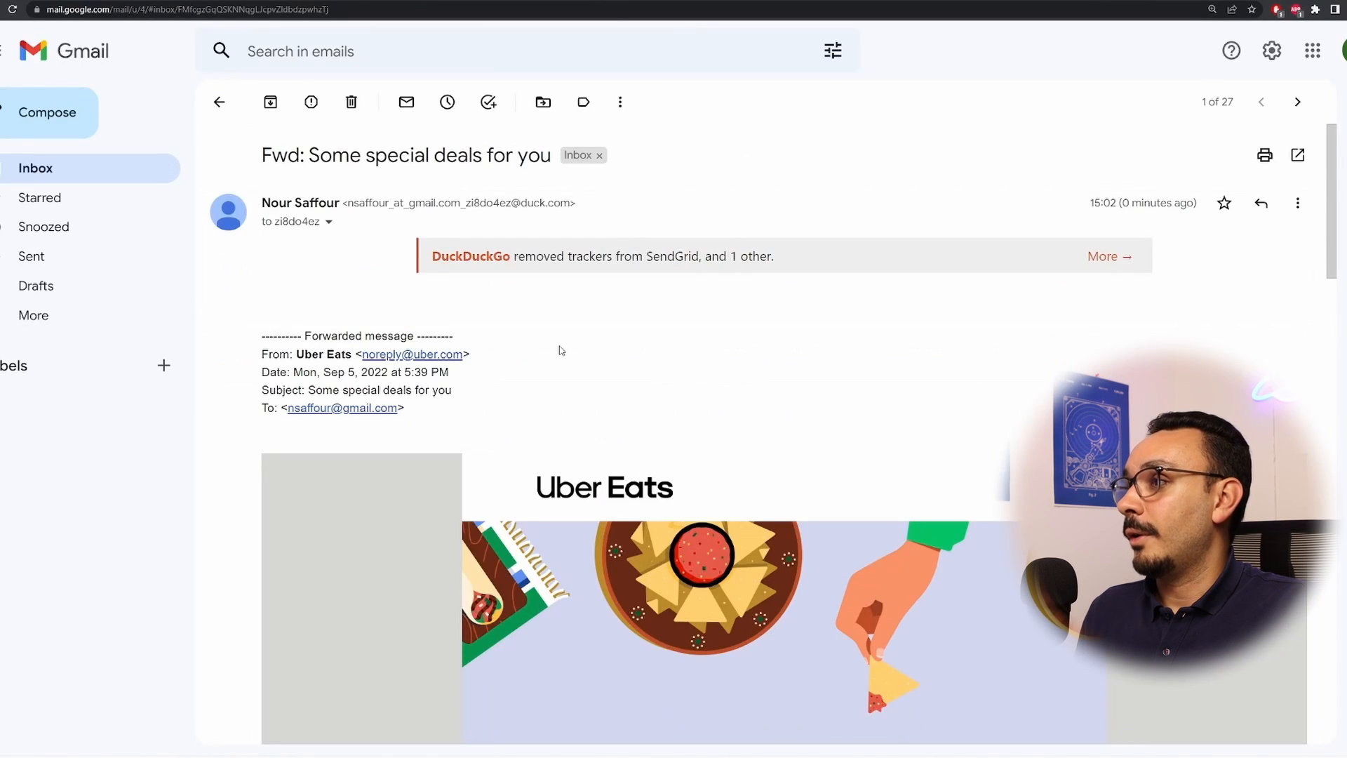
Review the Uber Eats email's report listing SendGrid and cloudfront.net as removed trackers
left_click(1108, 255)
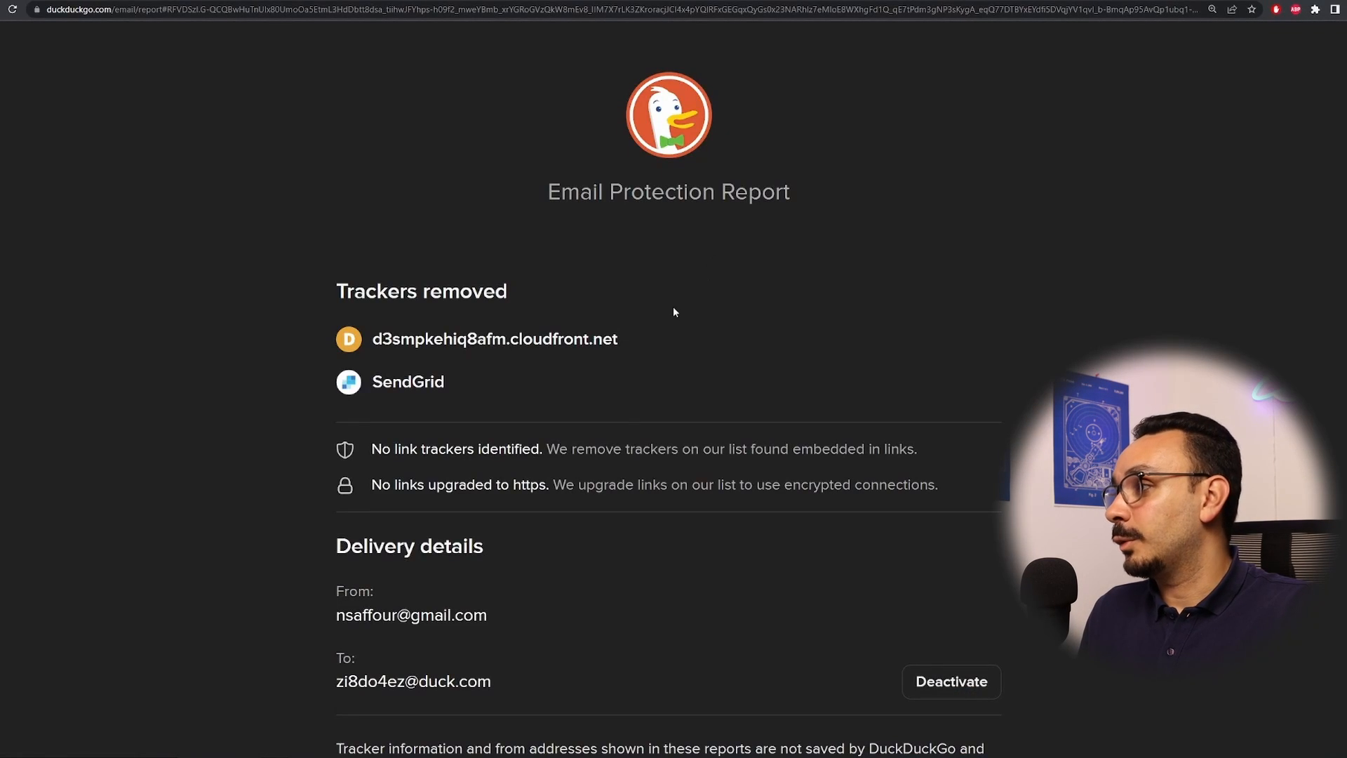
mouse_move(713, 259)
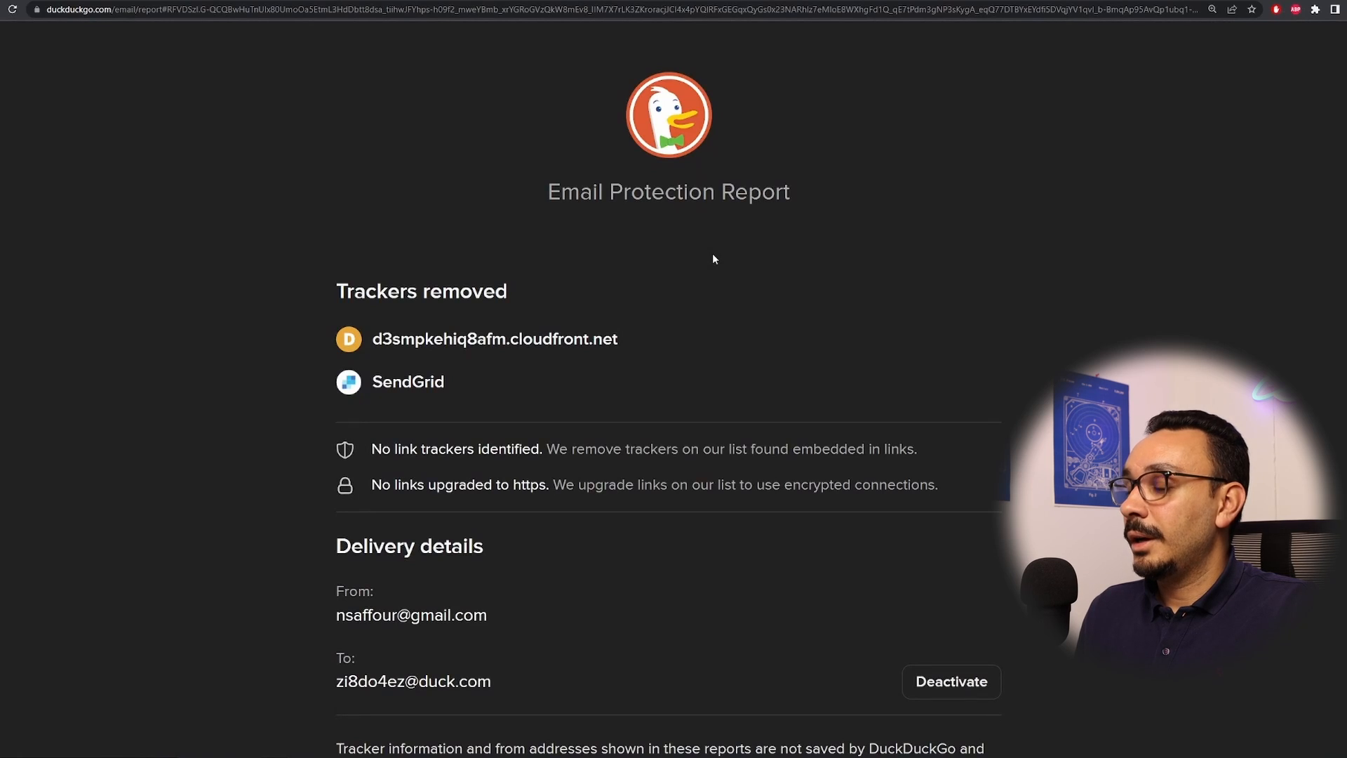
double_click(408, 382)
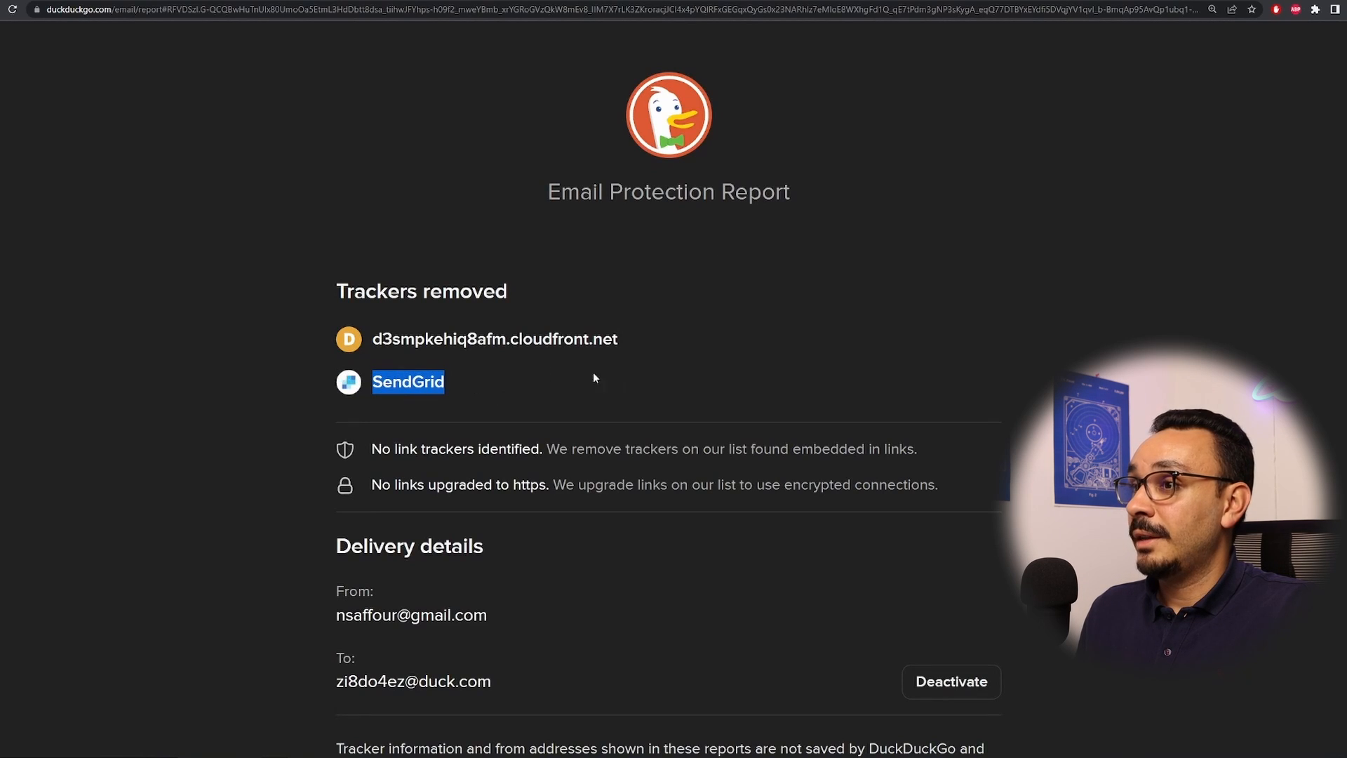
double_click(495, 338)
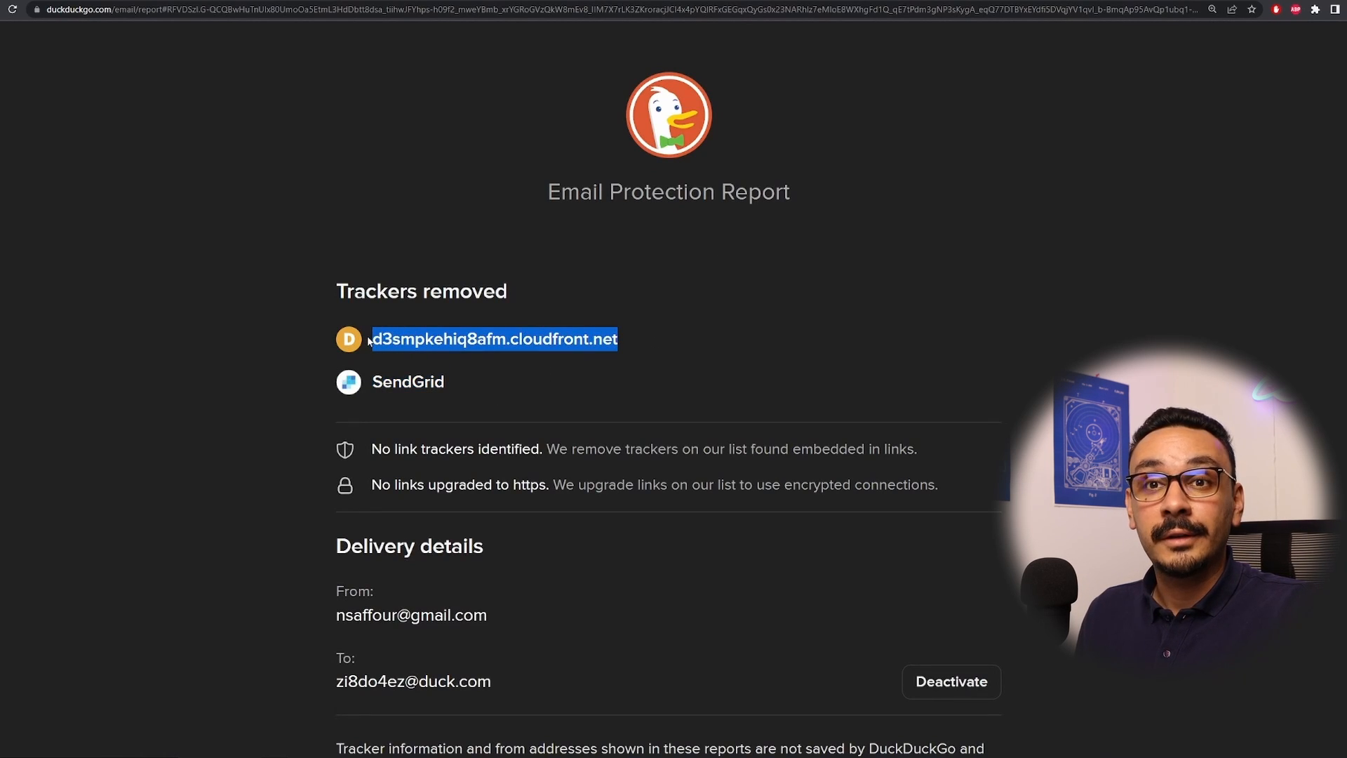
mouse_move(328, 355)
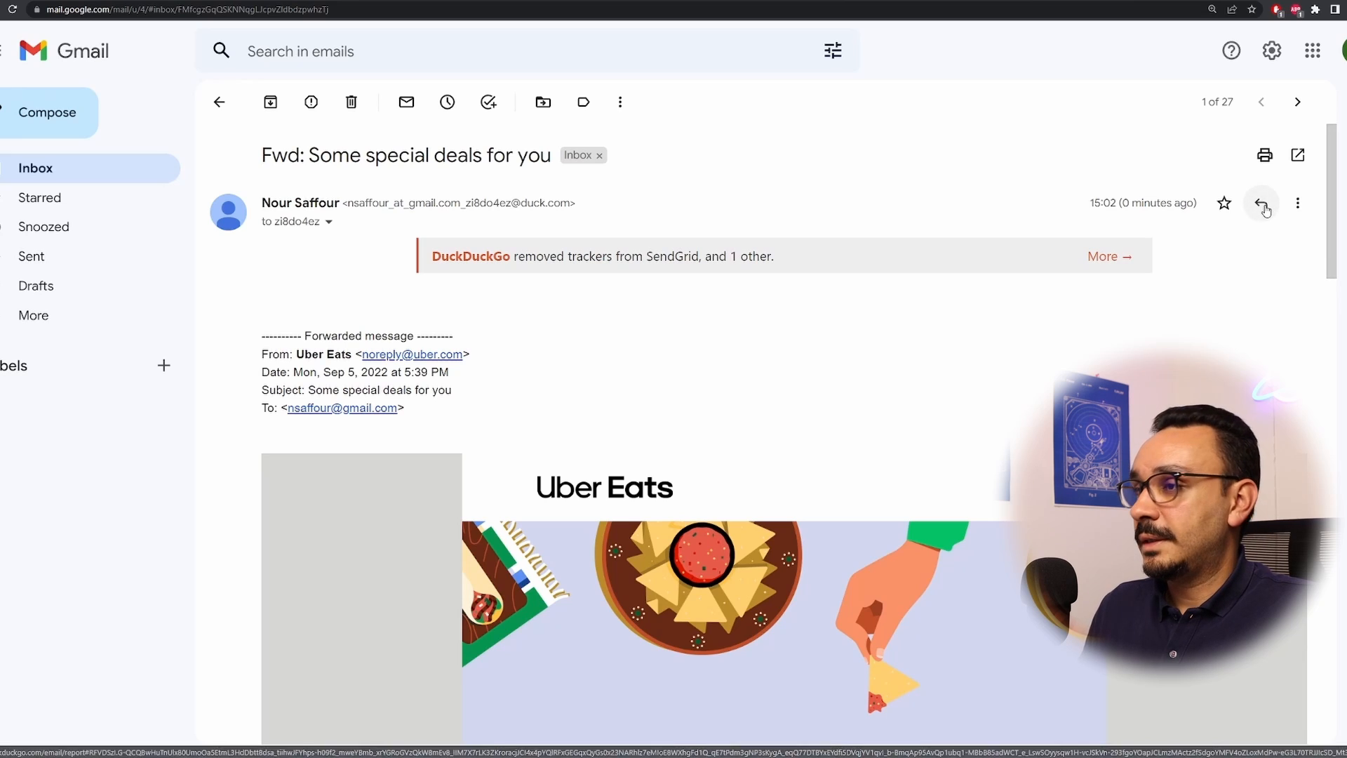
Reply to the Uber Eats email with 'Hi thanks for the trackers' and send it
left_click(1264, 203)
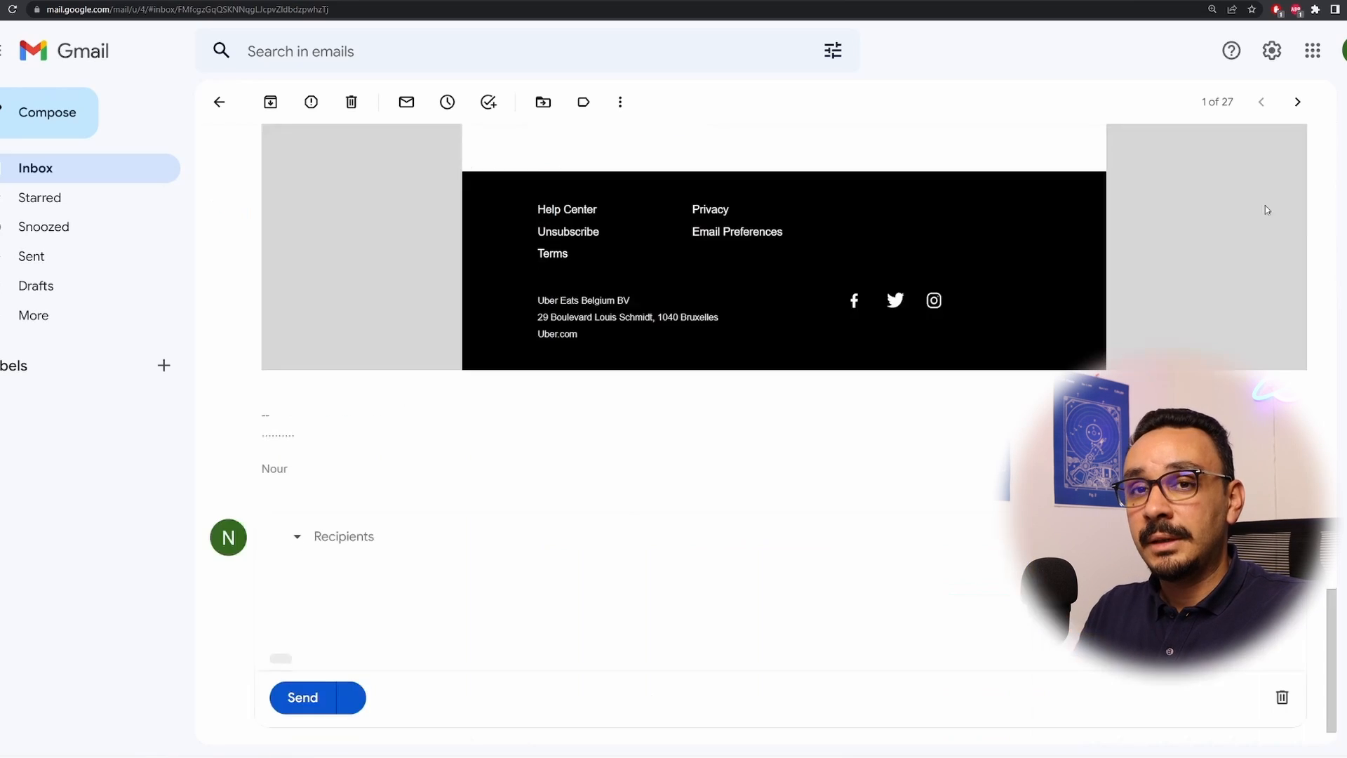
left_click(344, 534)
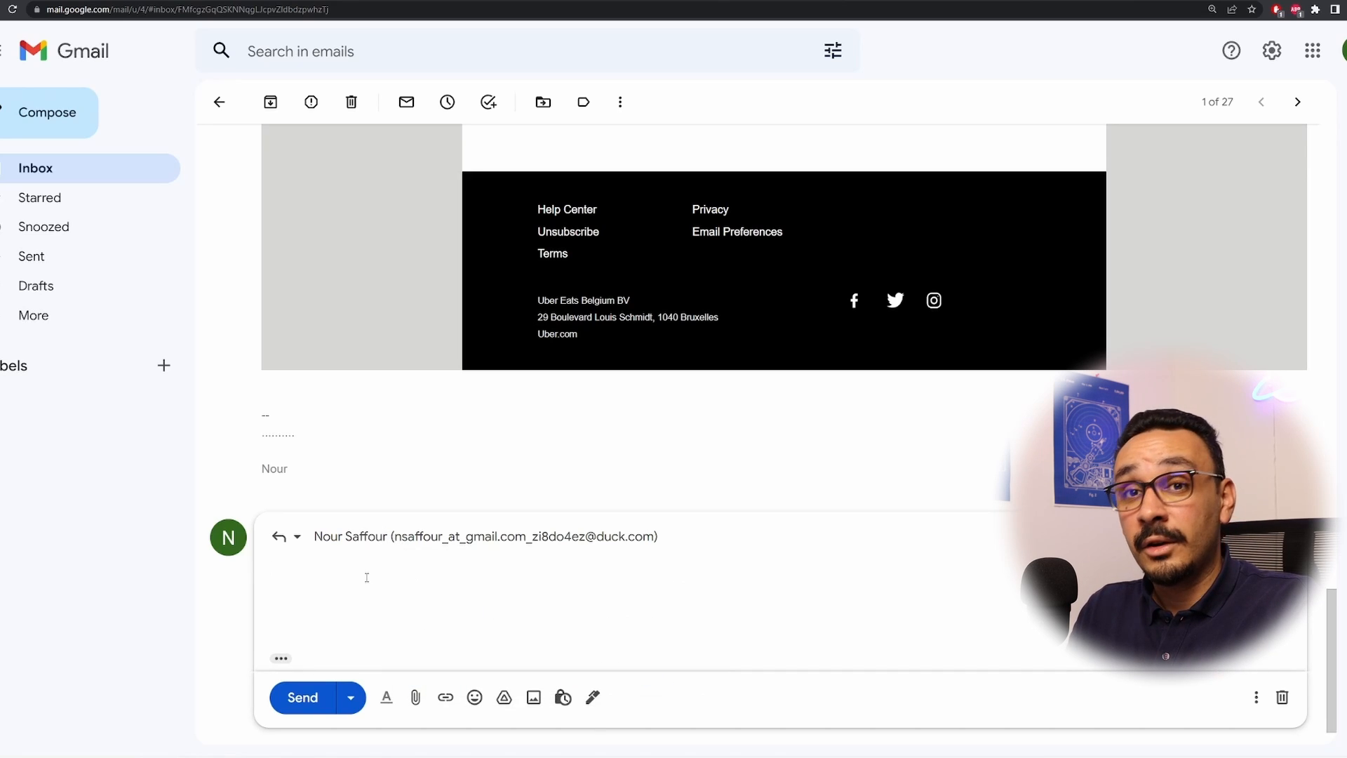
type("H")
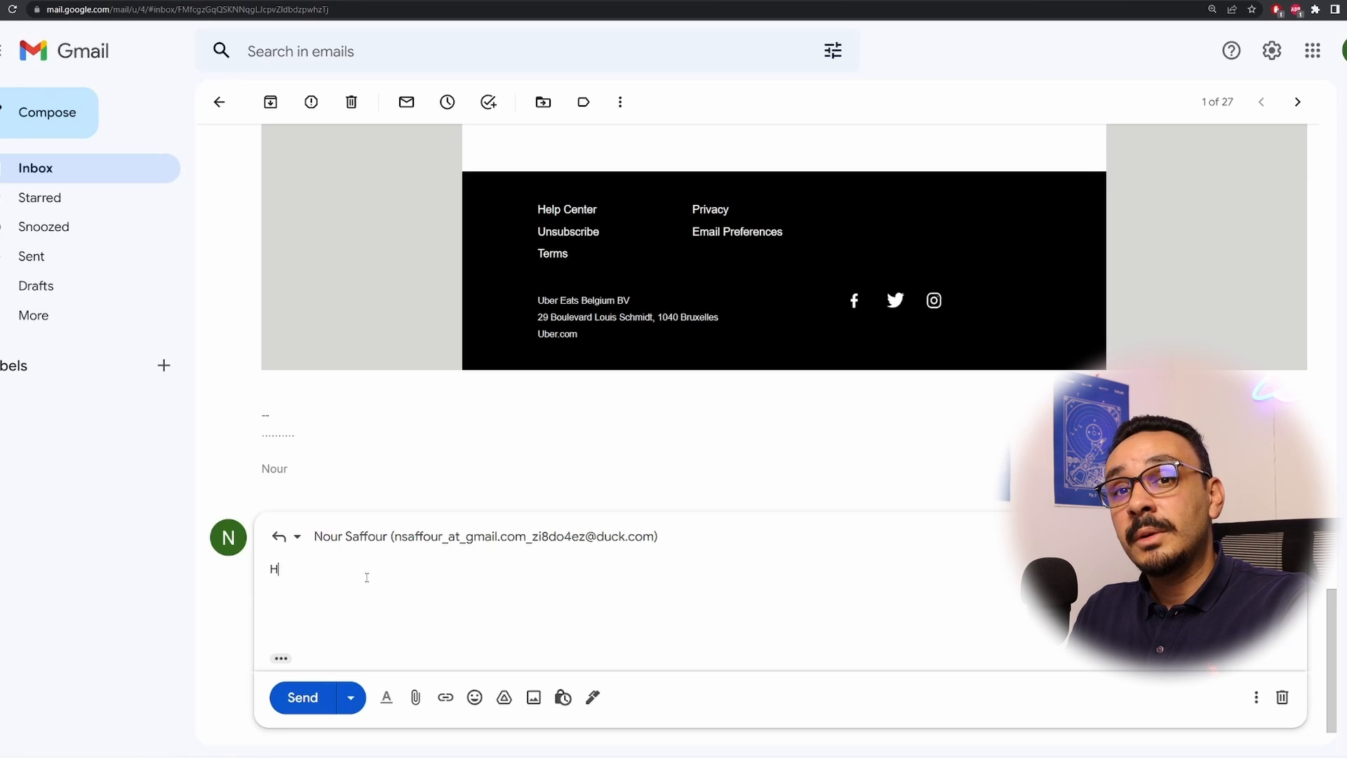
type("i thanks")
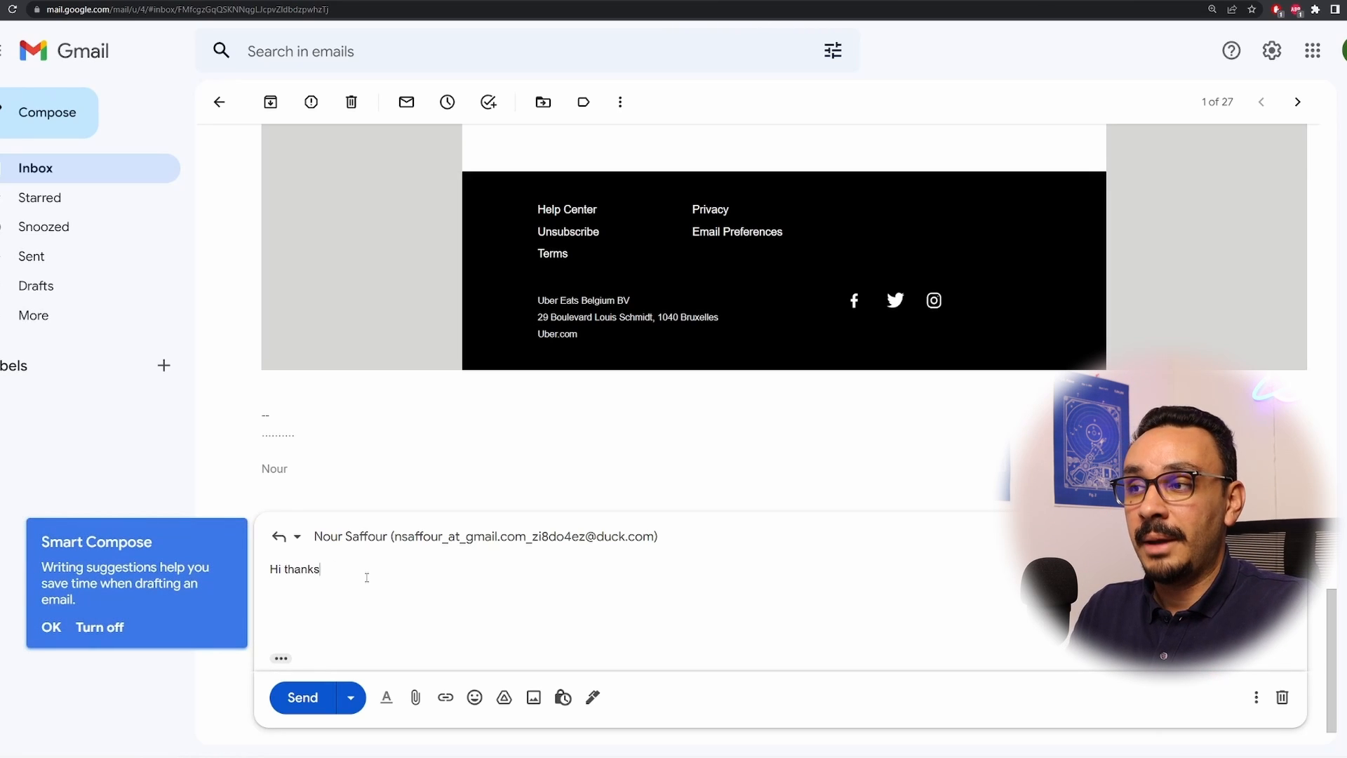
type("for the t")
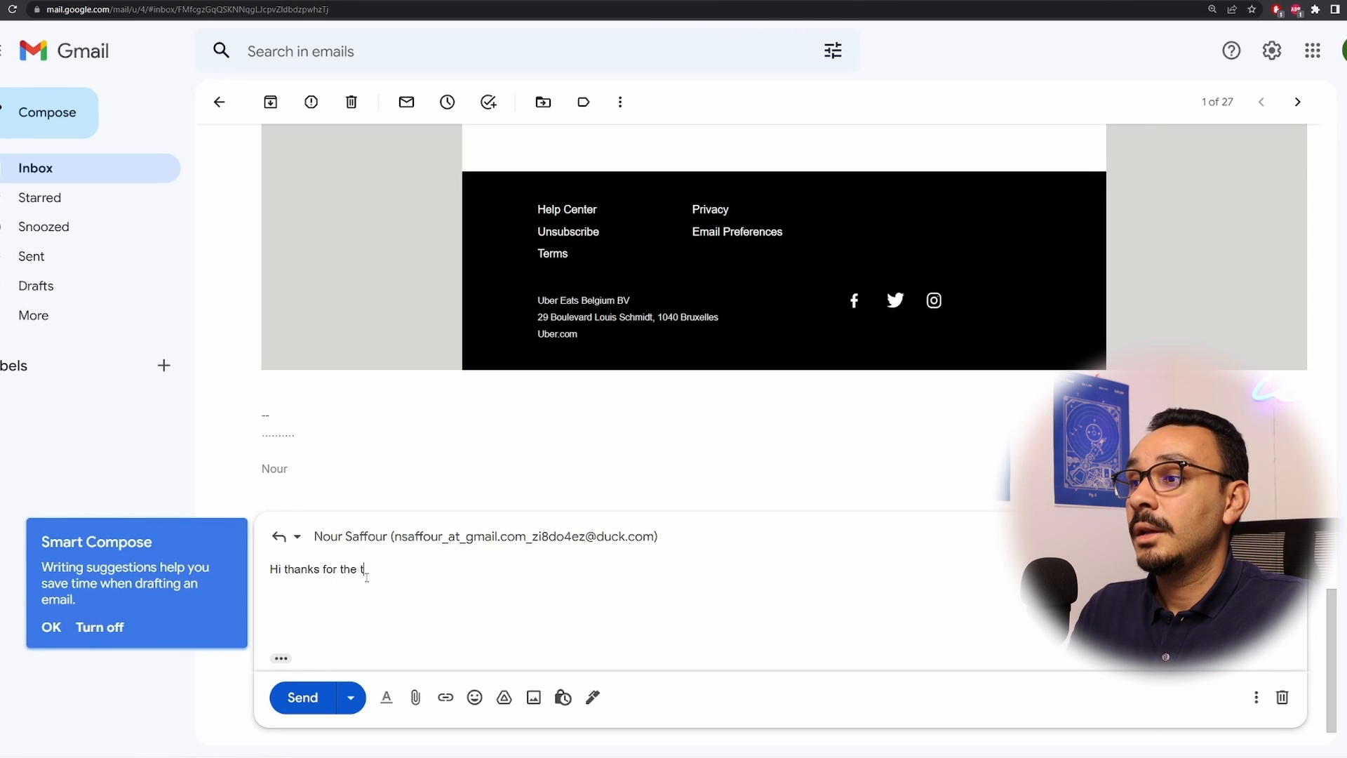
type("rackers")
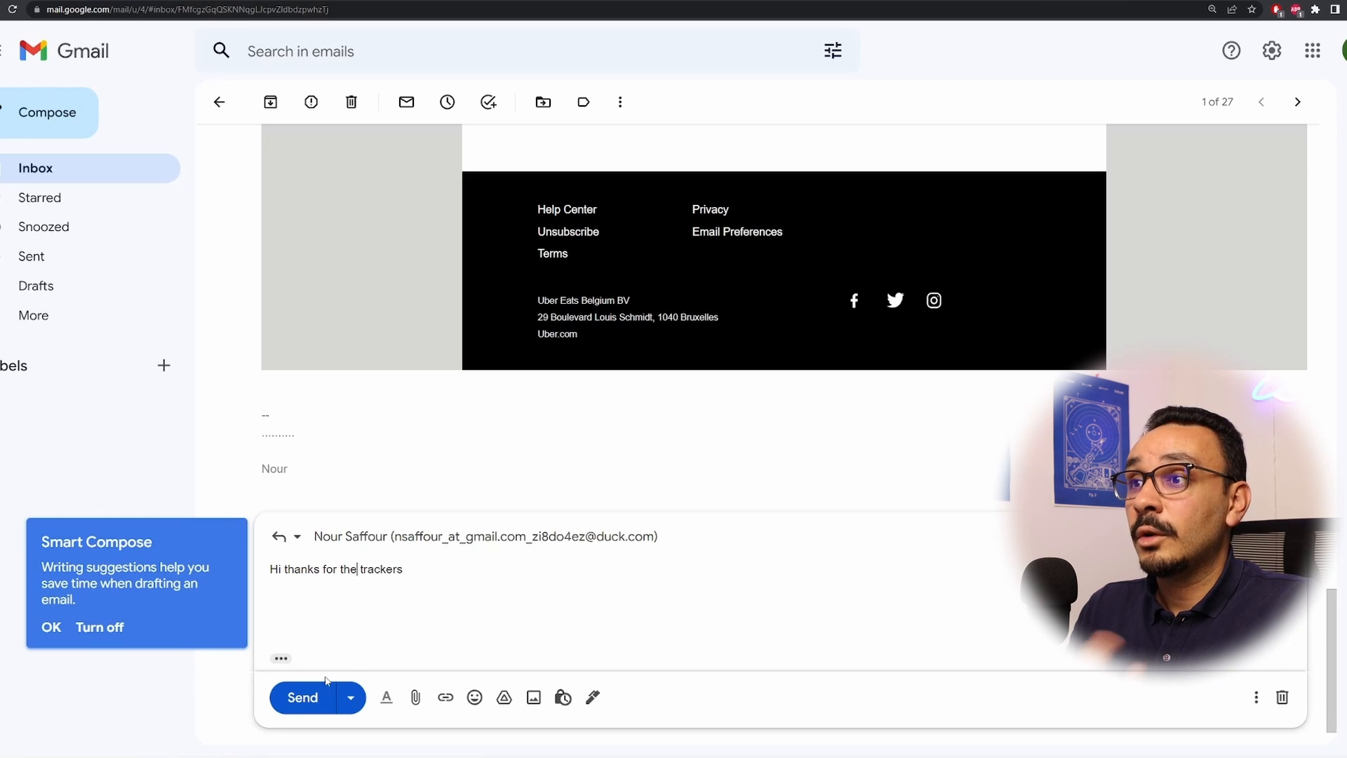
left_click(302, 697)
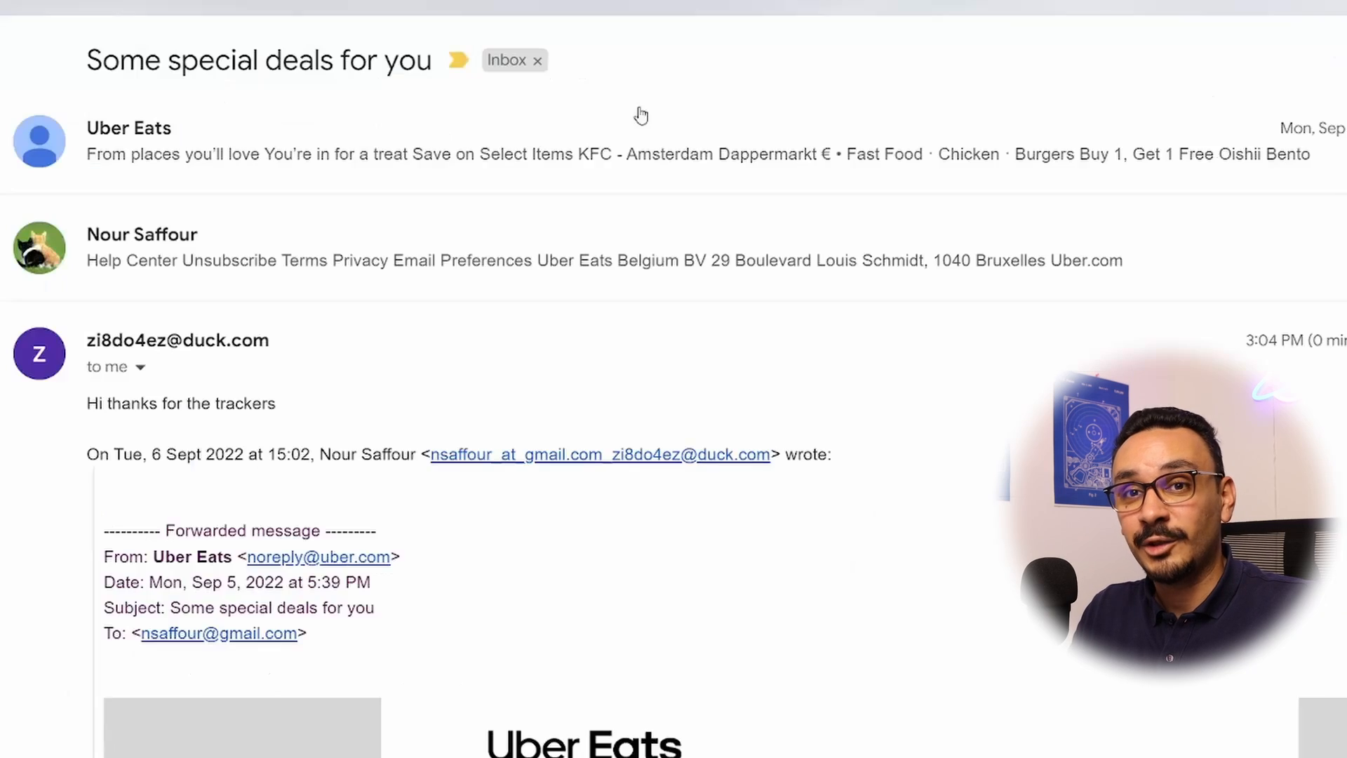
mouse_move(178, 451)
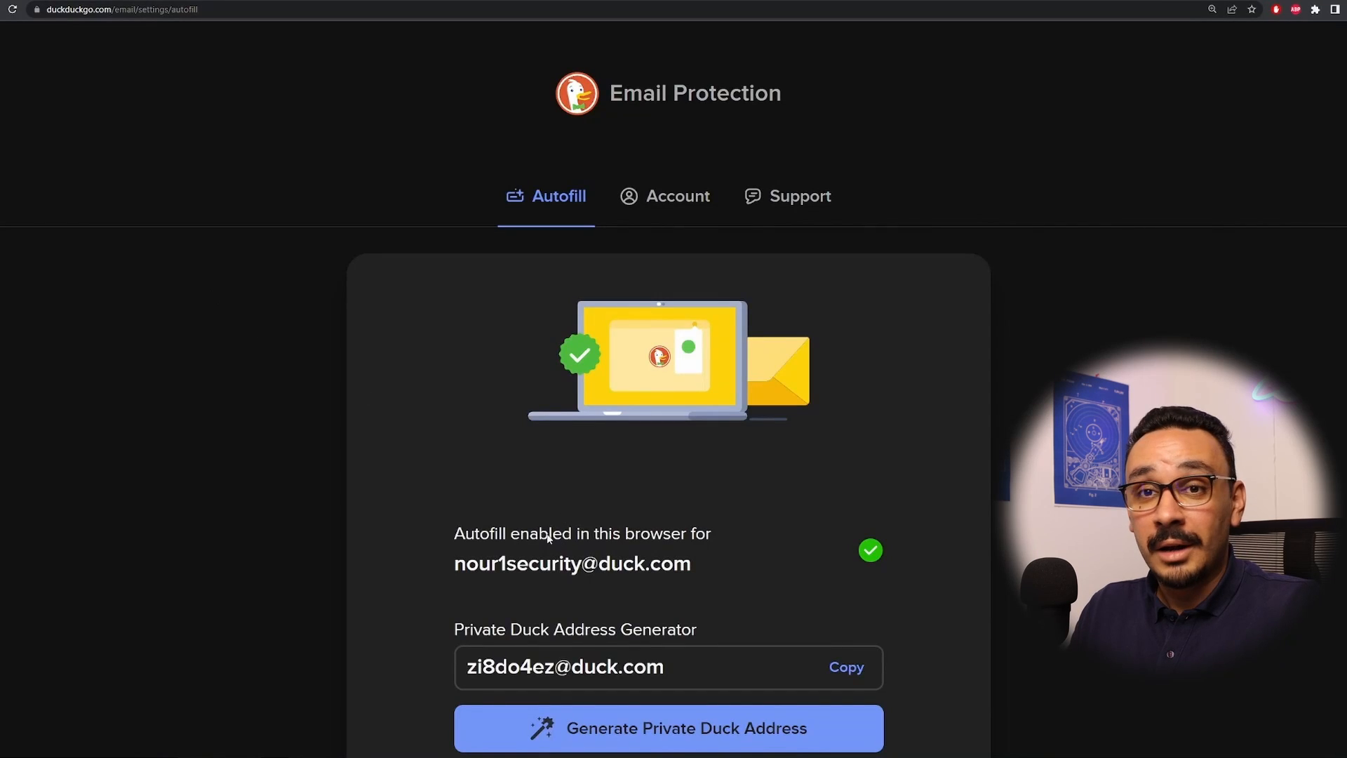
left_click(668, 728)
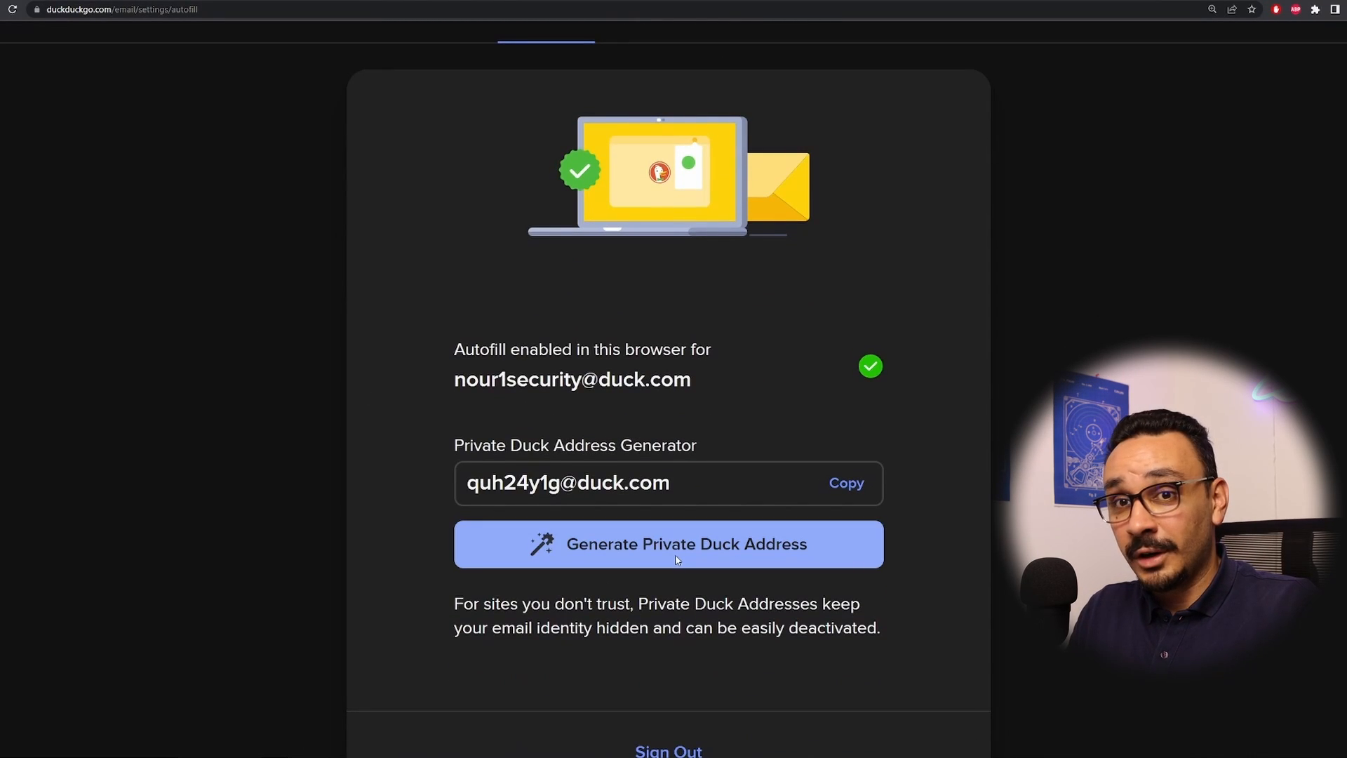
mouse_move(380, 465)
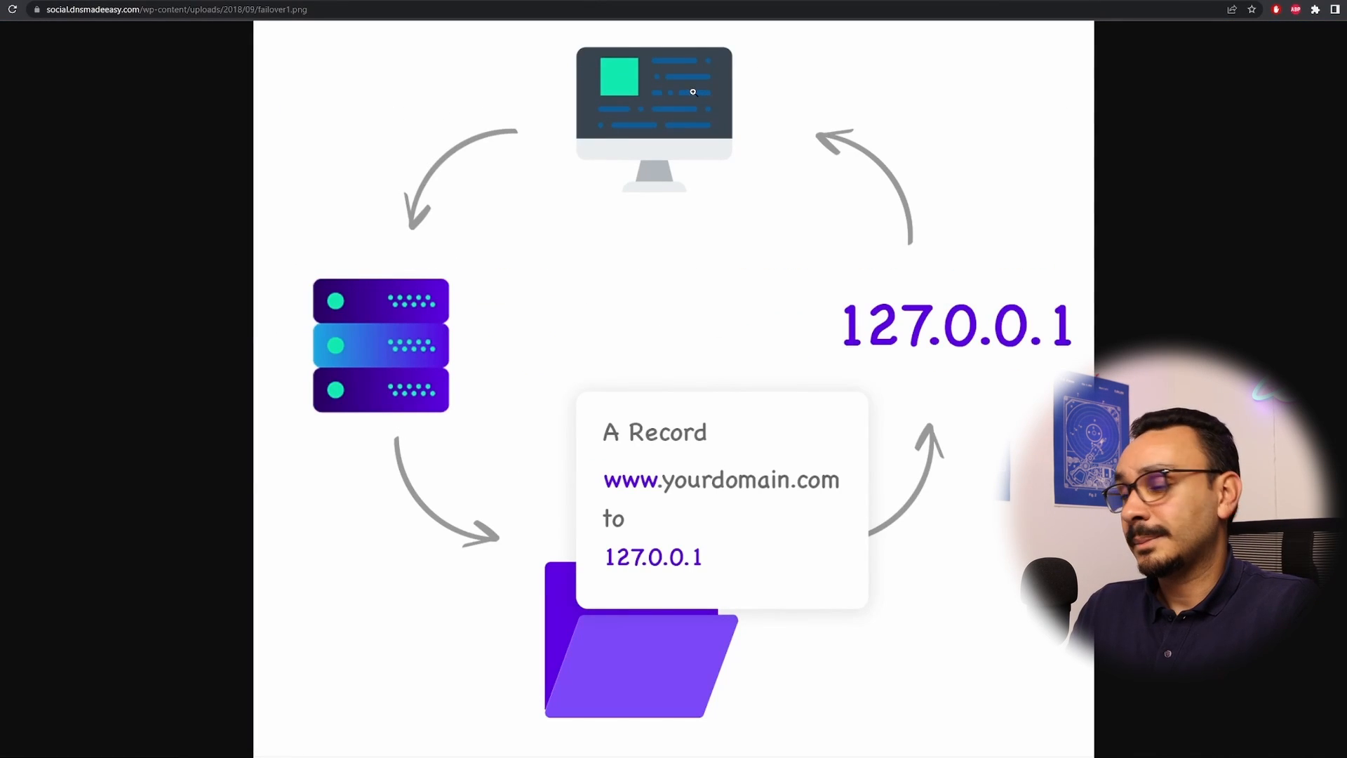
mouse_move(696, 500)
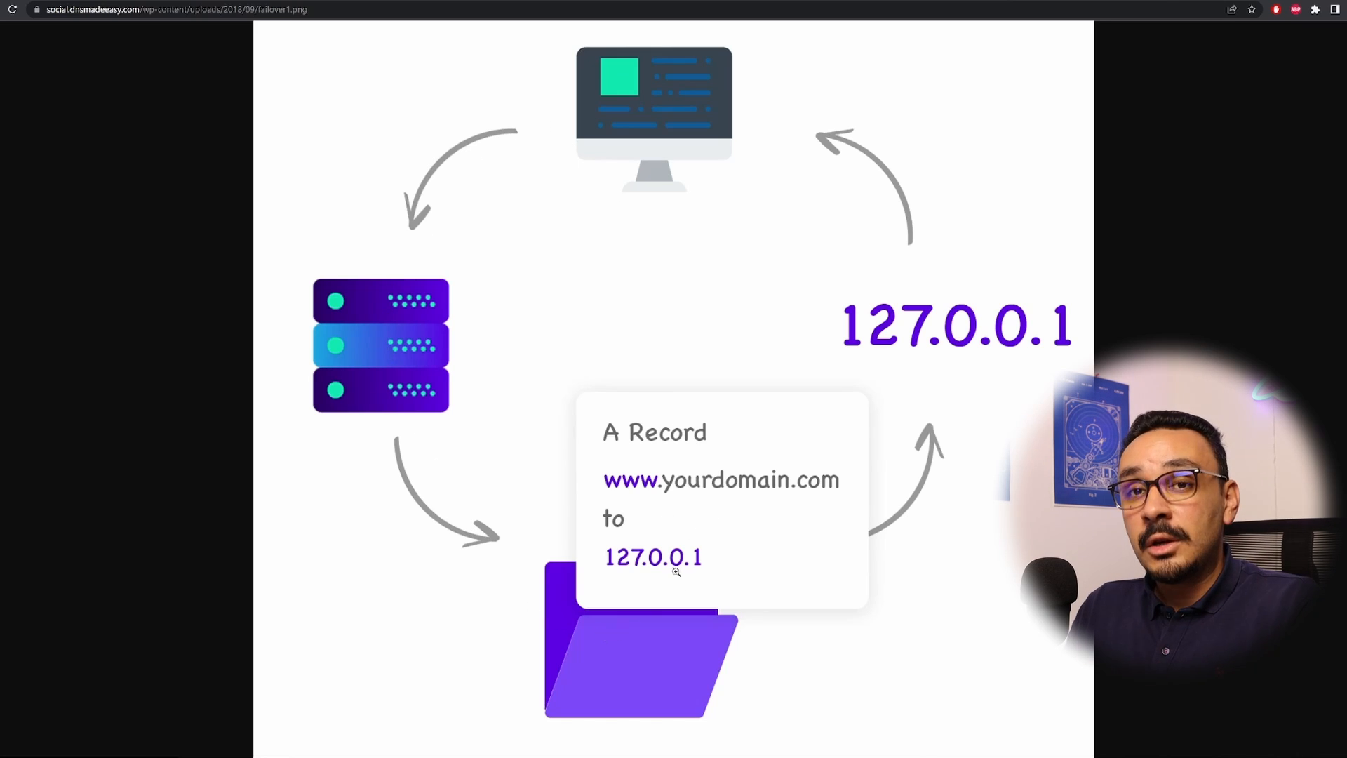
mouse_move(621, 84)
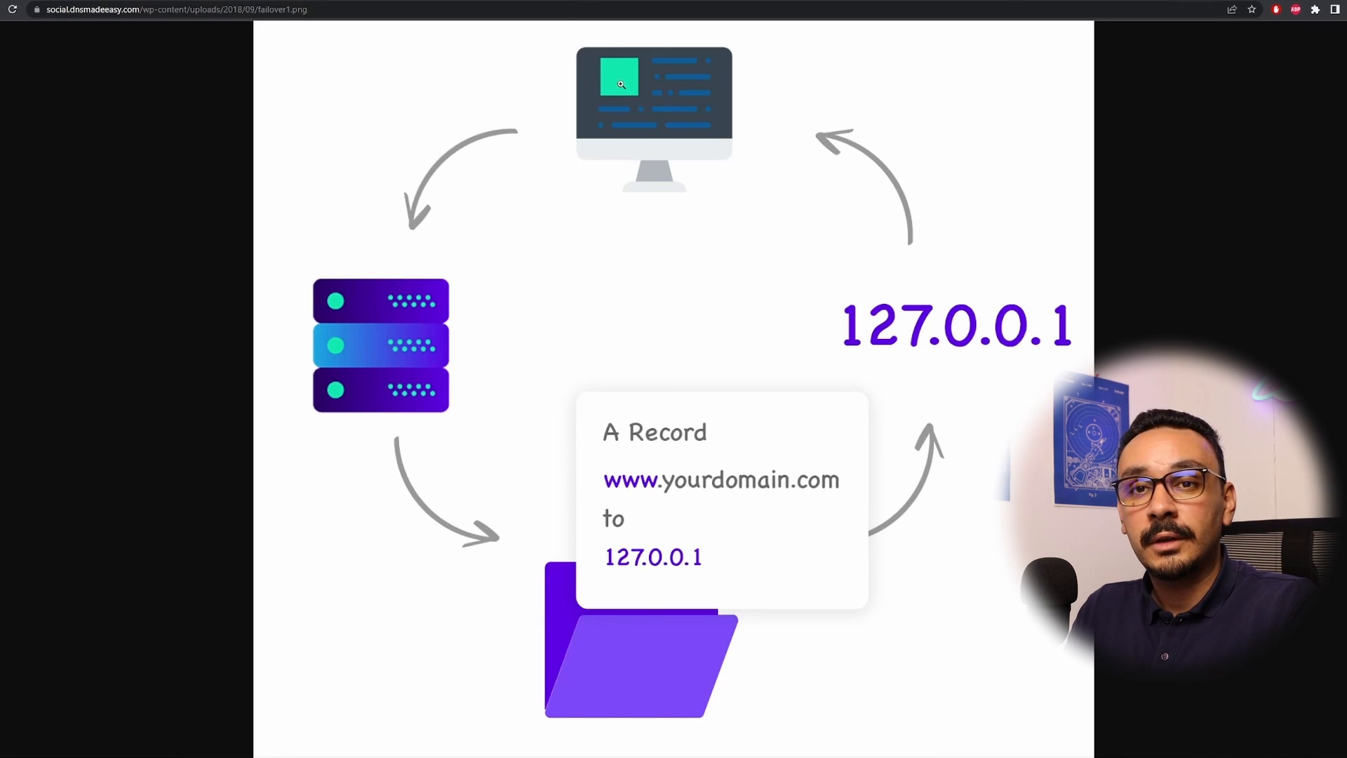
mouse_move(401, 421)
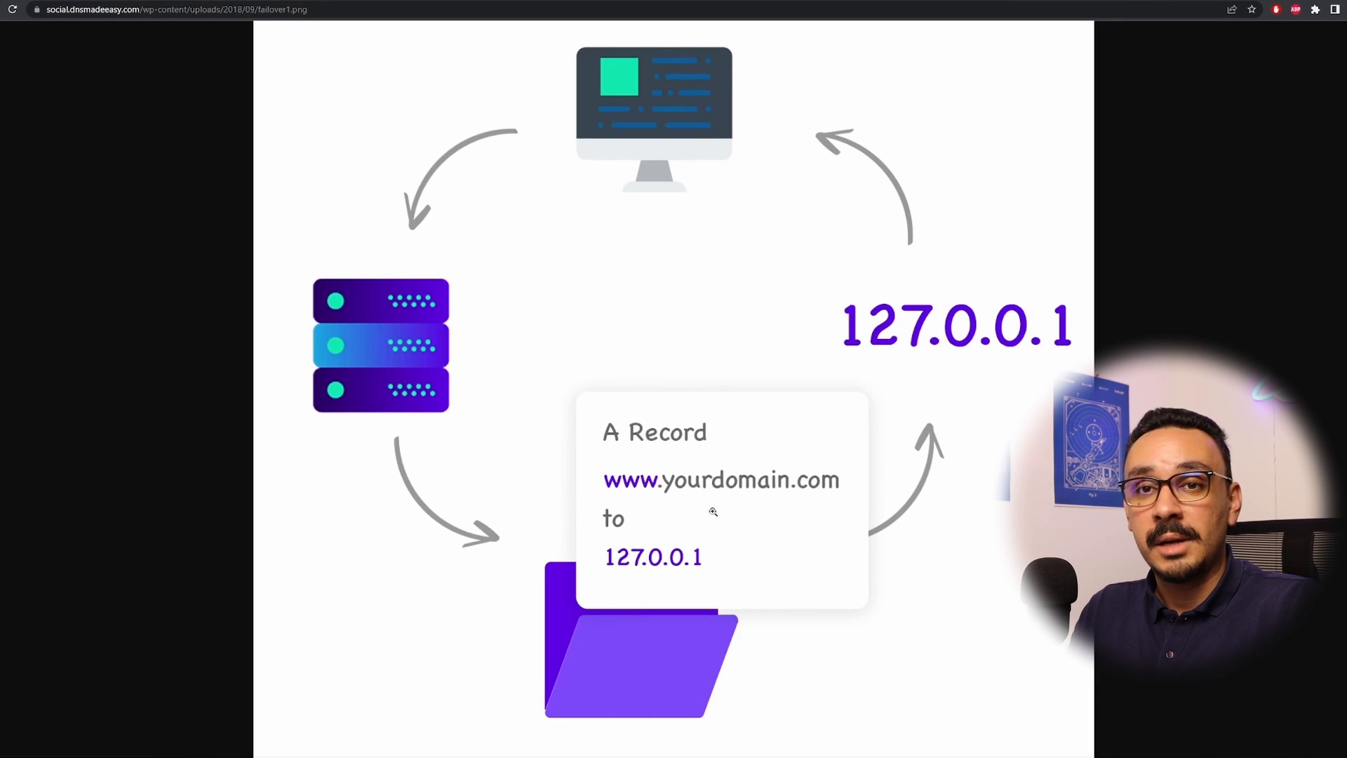
mouse_move(496, 568)
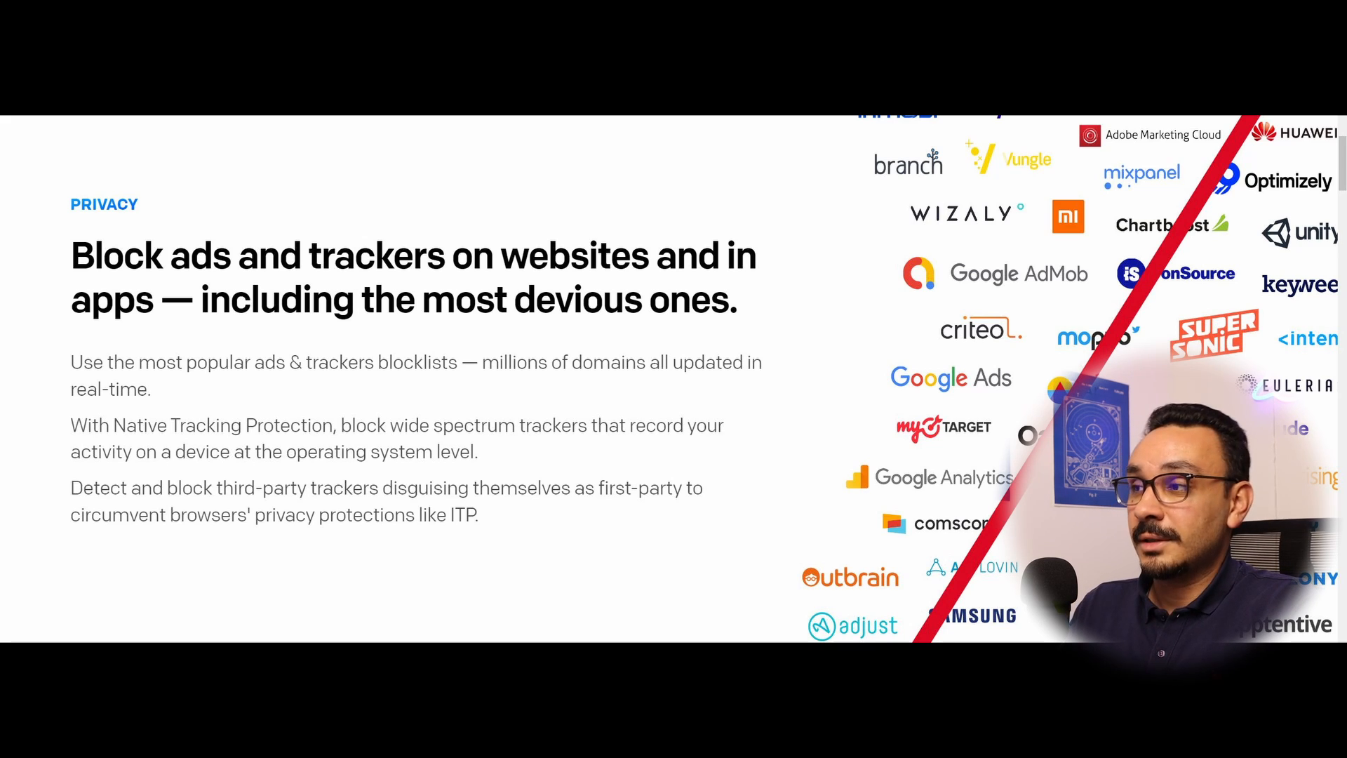
scroll("up", 3)
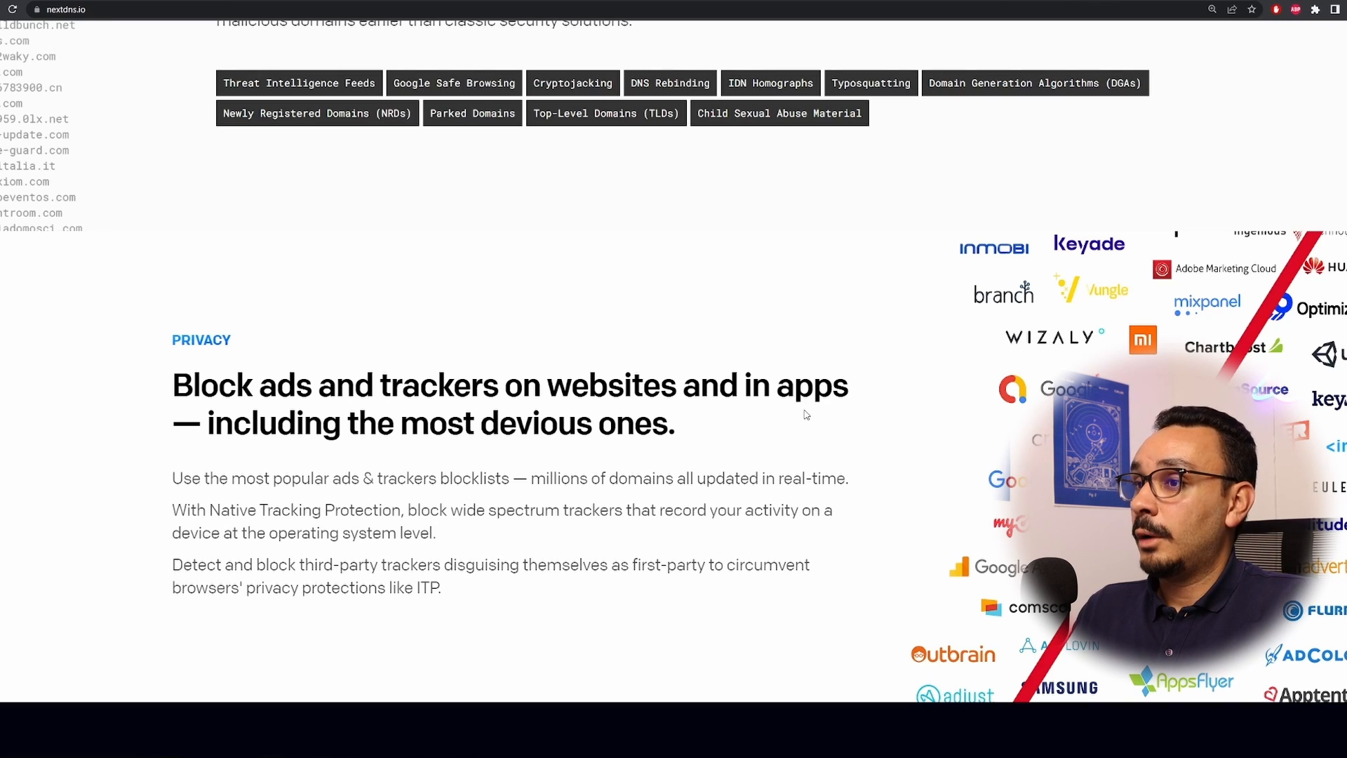
mouse_move(806, 408)
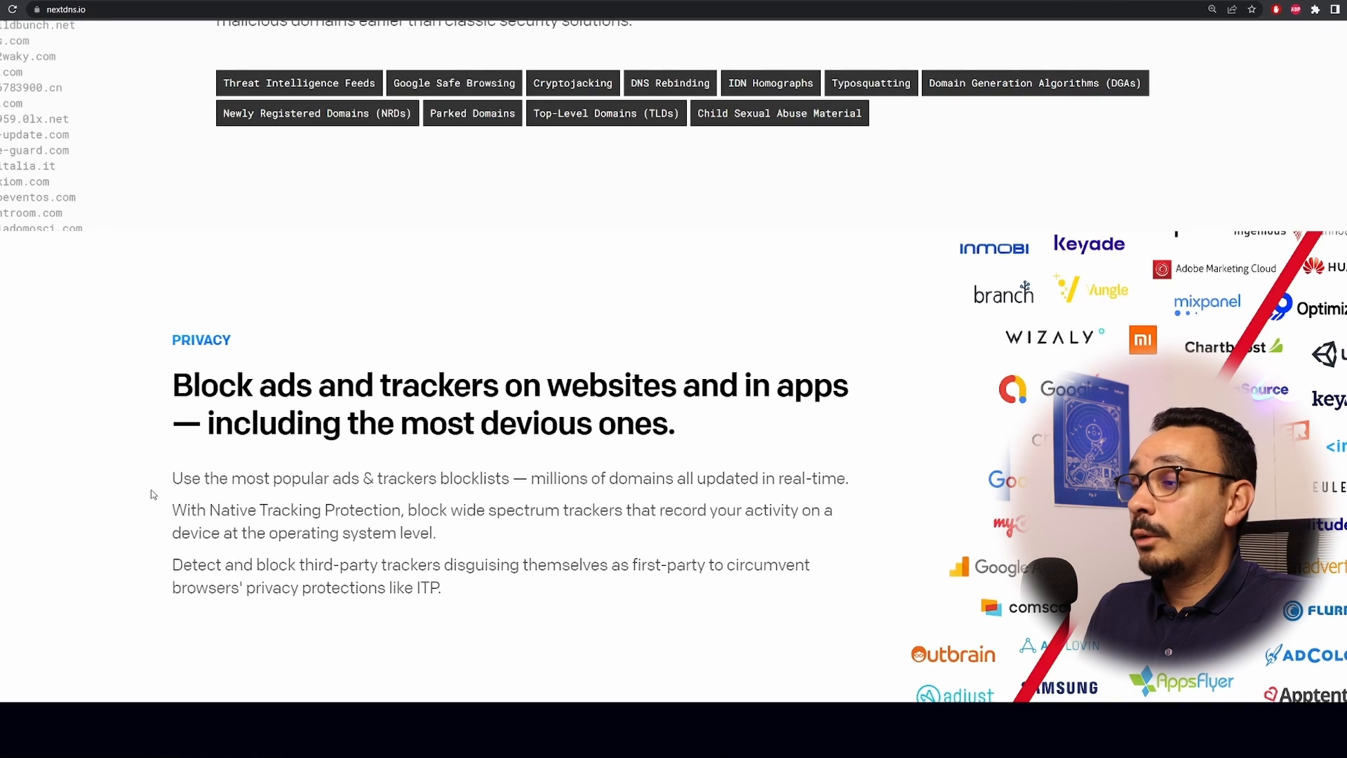
mouse_move(419, 506)
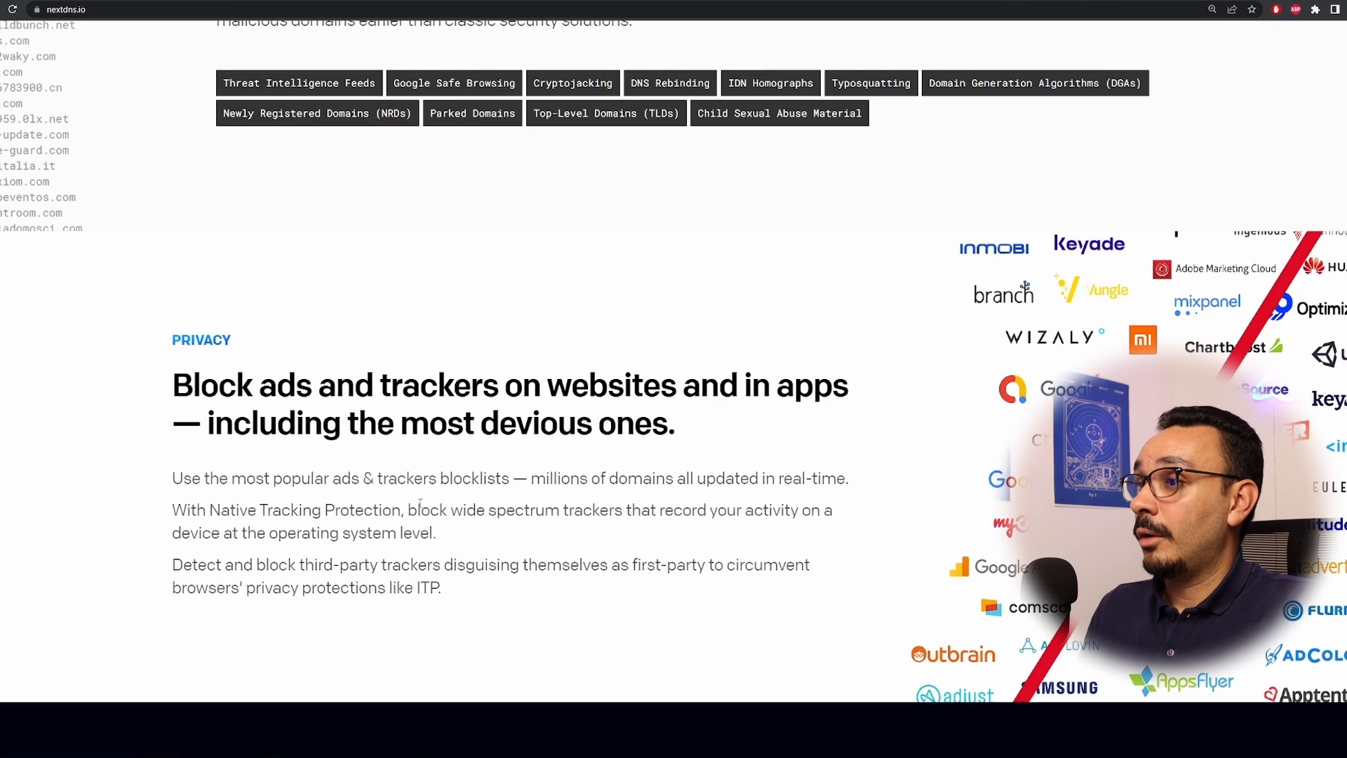
mouse_move(109, 576)
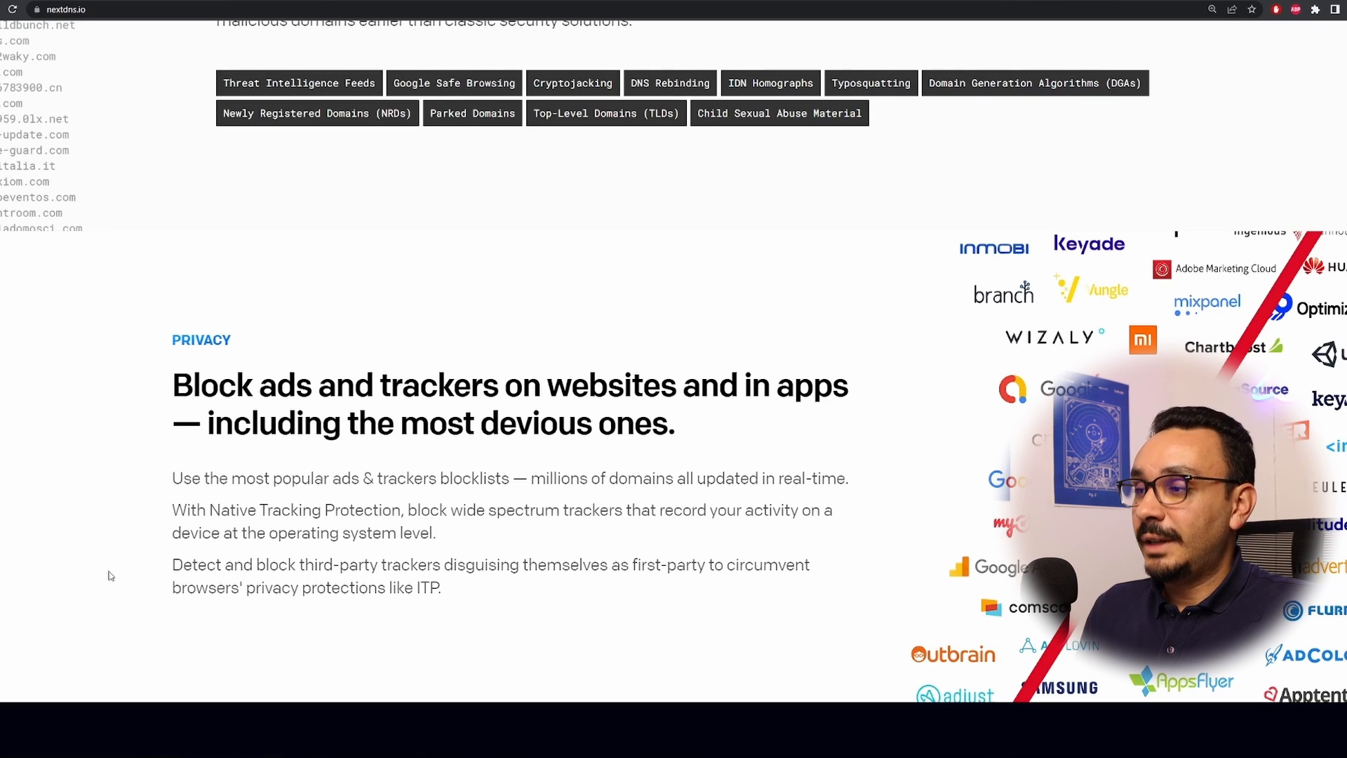
scroll("down", 3)
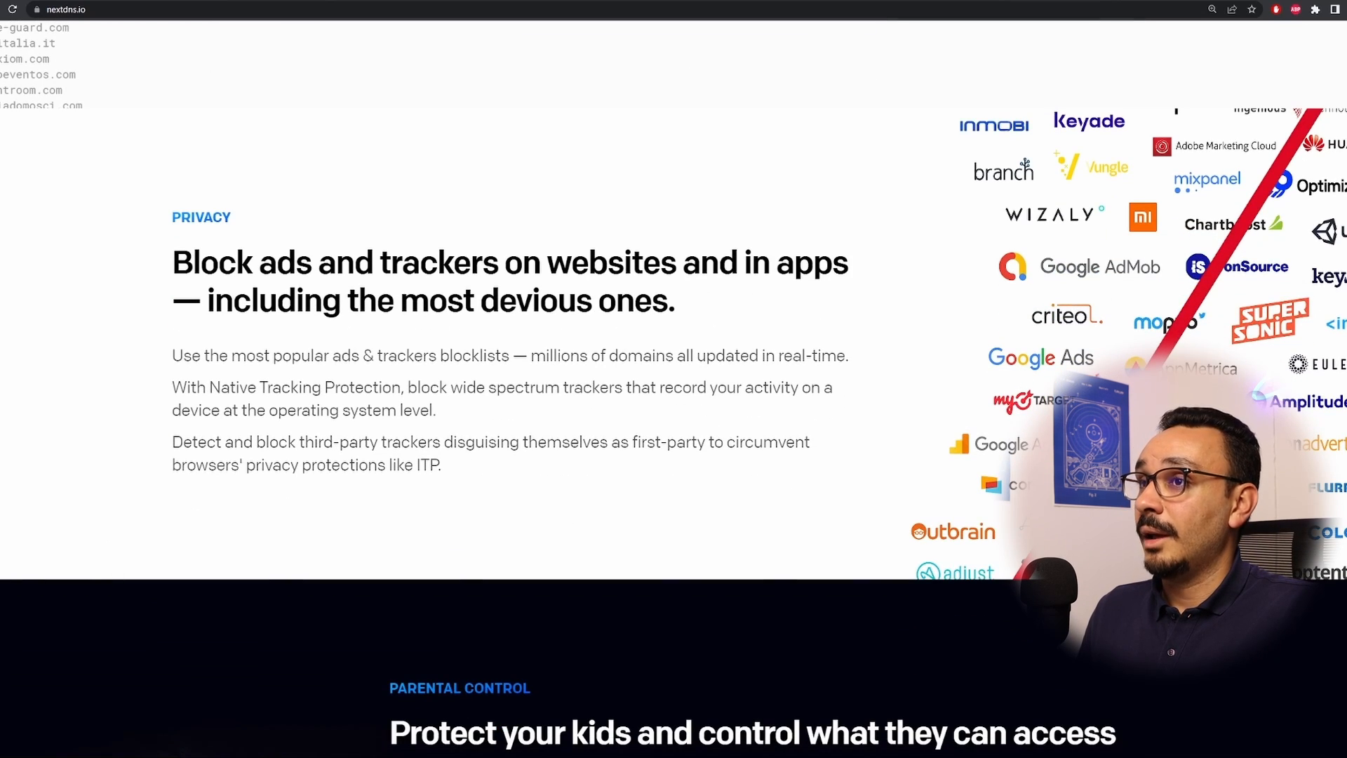
scroll("up", 3)
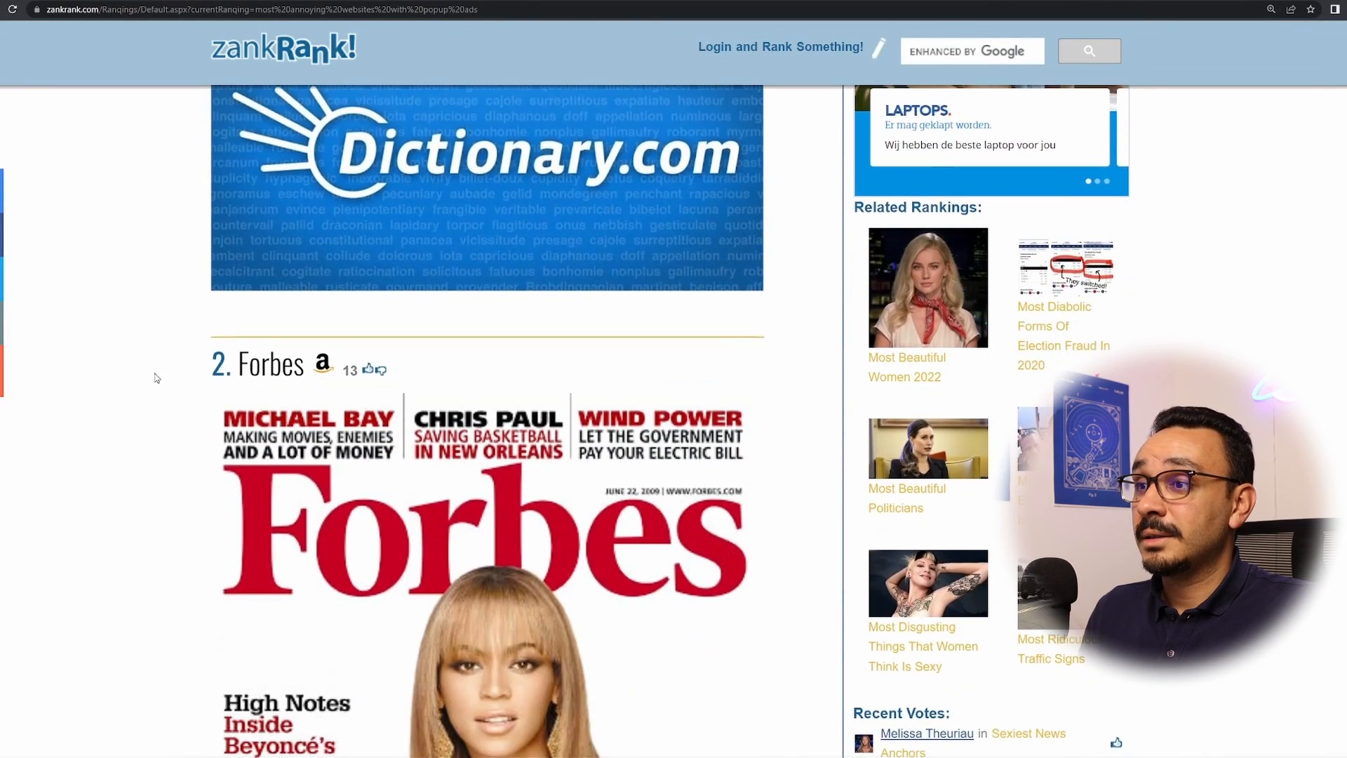
Scroll the ad-heavy site ranking, then go to the Forbes home page
scroll("down", 3)
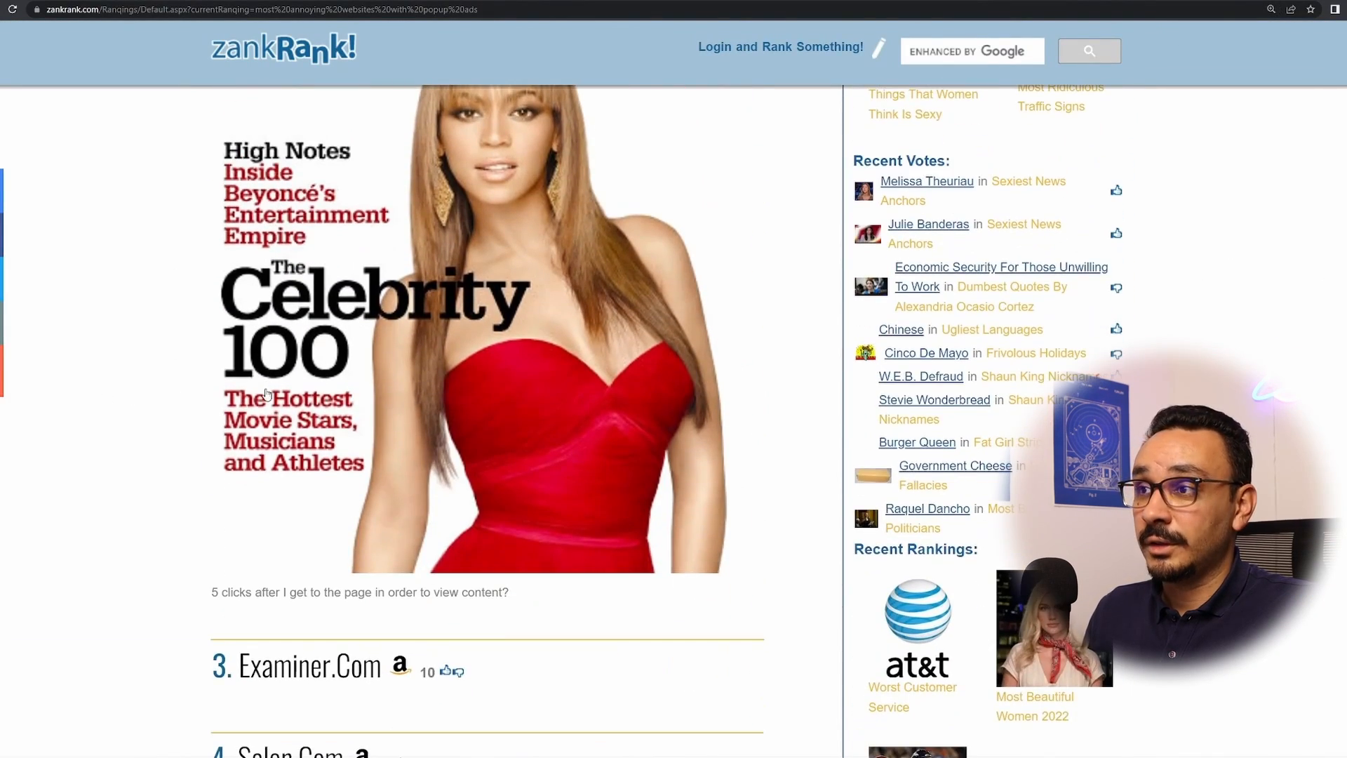
scroll("up", 3)
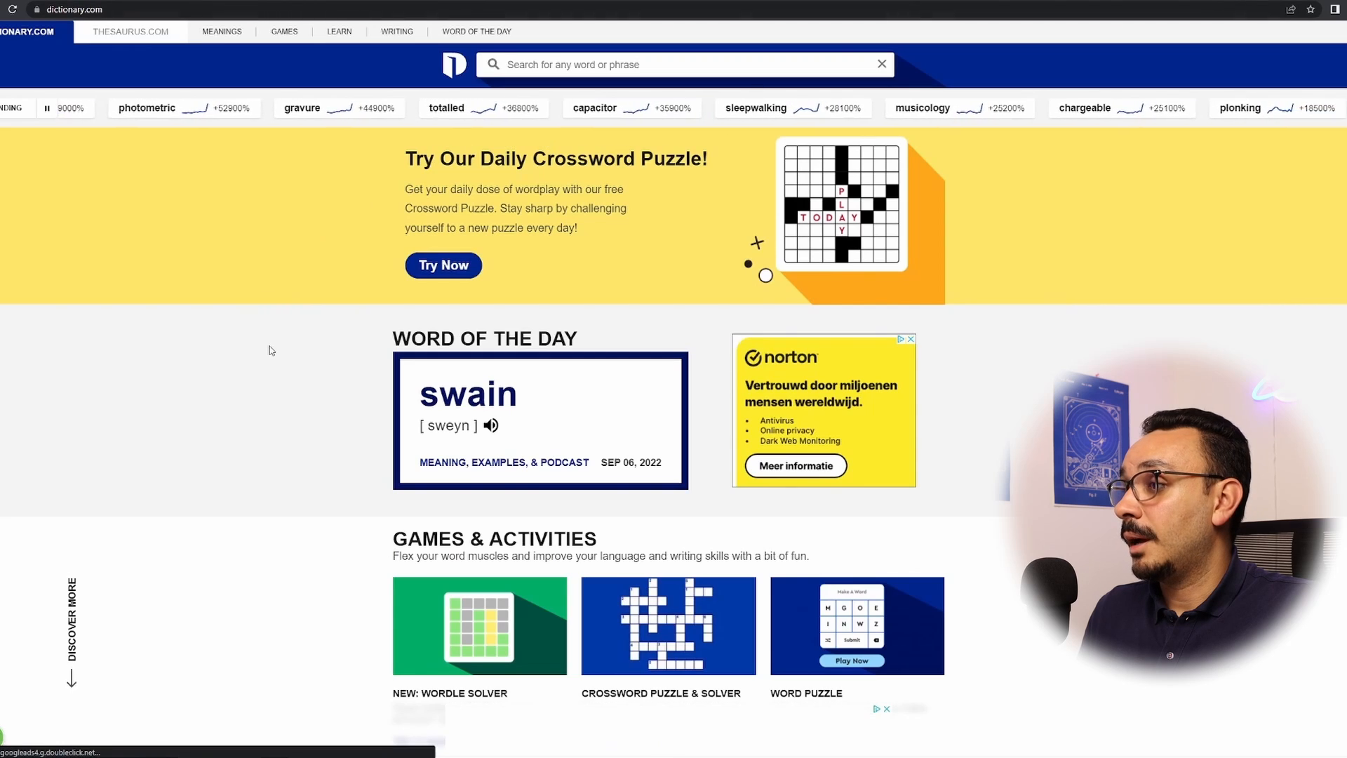
left_click(301, 108)
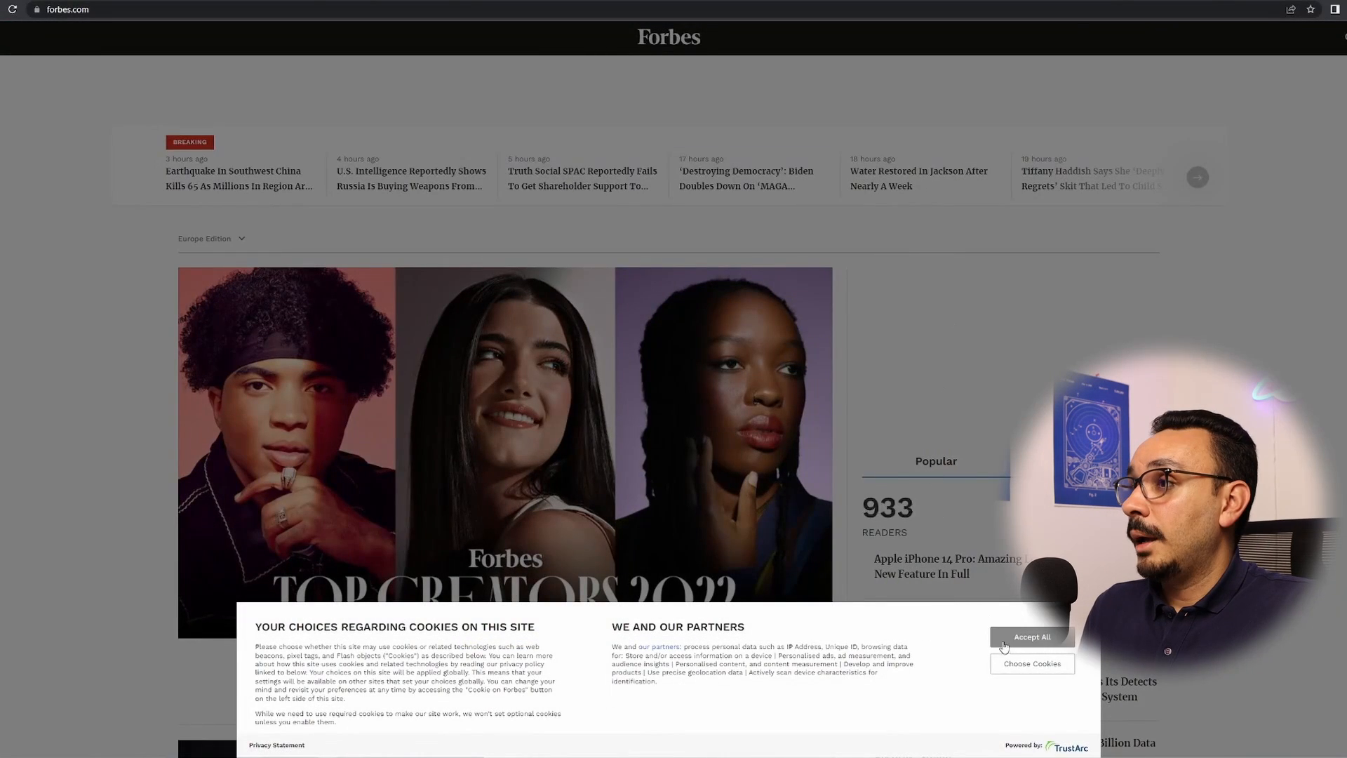
Accept Forbes cookies, reach the Southwest China earthquake article and deny its notification request
left_click(1031, 637)
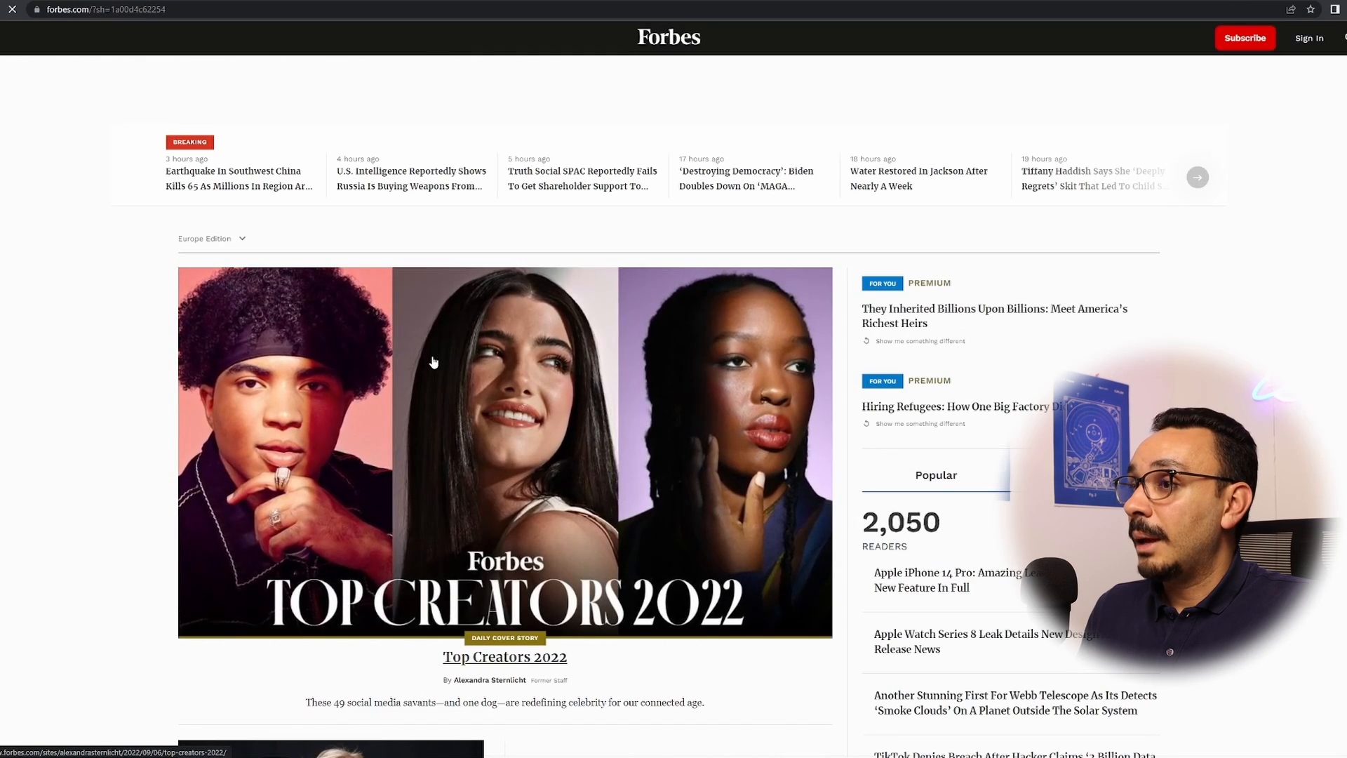
left_click(504, 656)
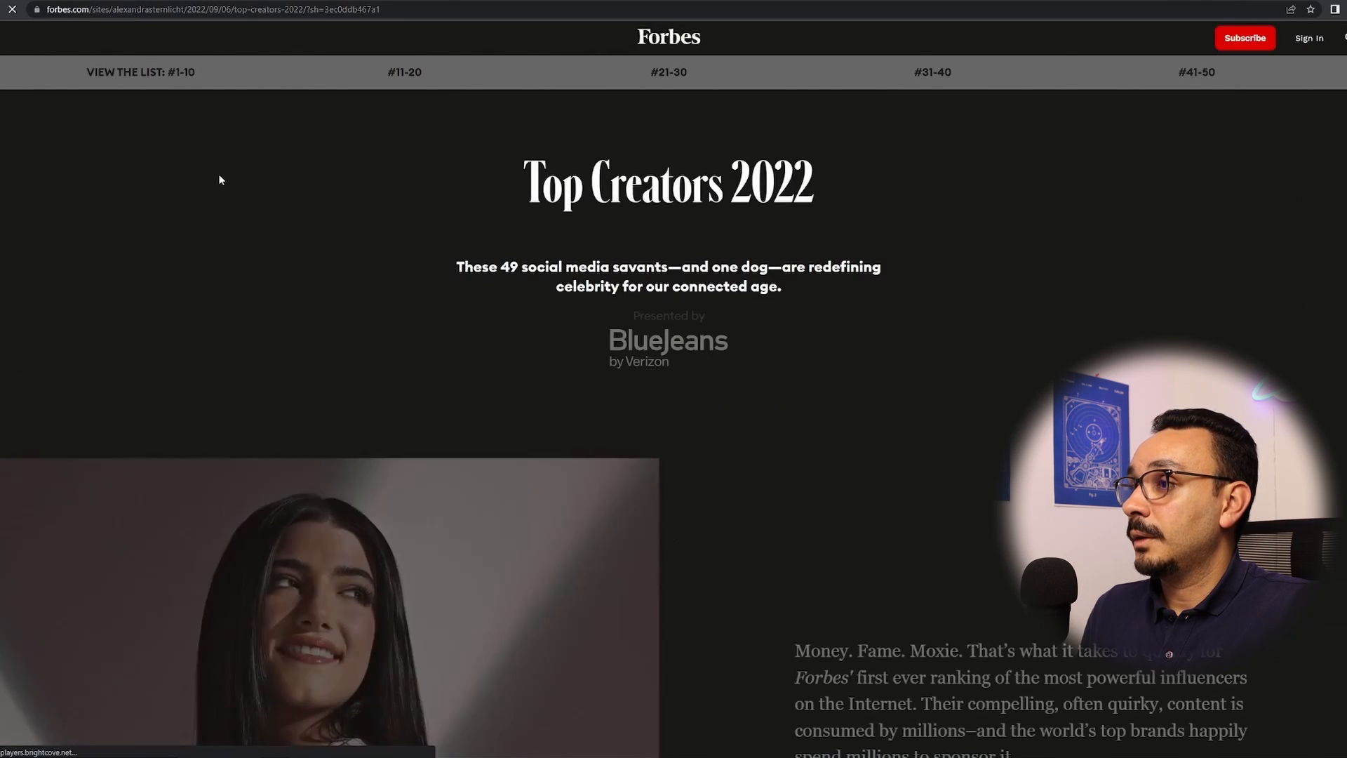
scroll("down", 3)
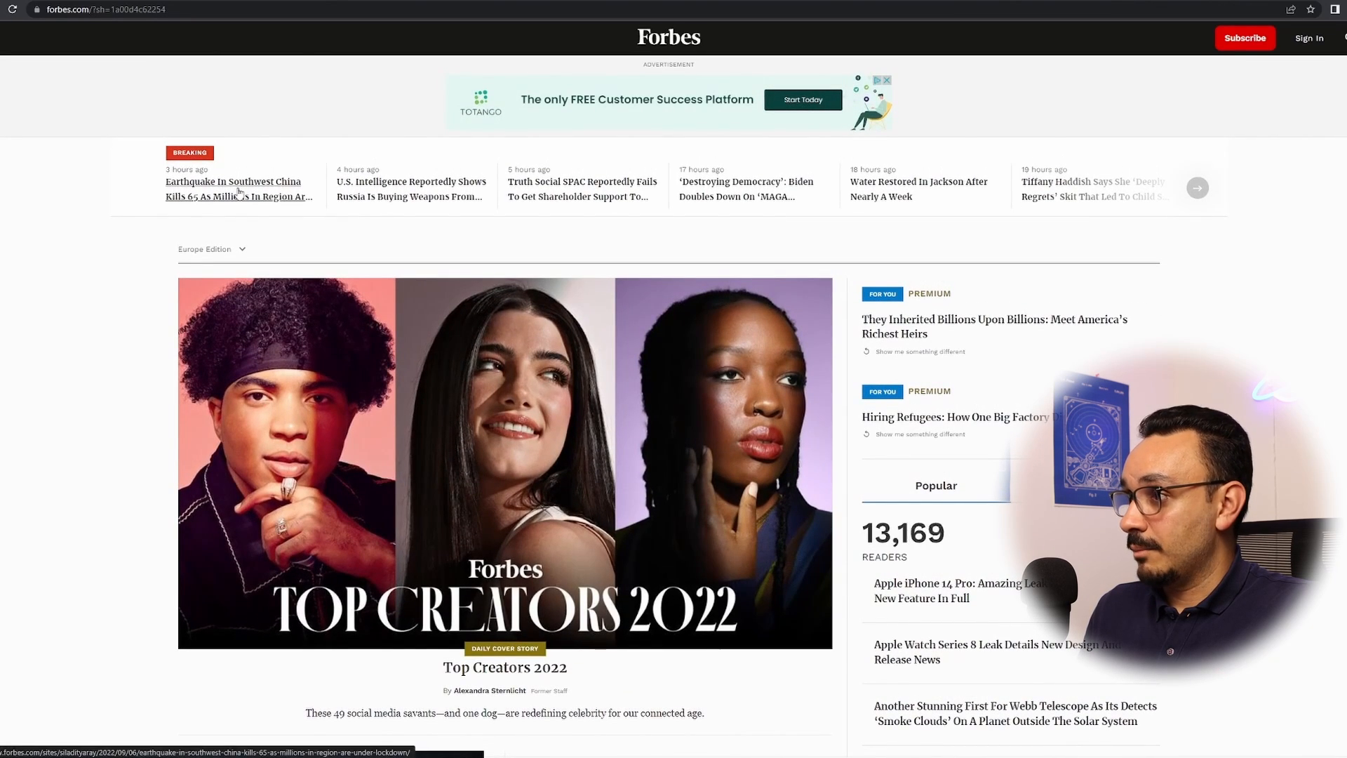
left_click(238, 190)
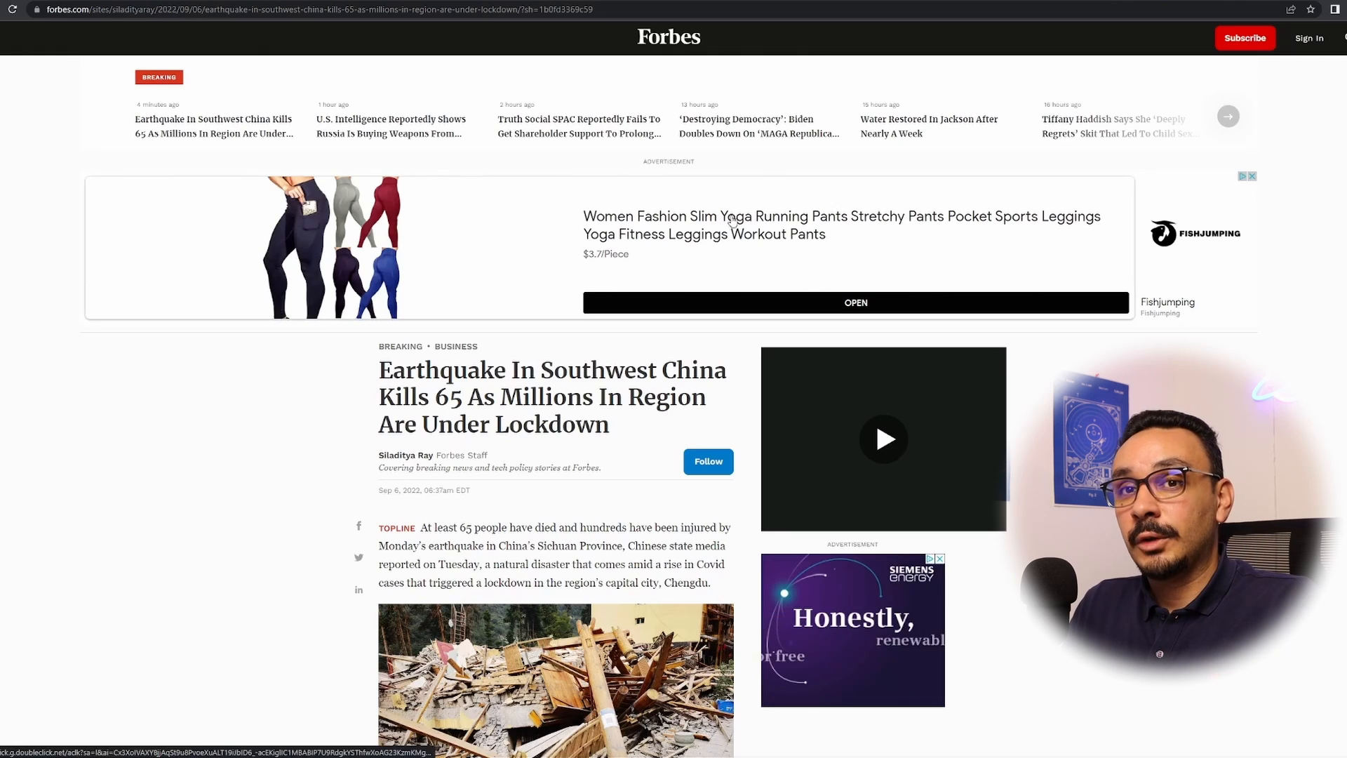
left_click(707, 461)
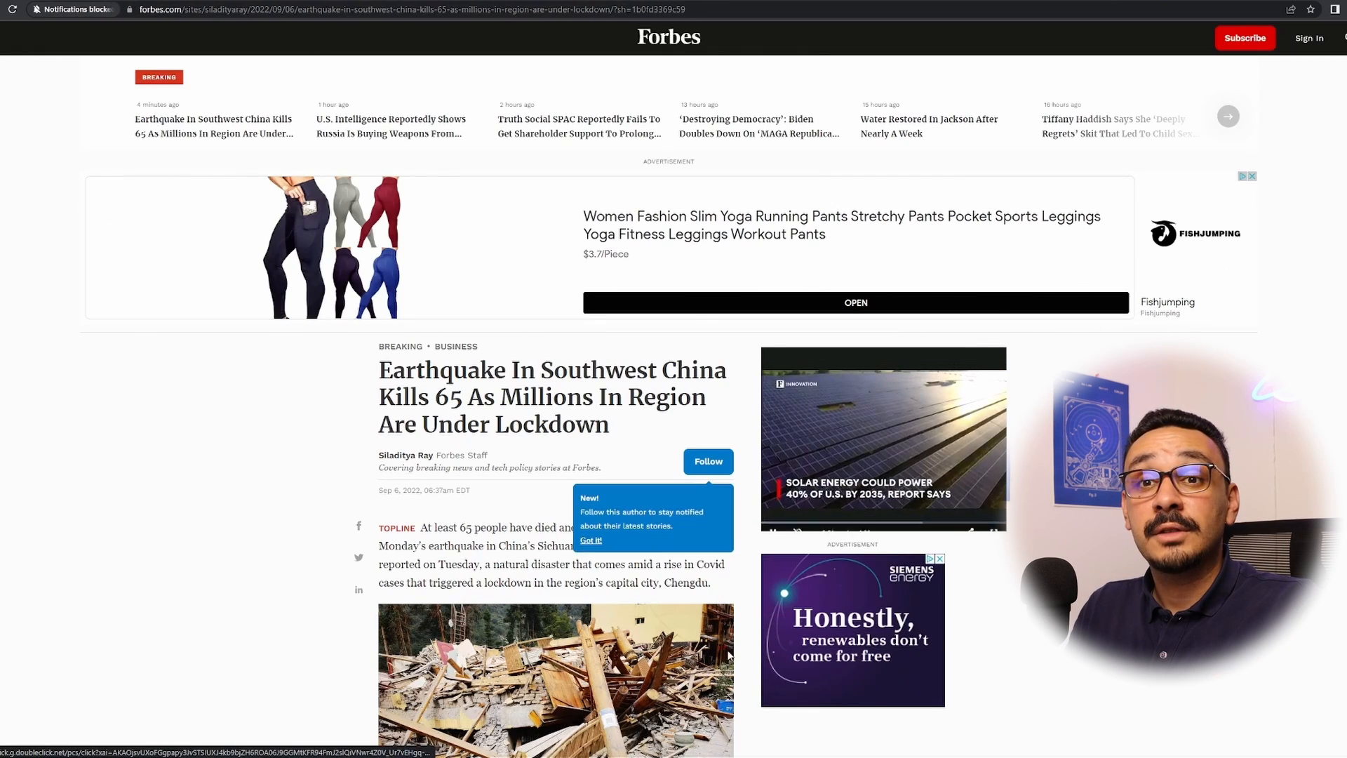
Browse the earthquake article, confirming the ad slots above the headline stay empty
scroll("down", 3)
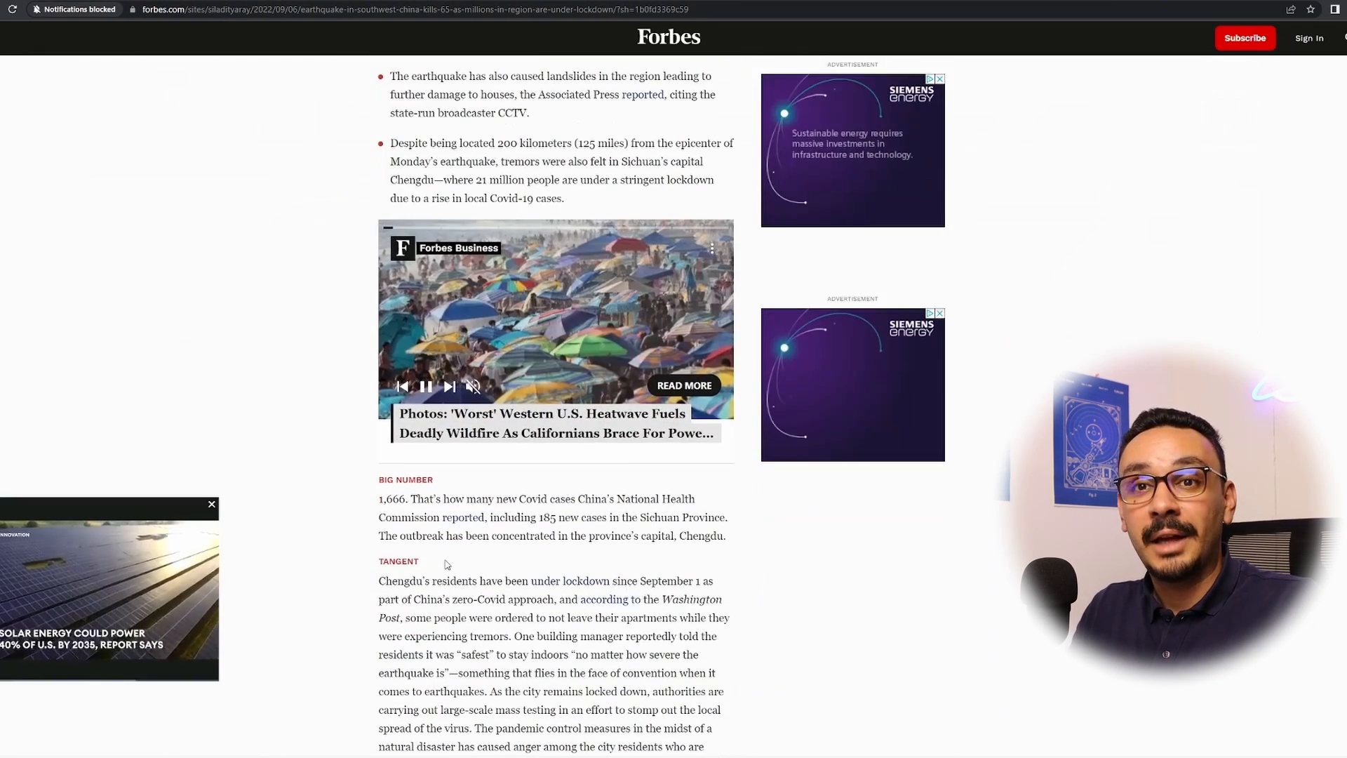
scroll("down", 3)
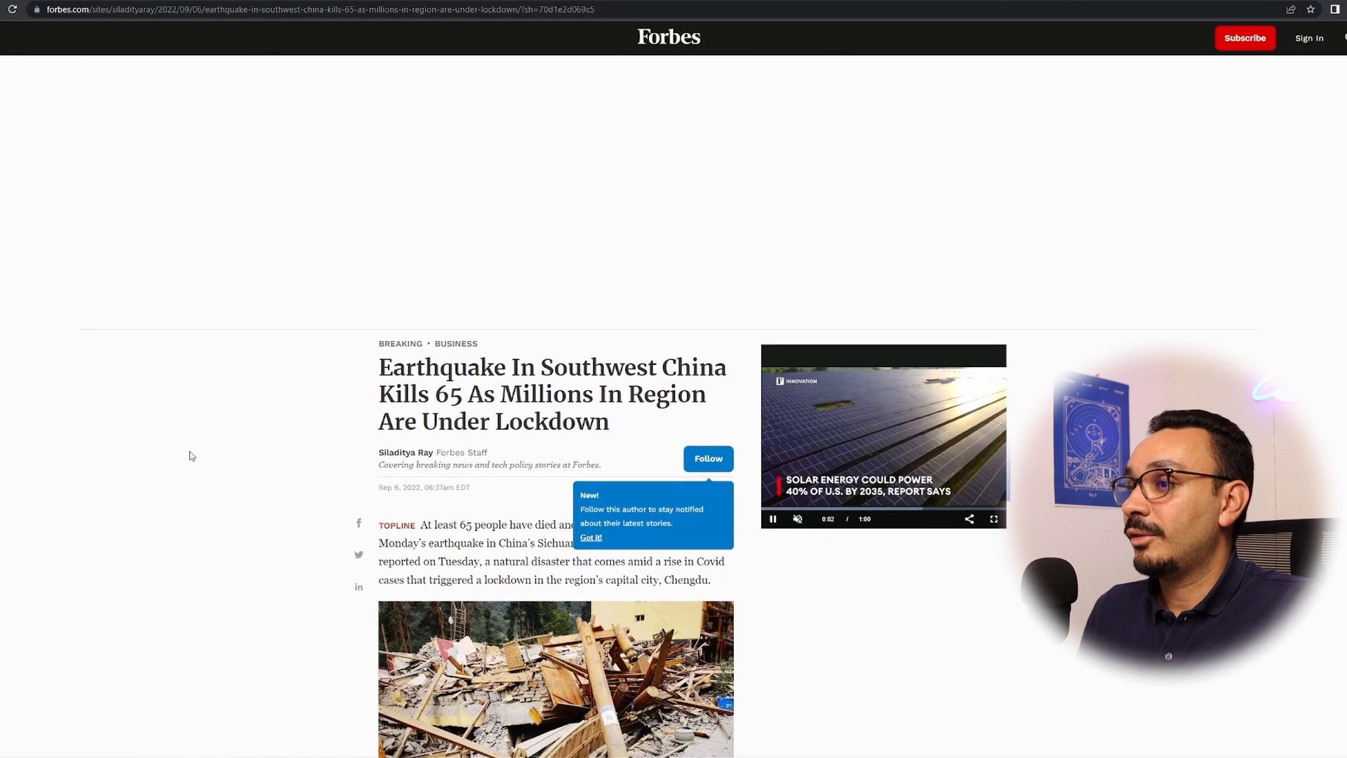
scroll("down", 3)
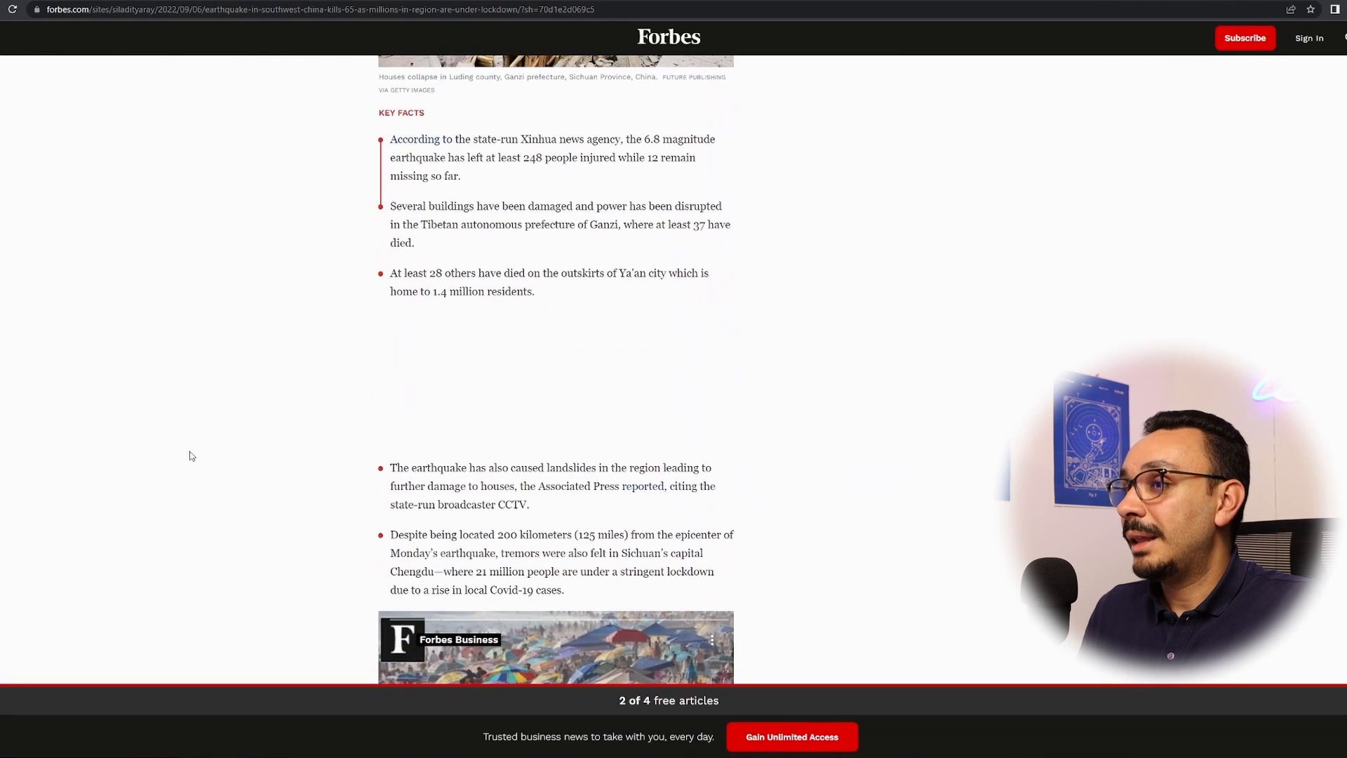
scroll("down", 3)
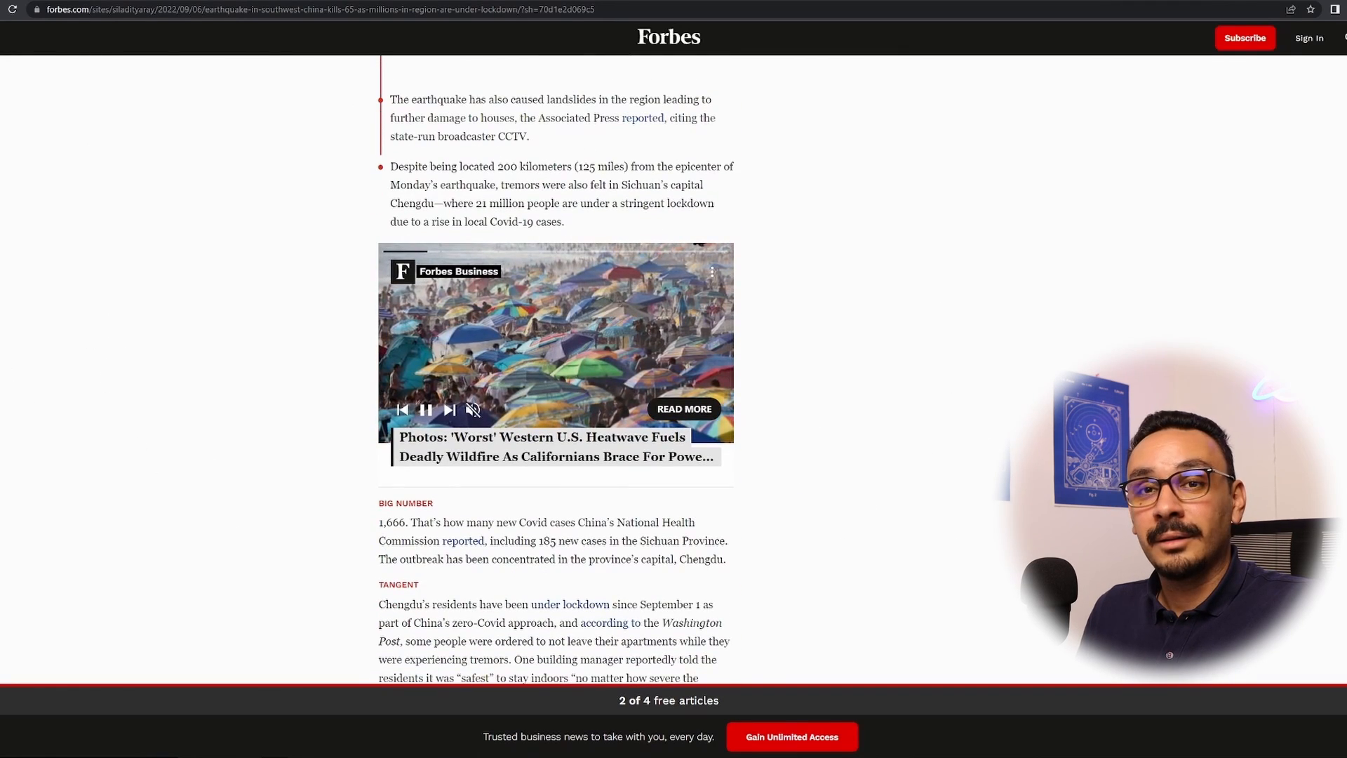
scroll("up", 3)
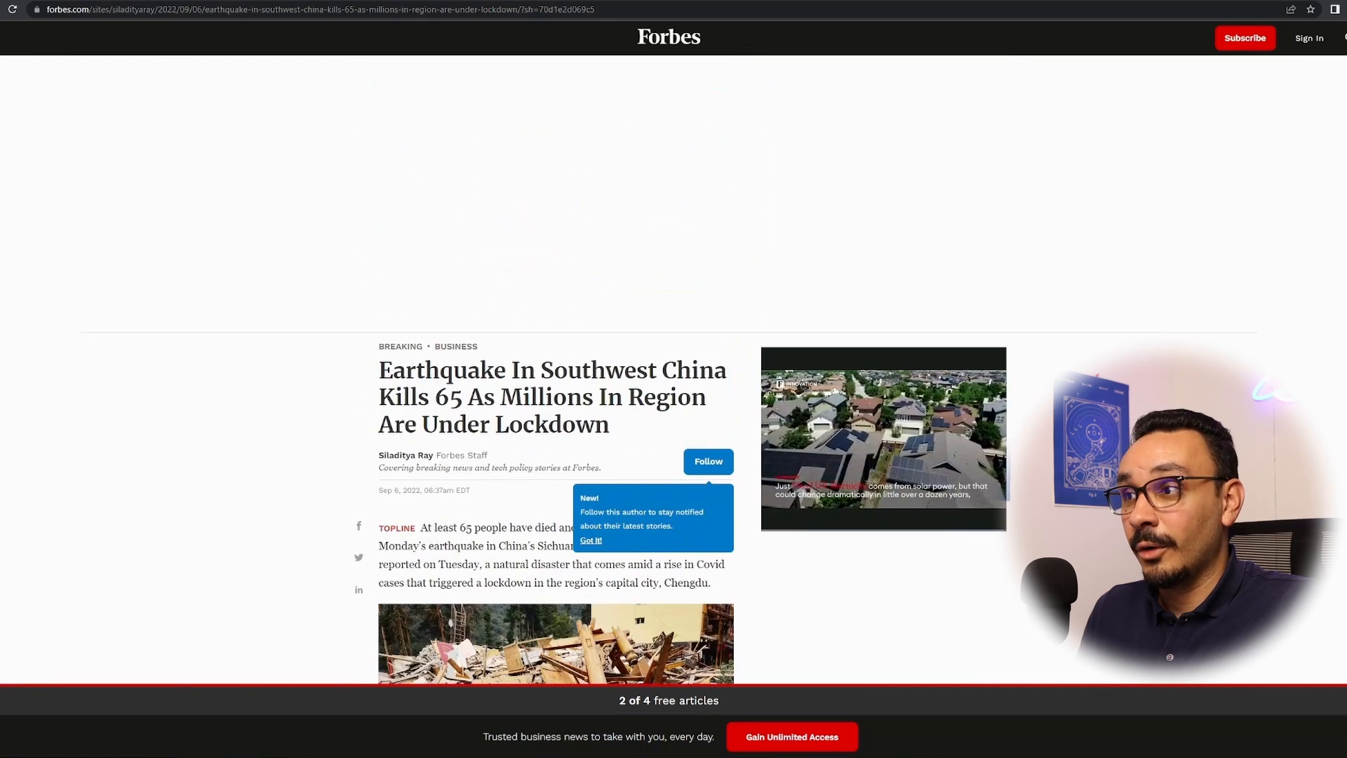
left_click(591, 540)
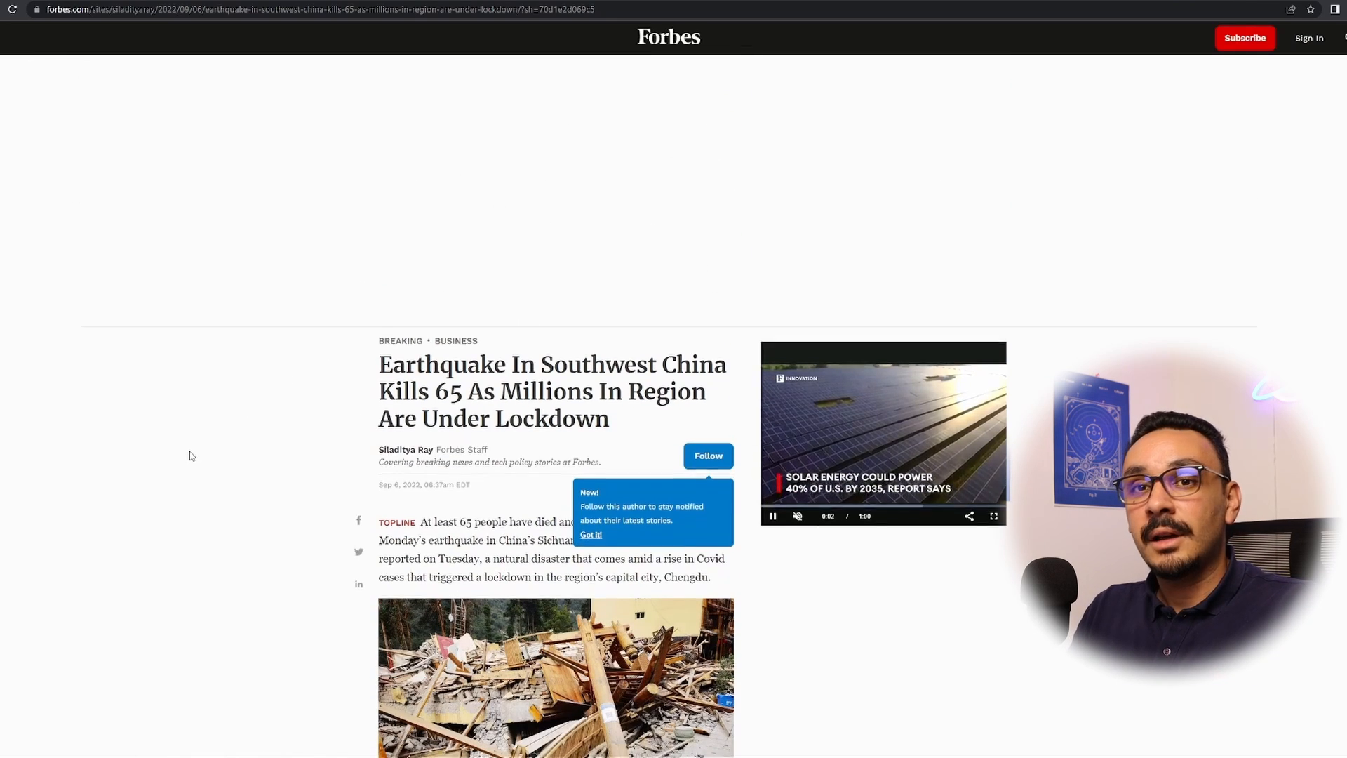
scroll("down", 3)
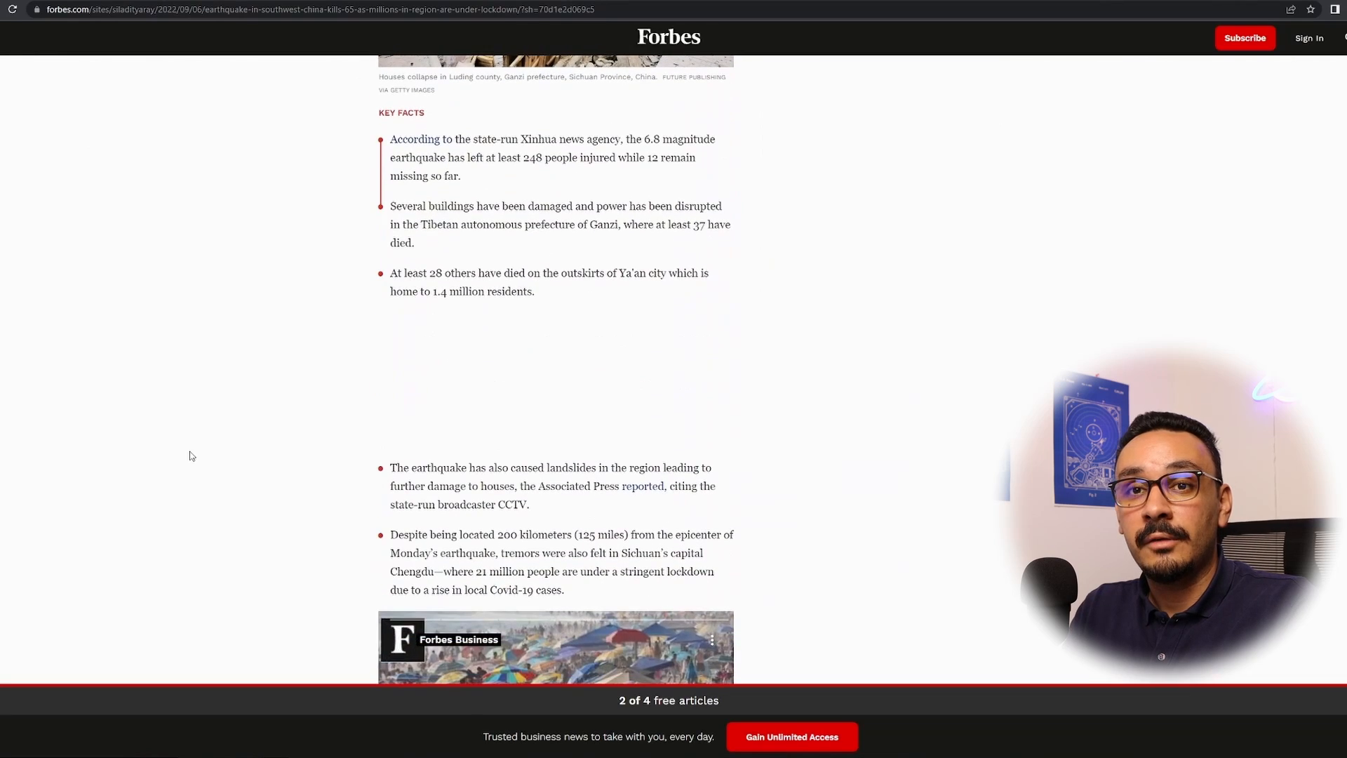
scroll("down", 3)
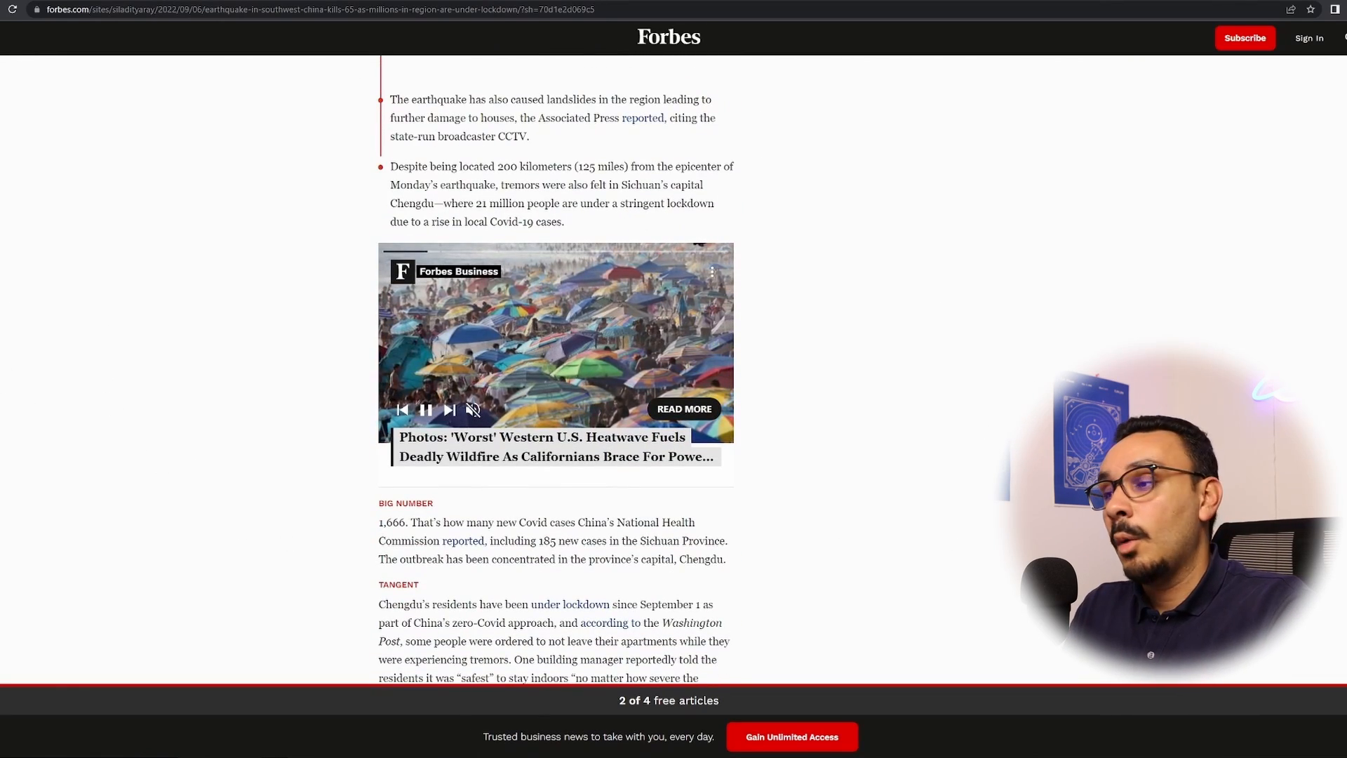
scroll("up", 3)
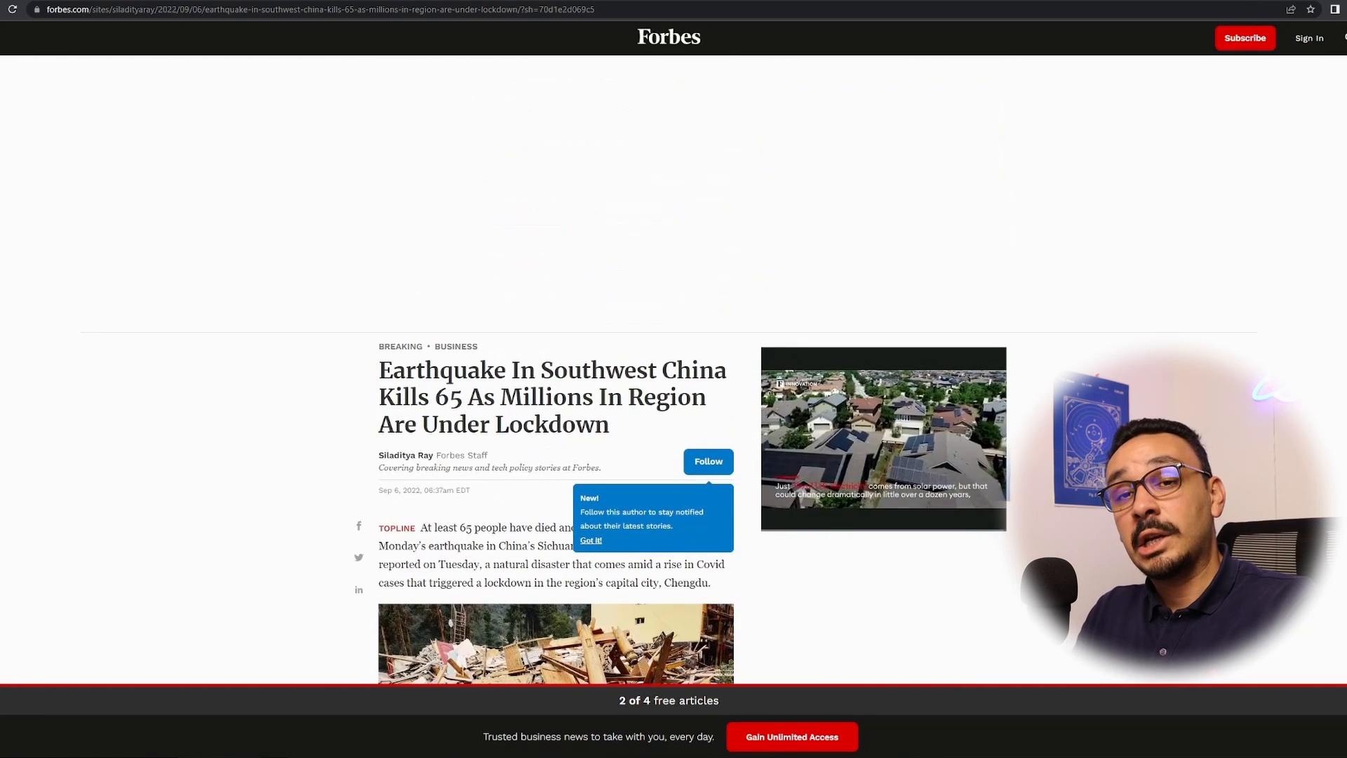
left_click(102, 9)
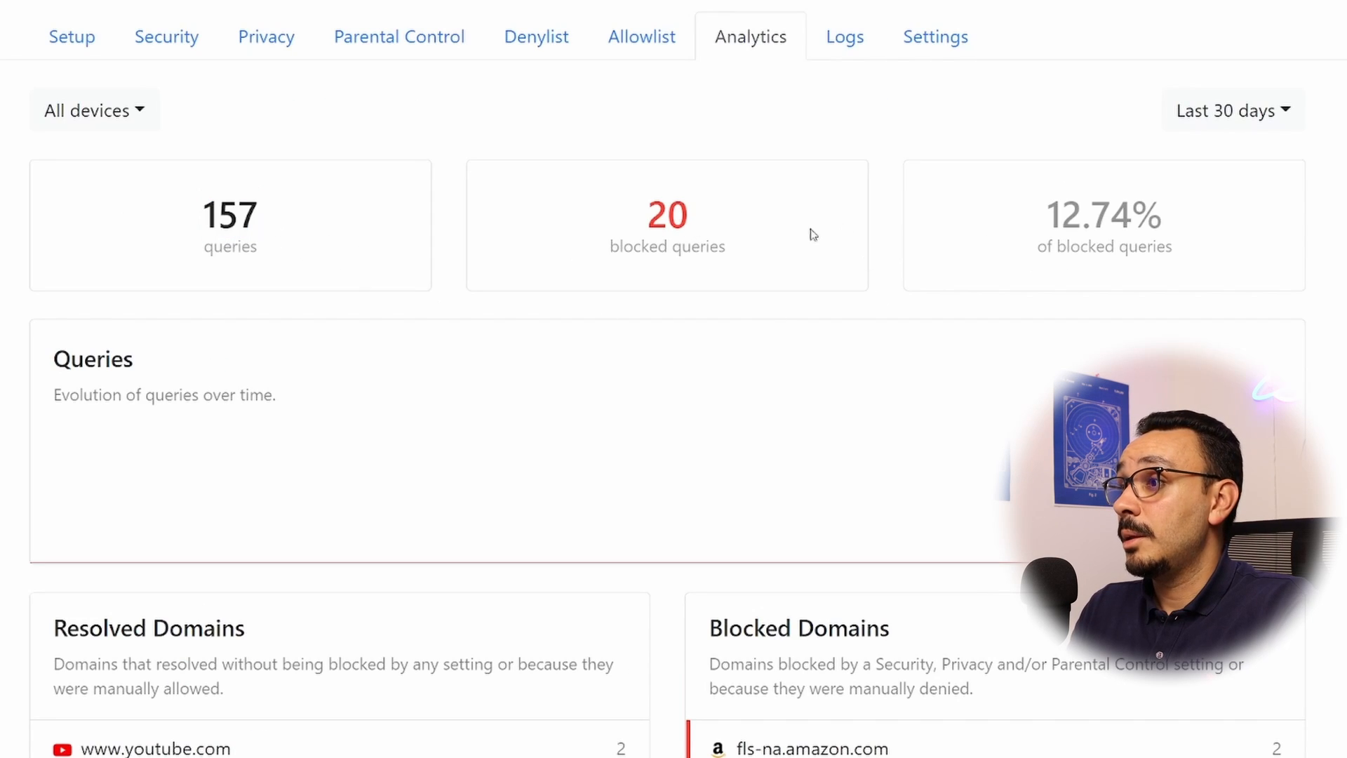
mouse_move(982, 240)
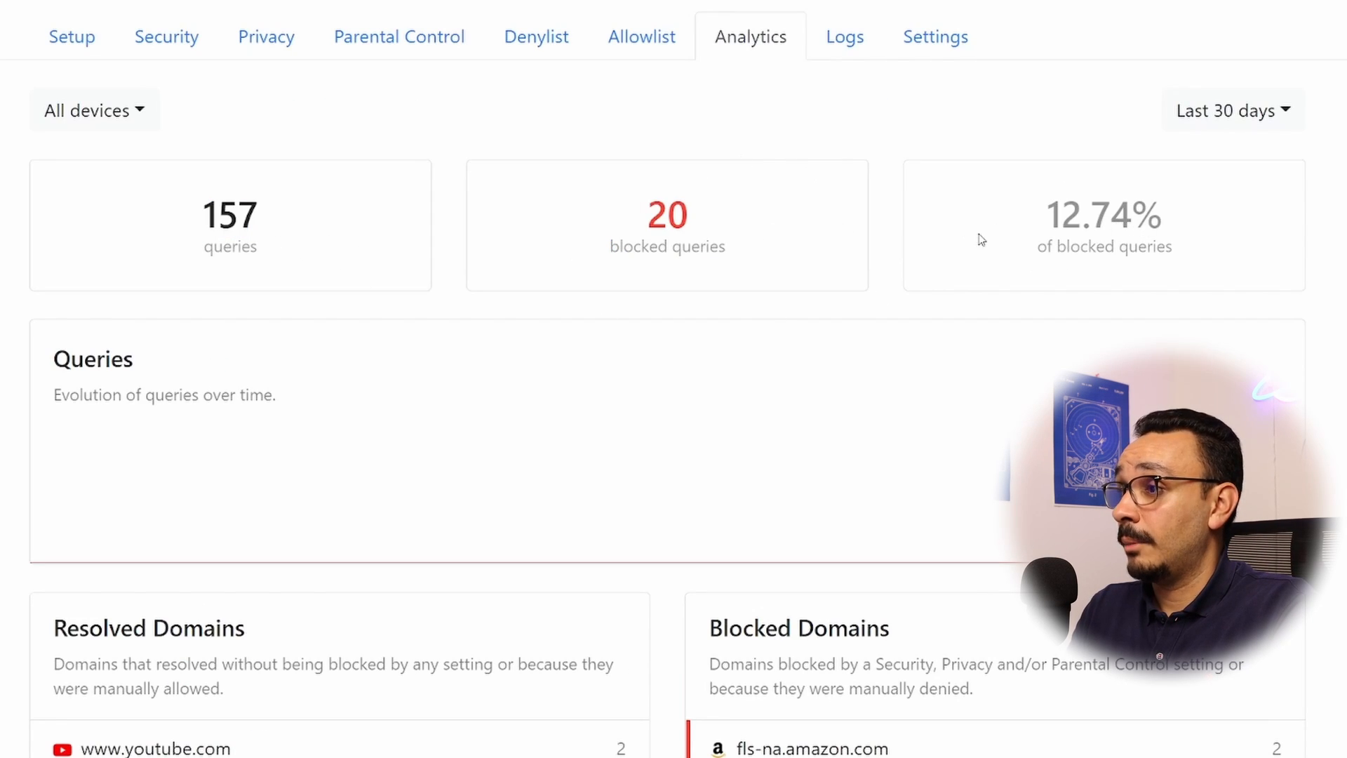
Review the Blocked Domains list showing google-analytics and googletagmanager blocked
scroll("down", 3)
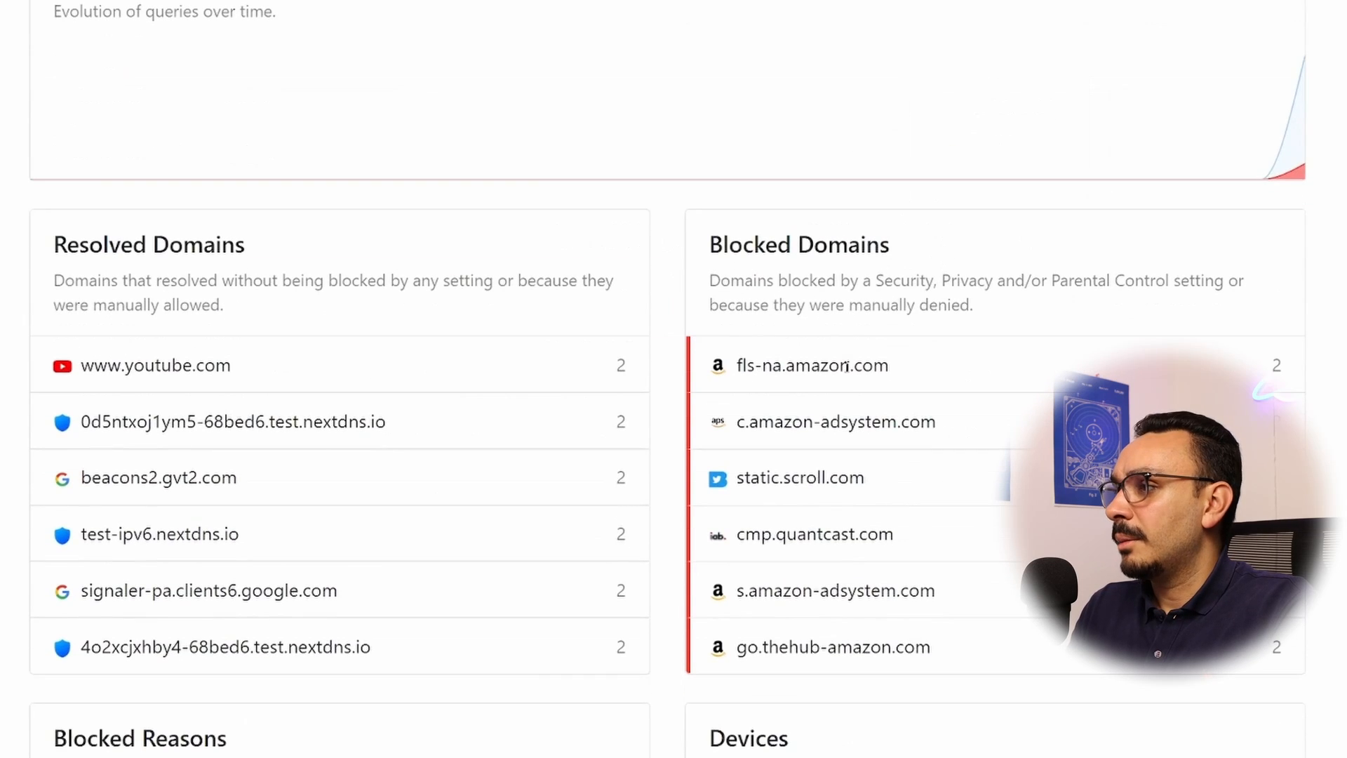
double_click(809, 365)
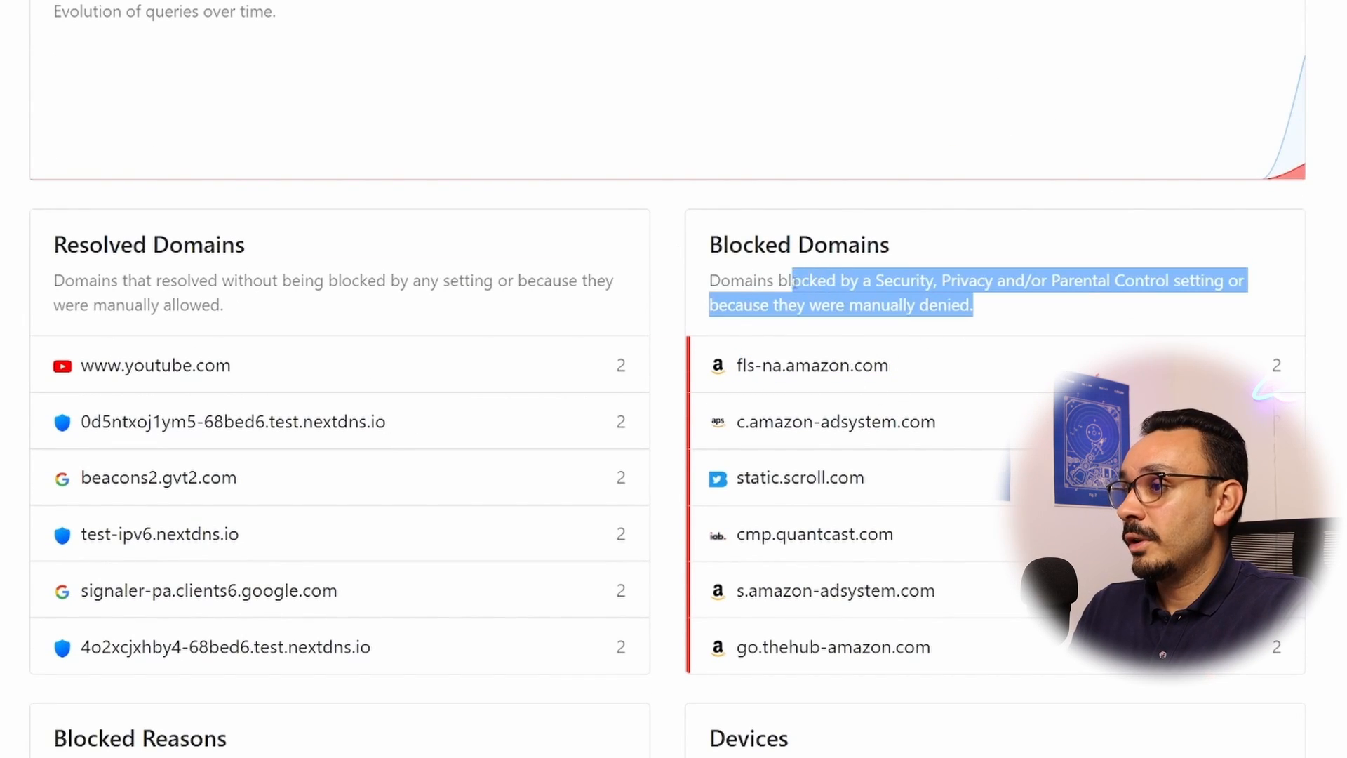
left_click(286, 611)
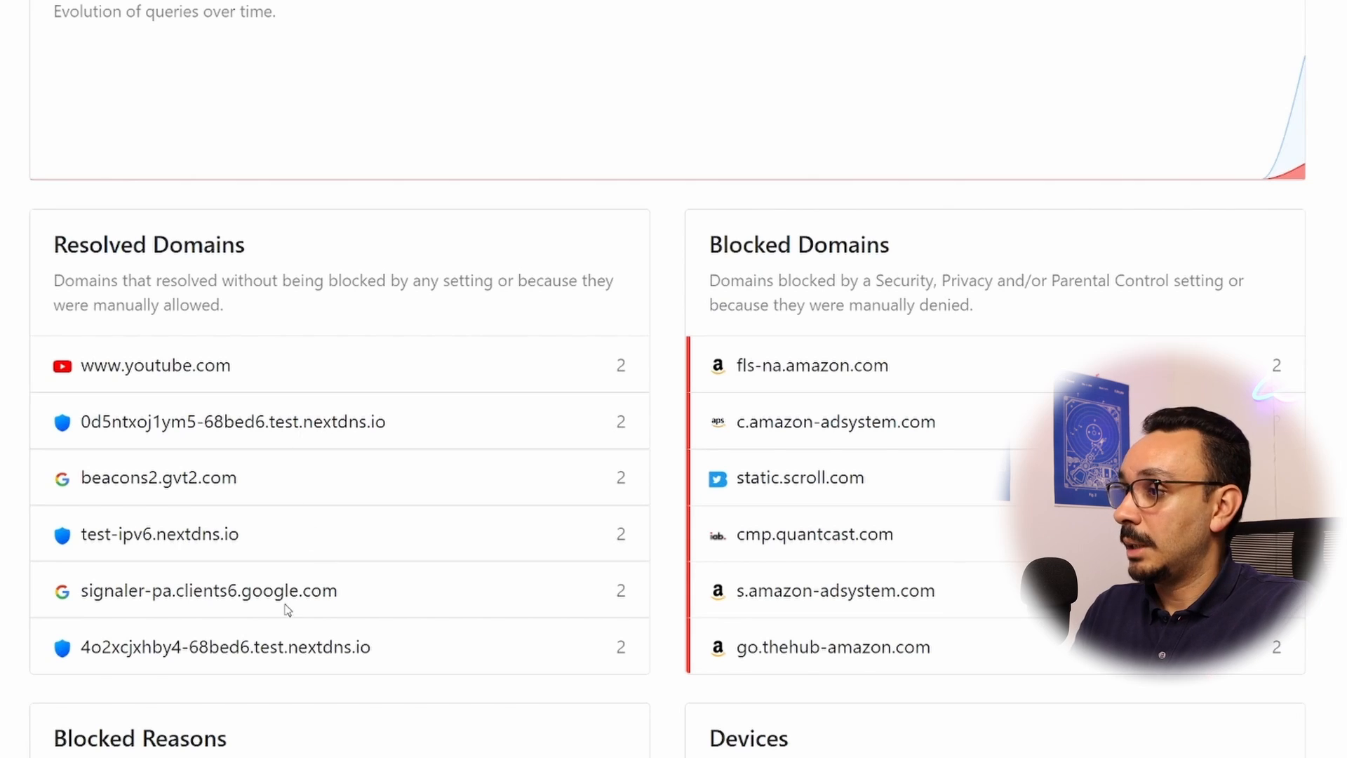
scroll("up", 3)
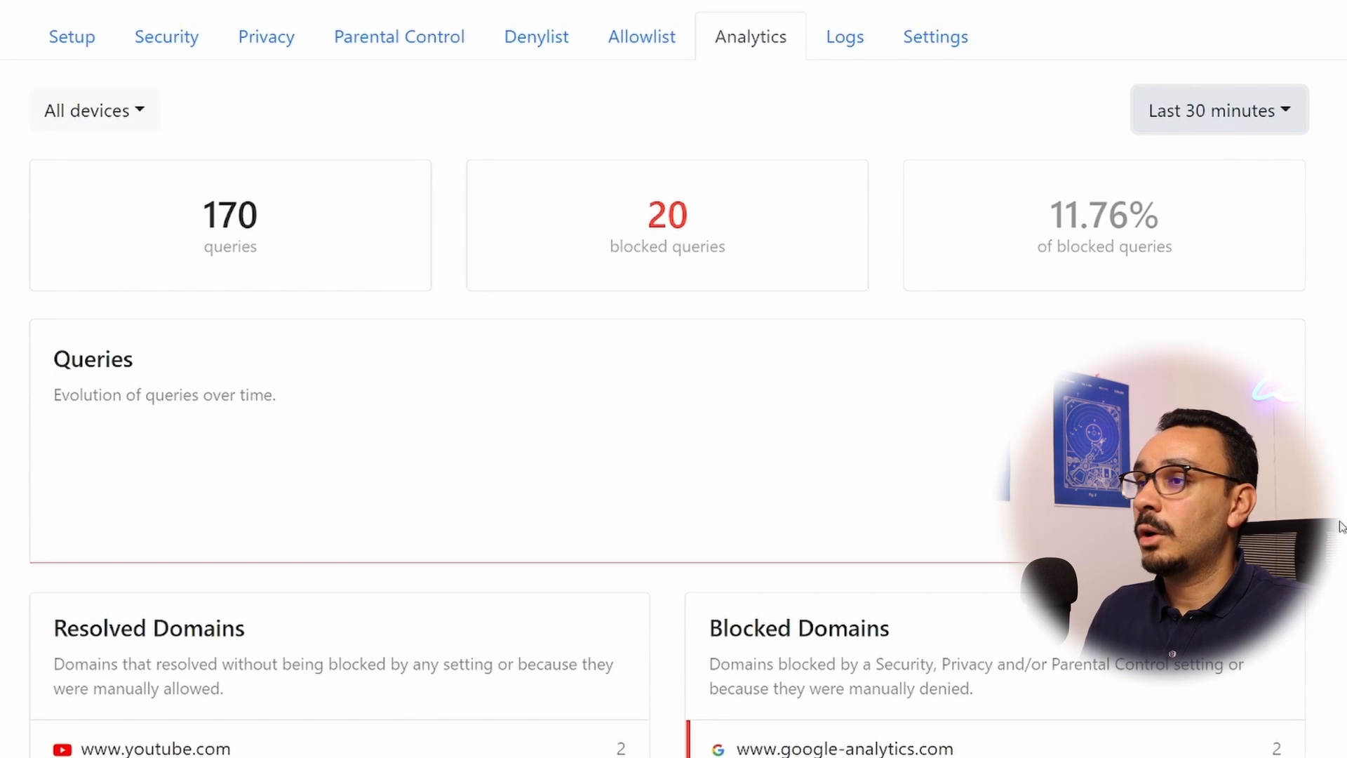
mouse_move(268, 256)
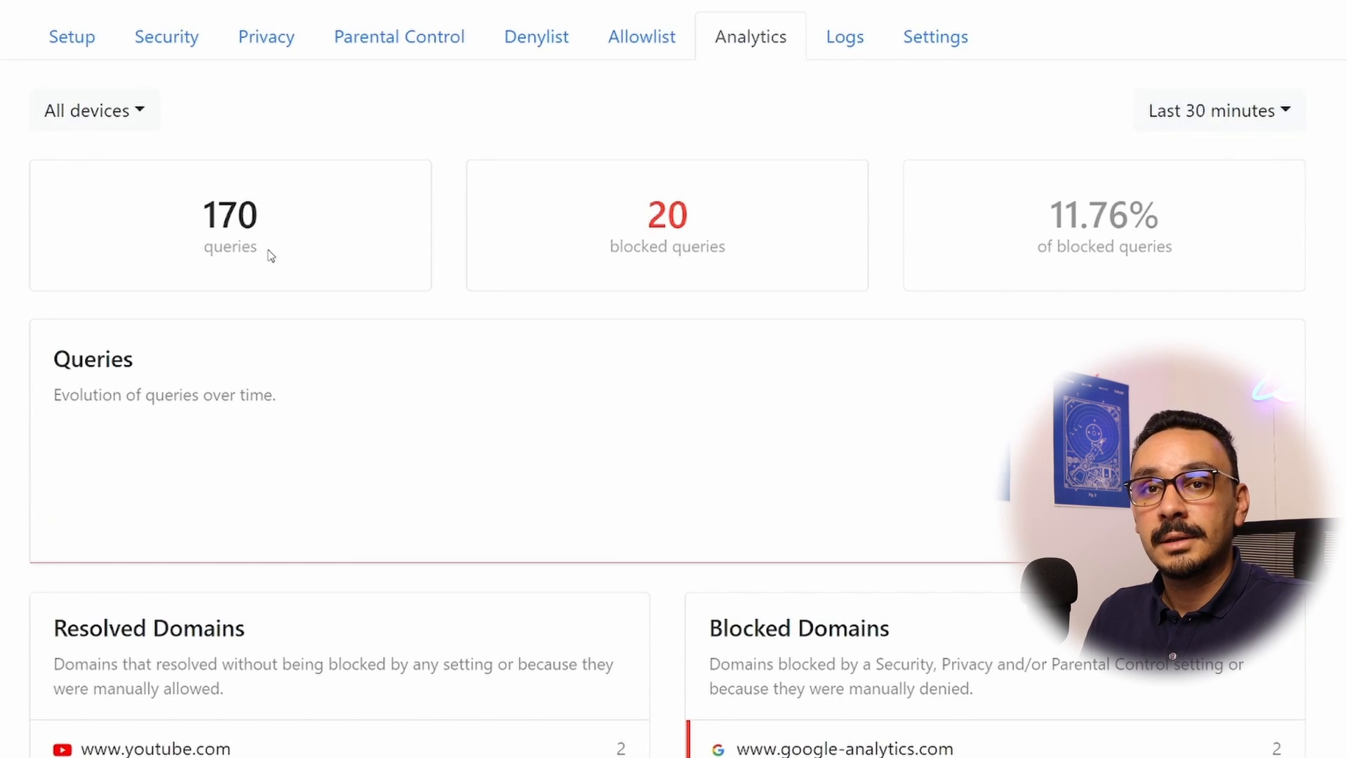
Review Blocked Reasons showing the ads-and-trackers blocklist with 118 of 319 queries blocked
scroll("down", 3)
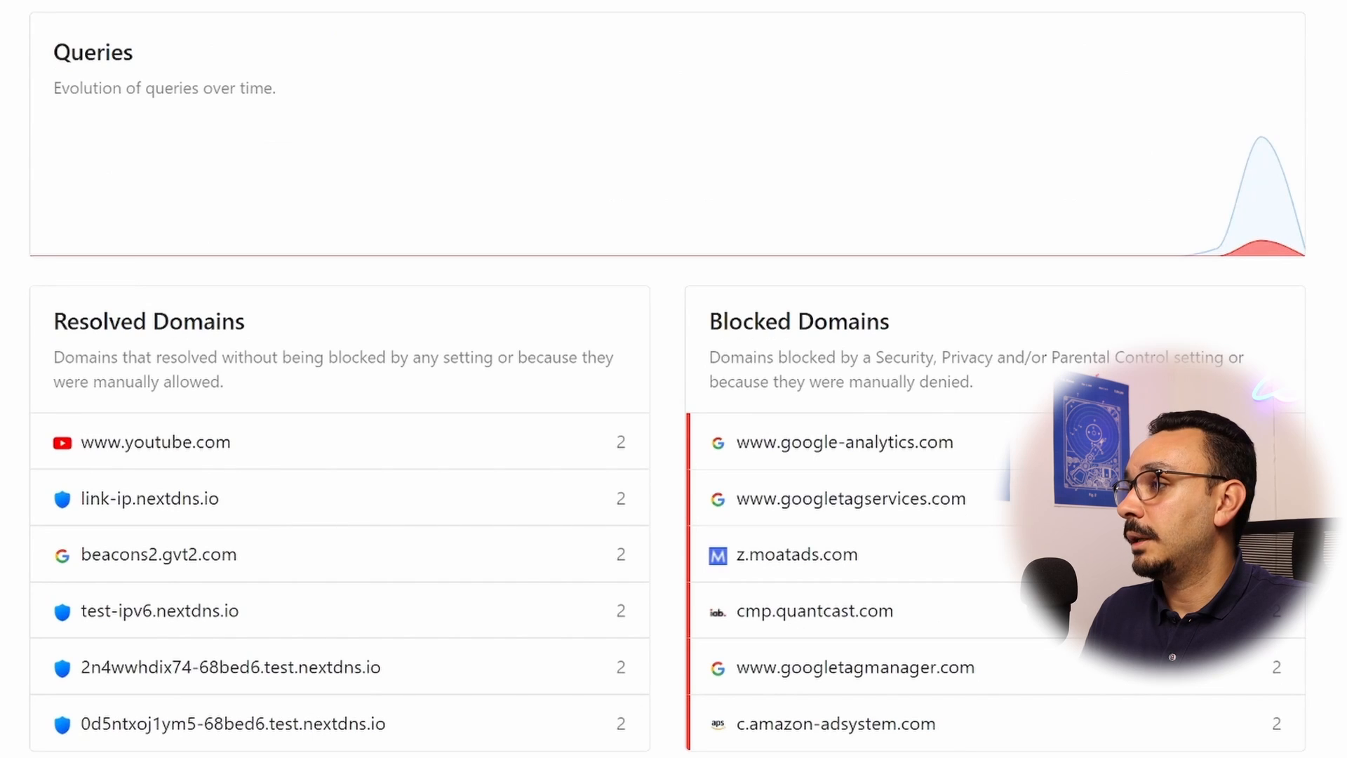
double_click(844, 442)
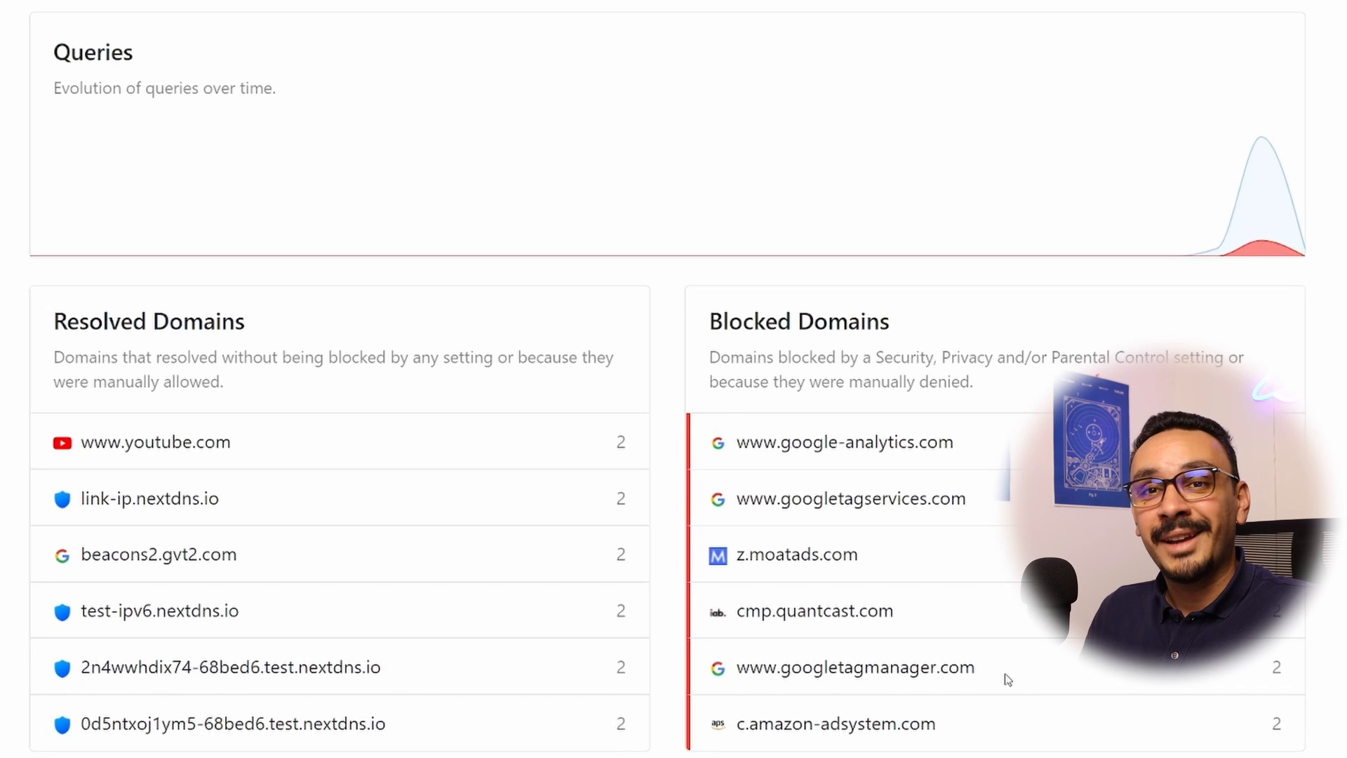
scroll("down", 3)
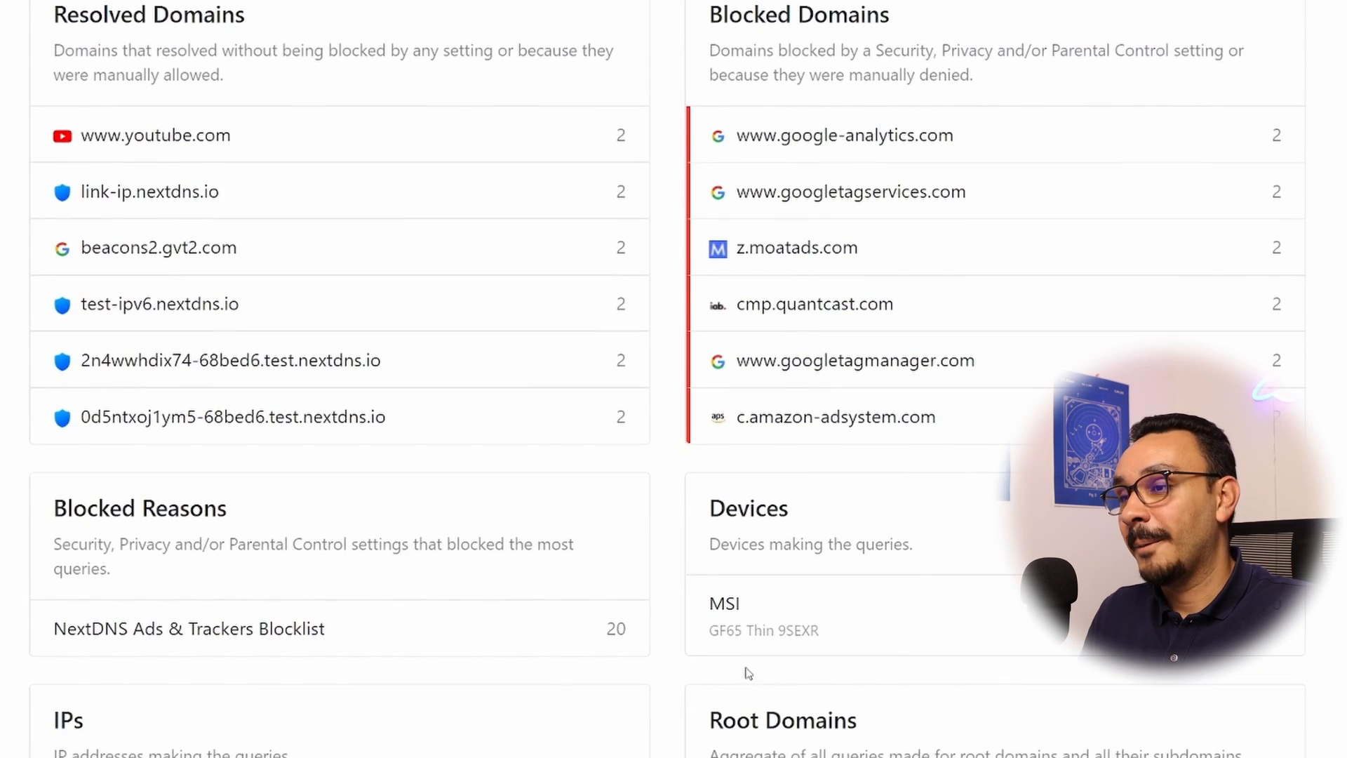
mouse_move(336, 643)
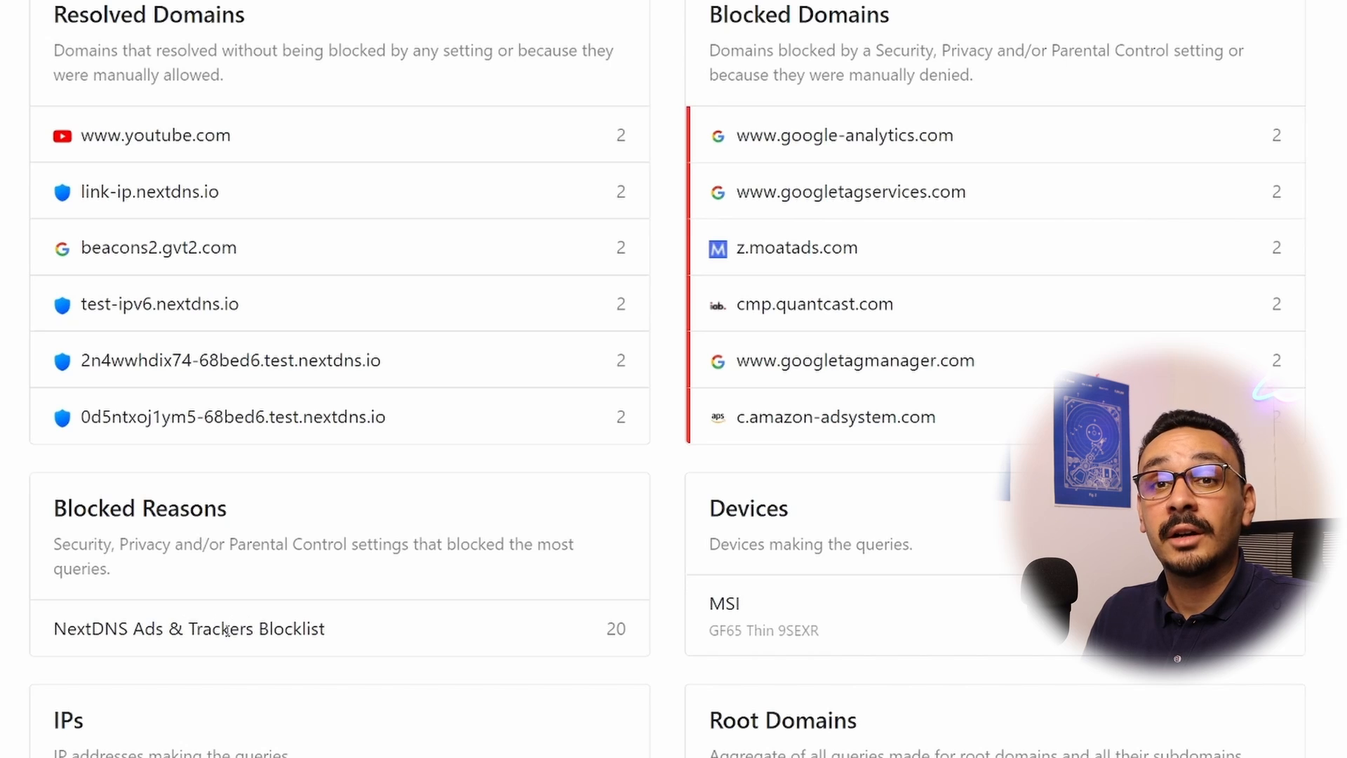
scroll("up", 3)
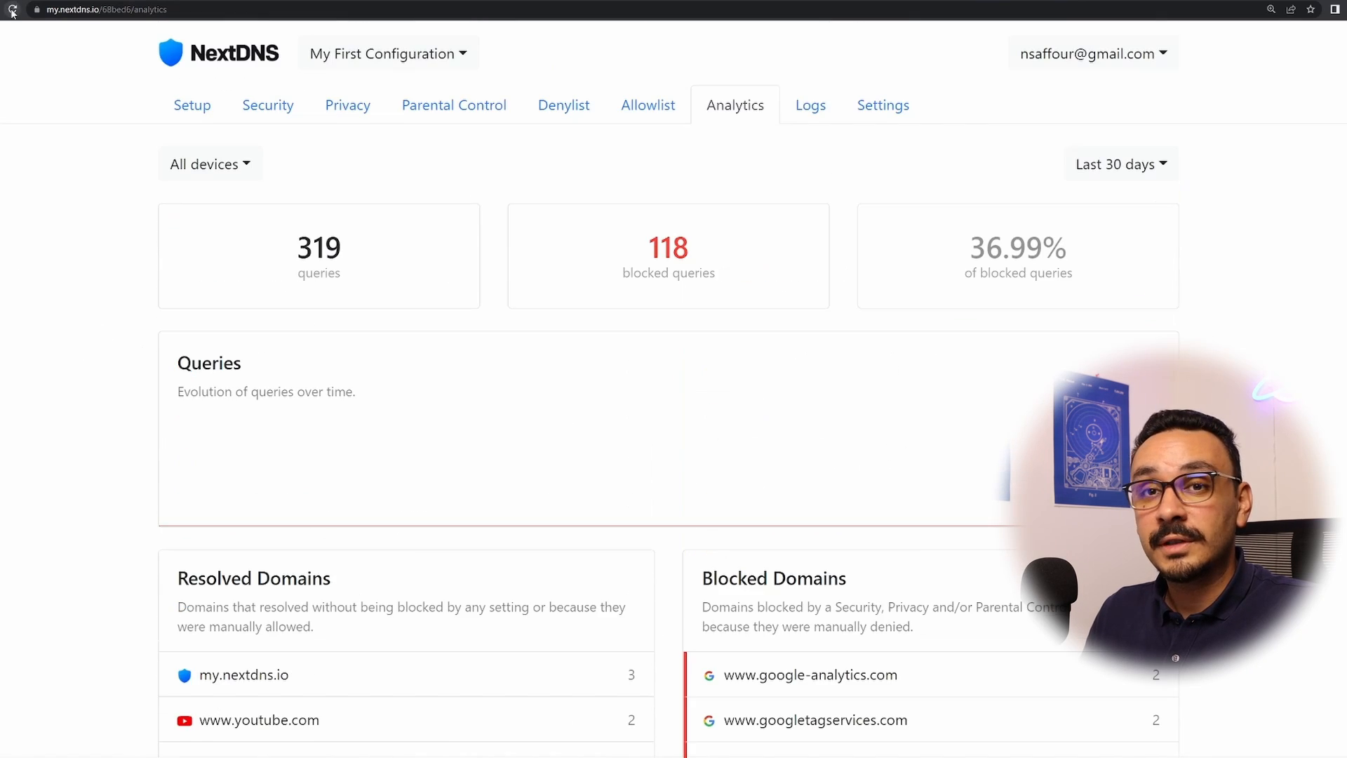
scroll("down", 3)
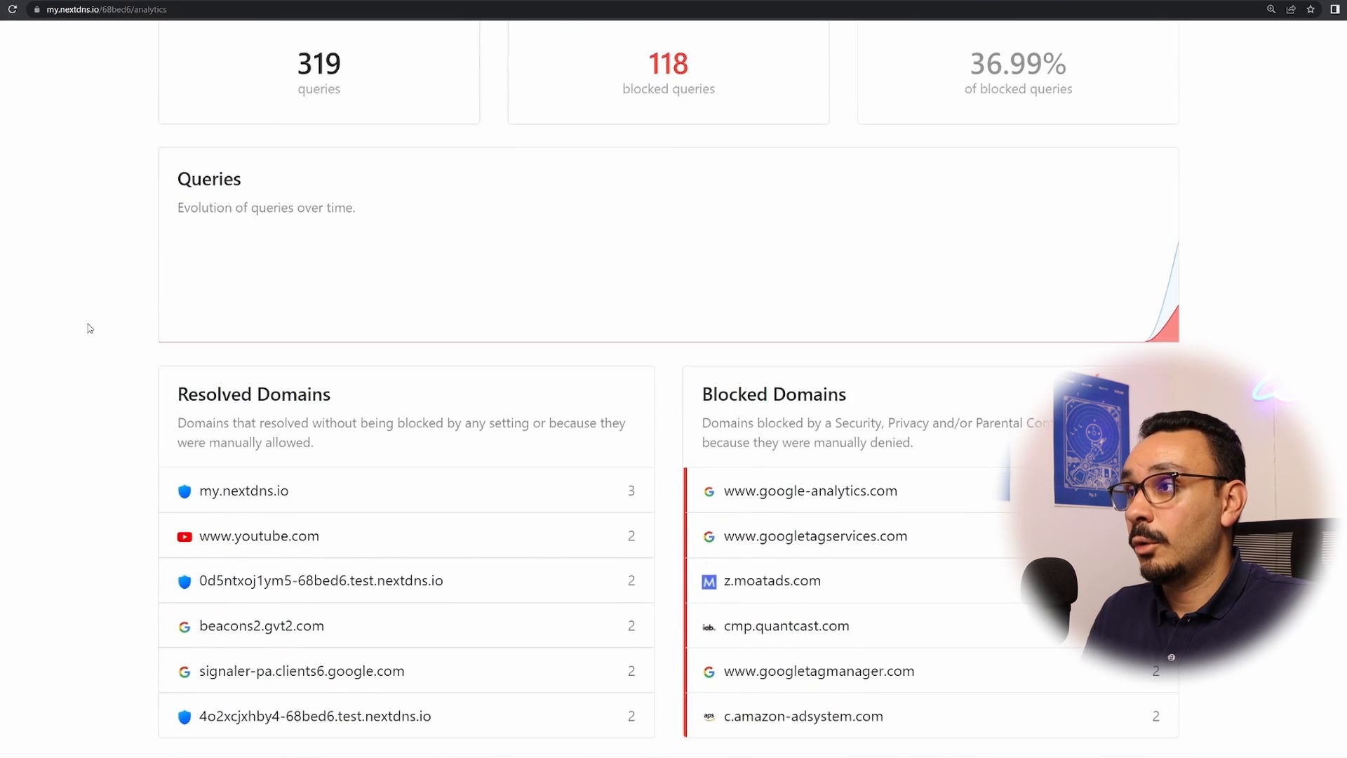
scroll("up", 3)
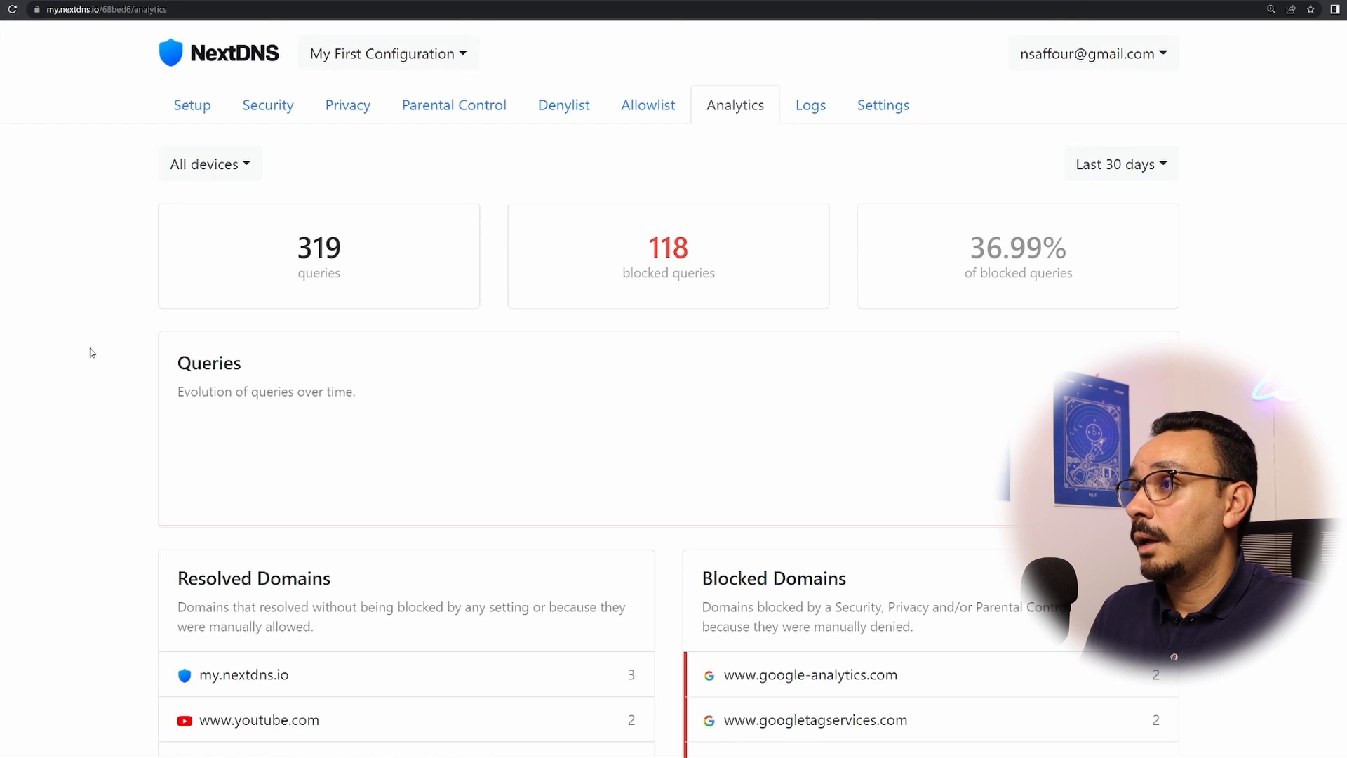
scroll("down", 3)
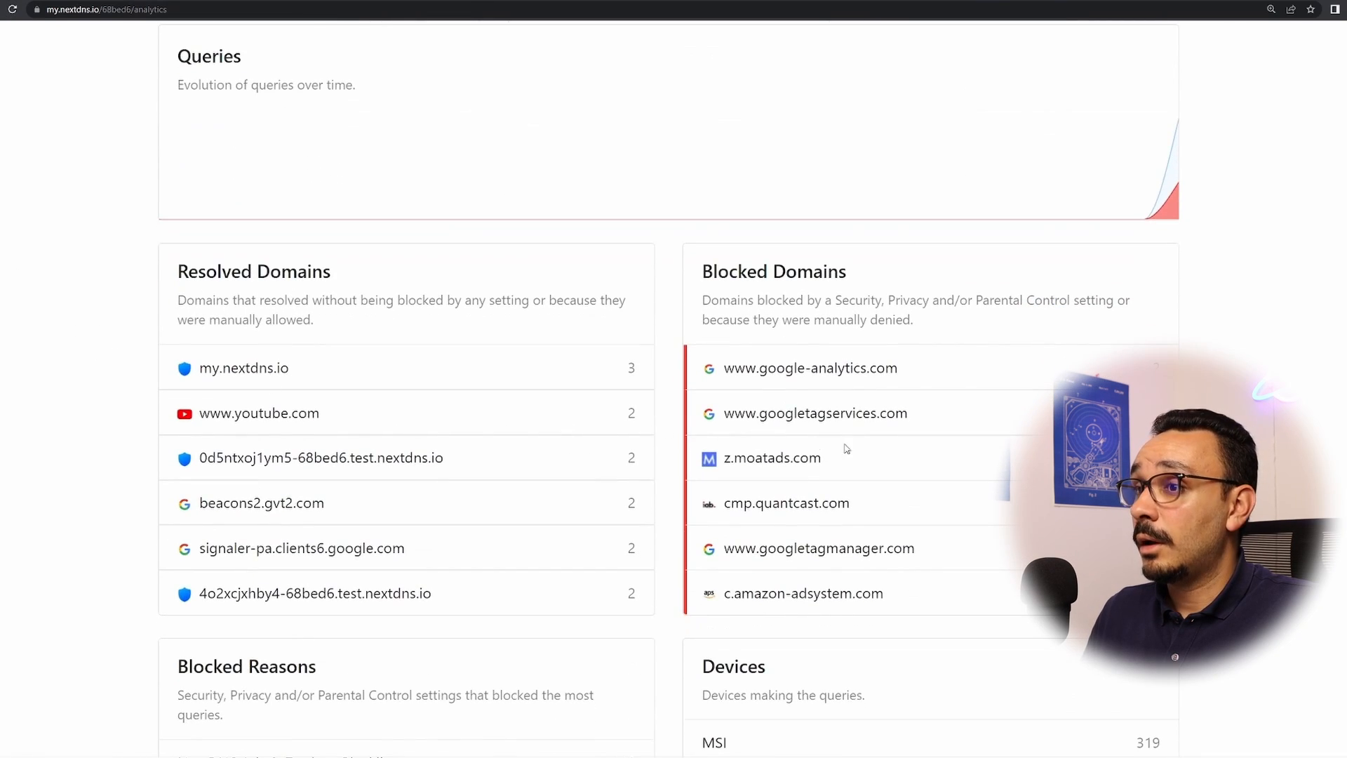
View the query logs where tags.tiqcdn.com is blocked by the ads-and-trackers blocklist, then reload them
left_click(809, 106)
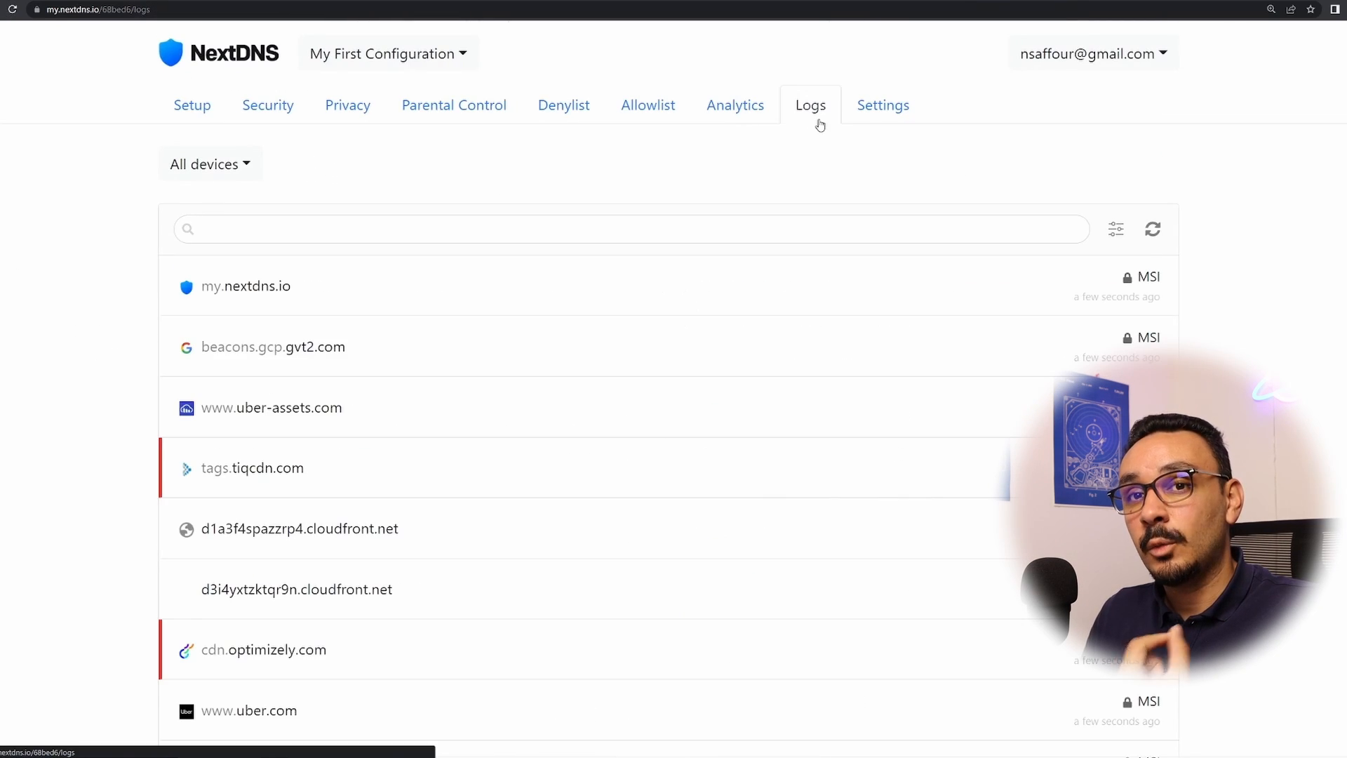
mouse_move(807, 397)
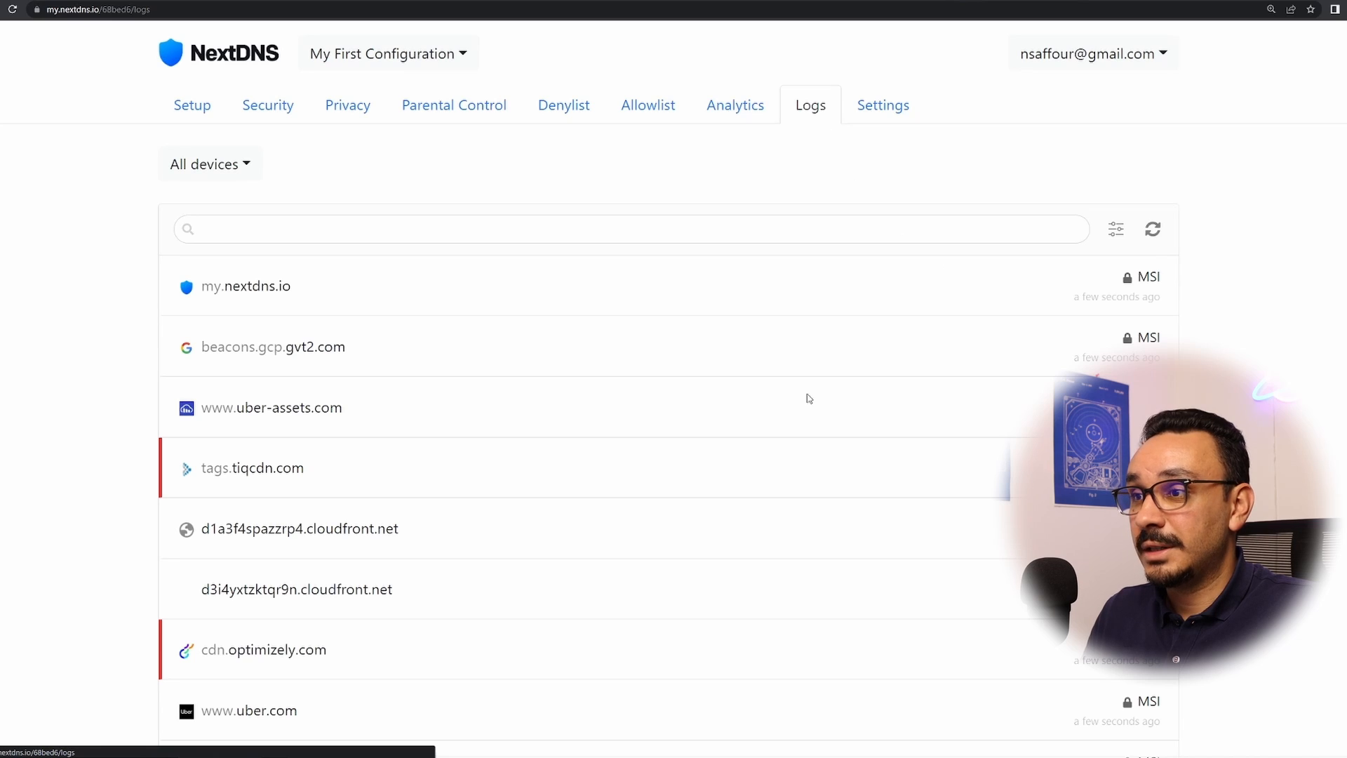
mouse_move(85, 354)
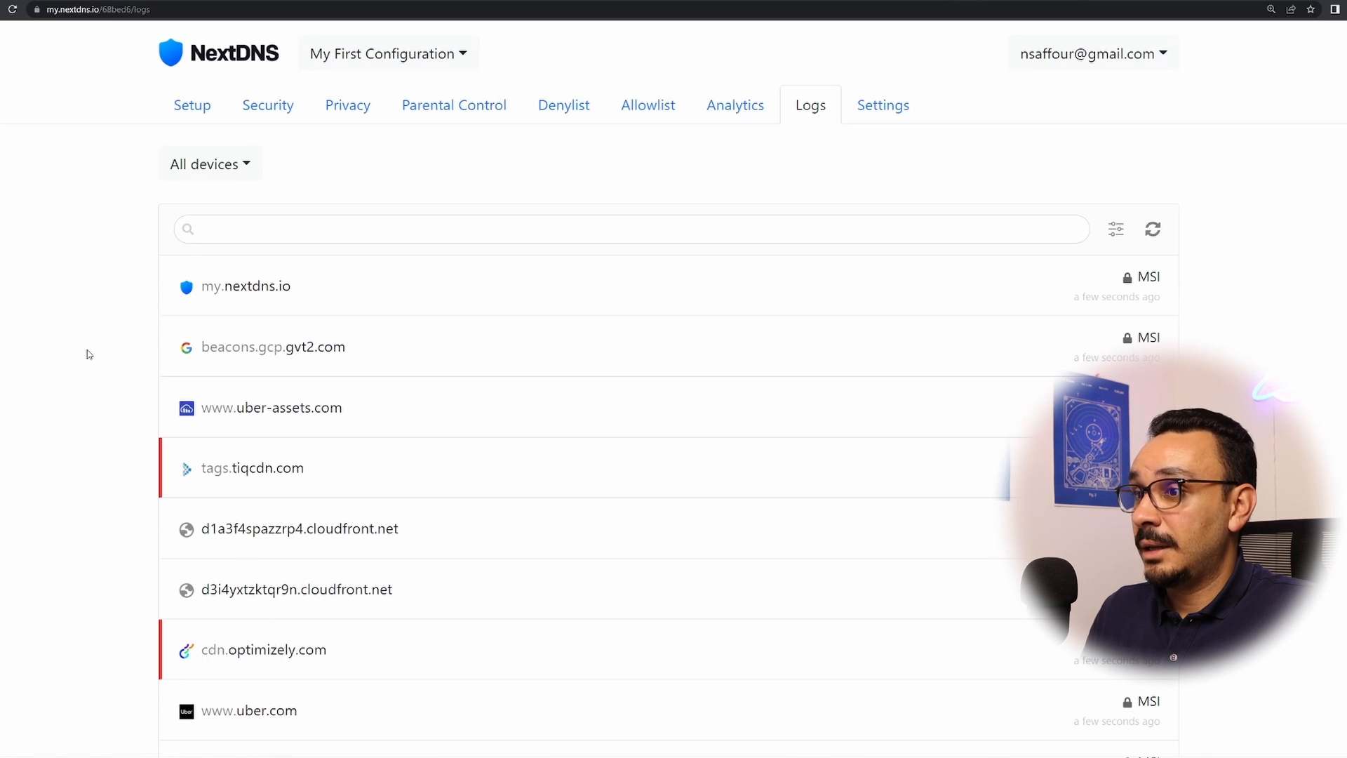
mouse_move(214, 469)
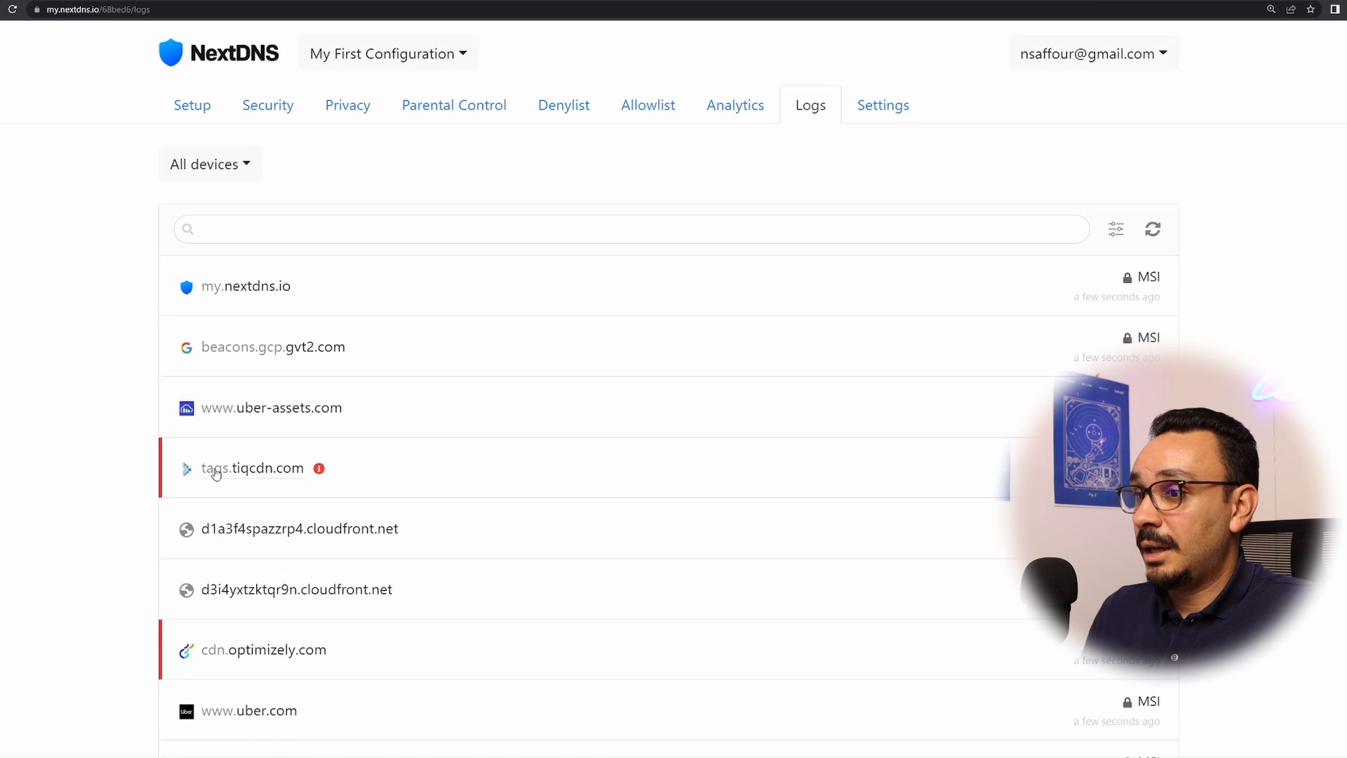
mouse_move(319, 468)
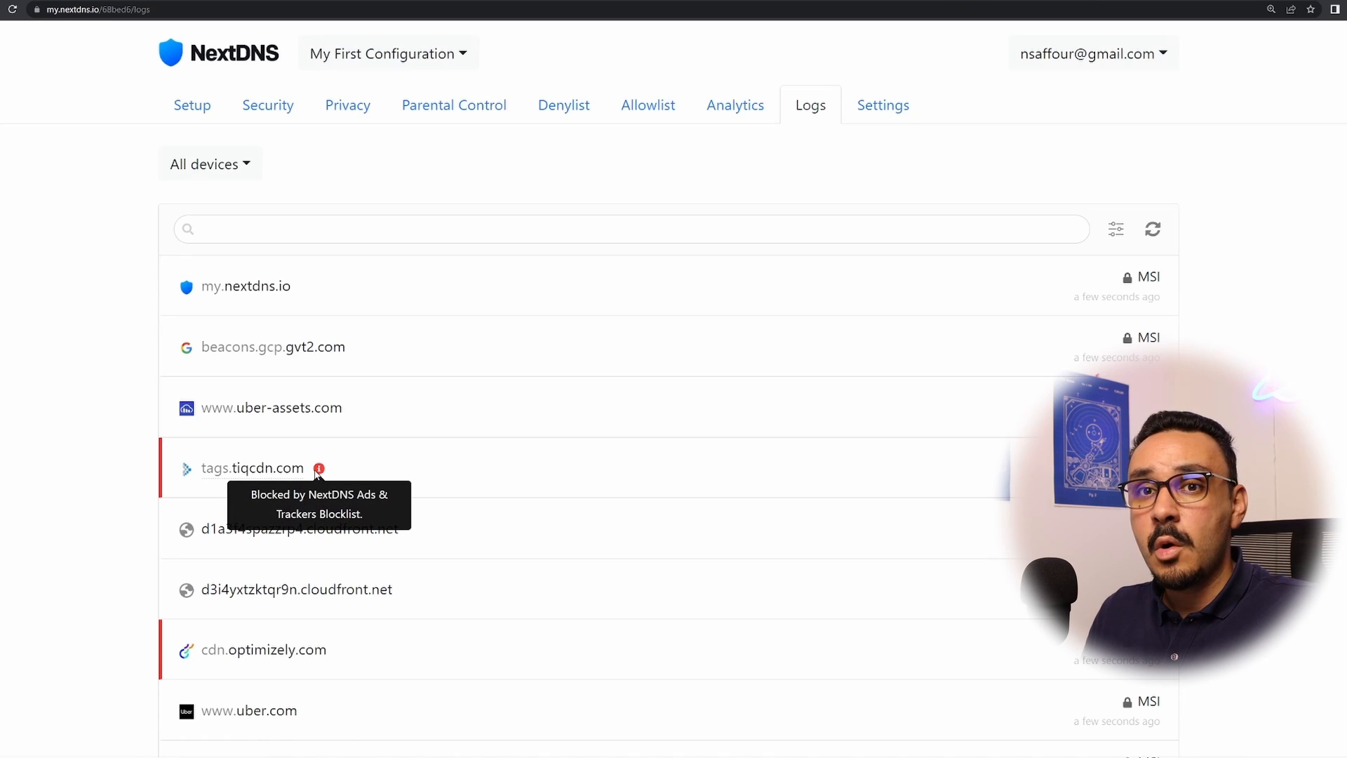
left_click(882, 106)
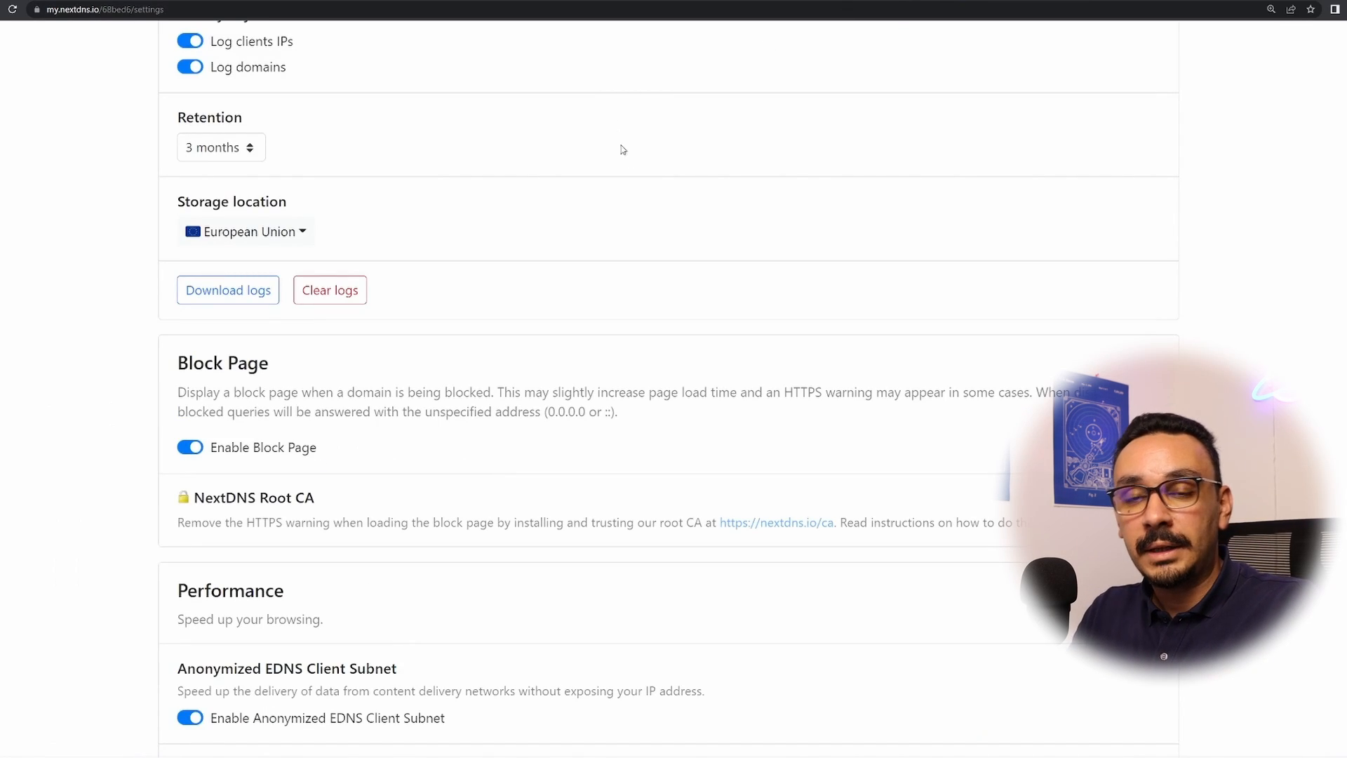
left_click(814, 105)
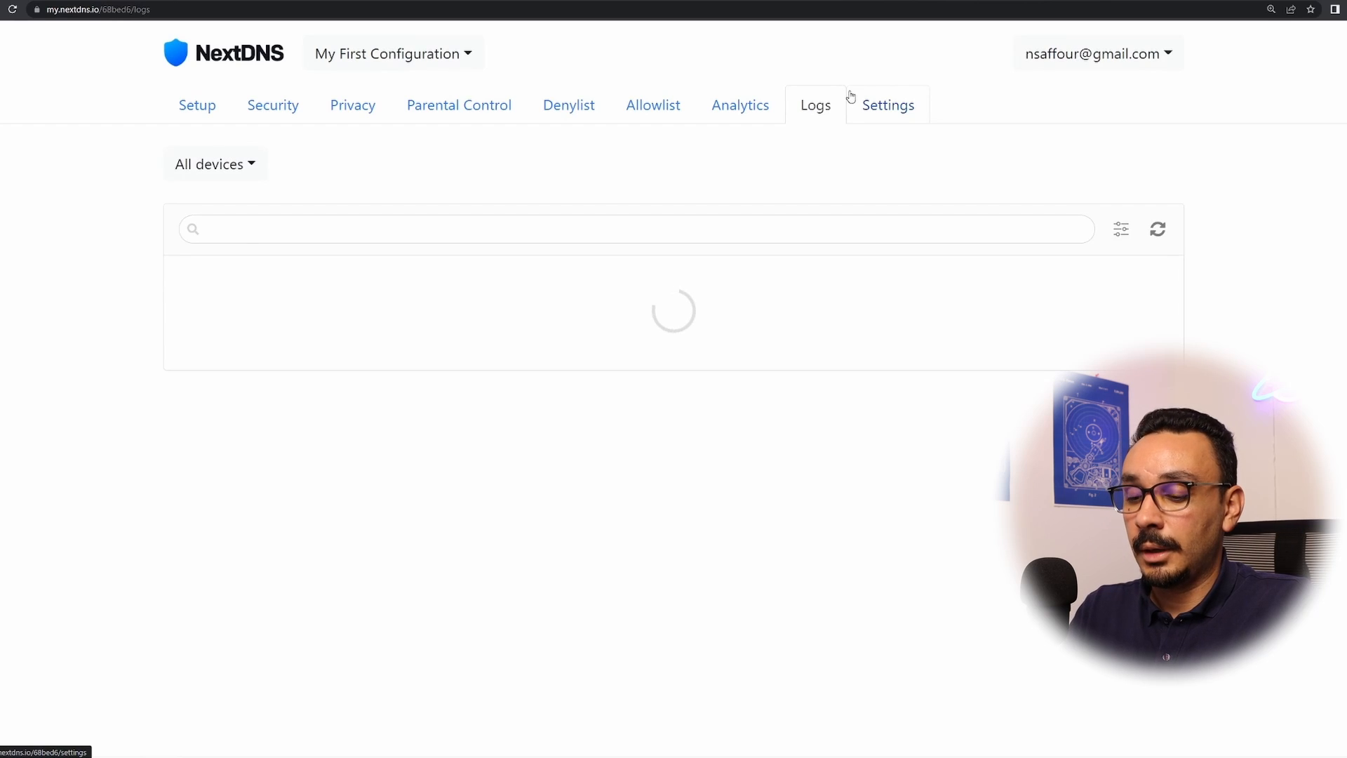